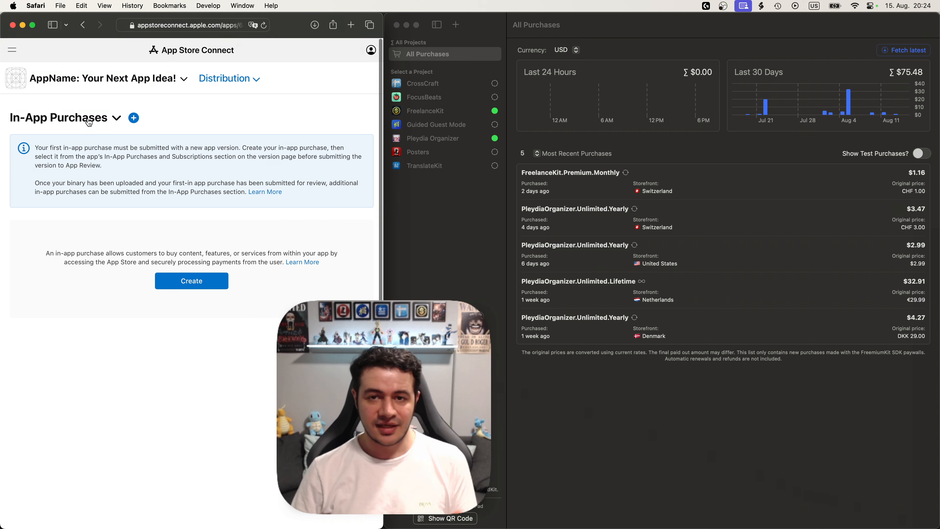
- Navigate to the app's Subscriptions page under Monetization
left_click(117, 118)
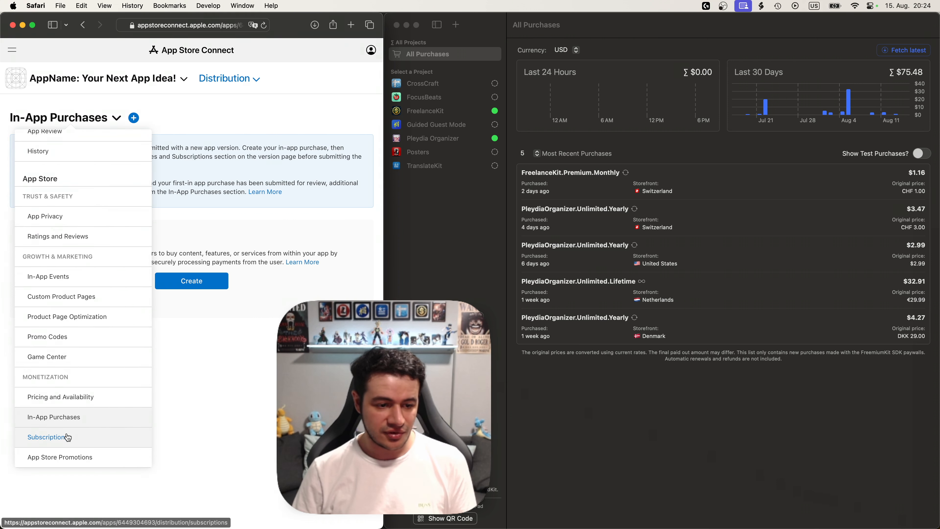
left_click(48, 438)
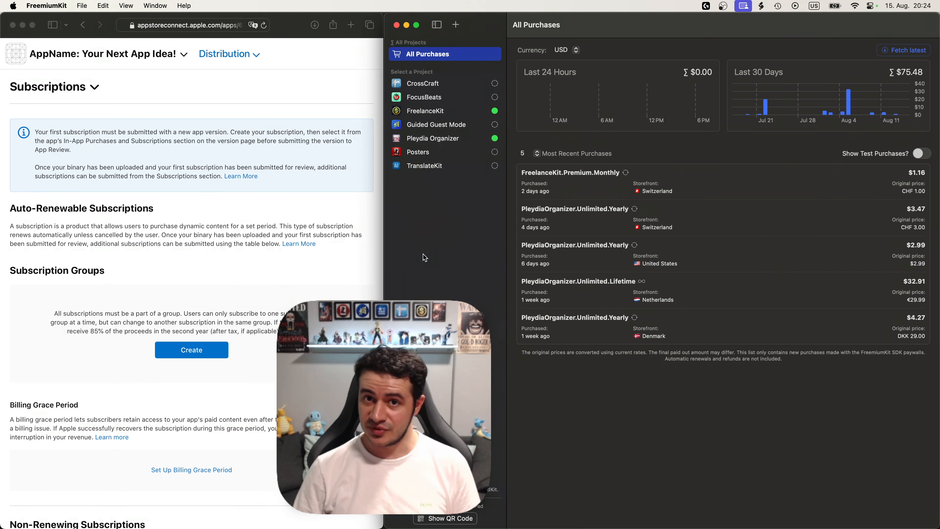
- Create a new project linked to 'AppName: Your Next App Idea!'
left_click(456, 25)
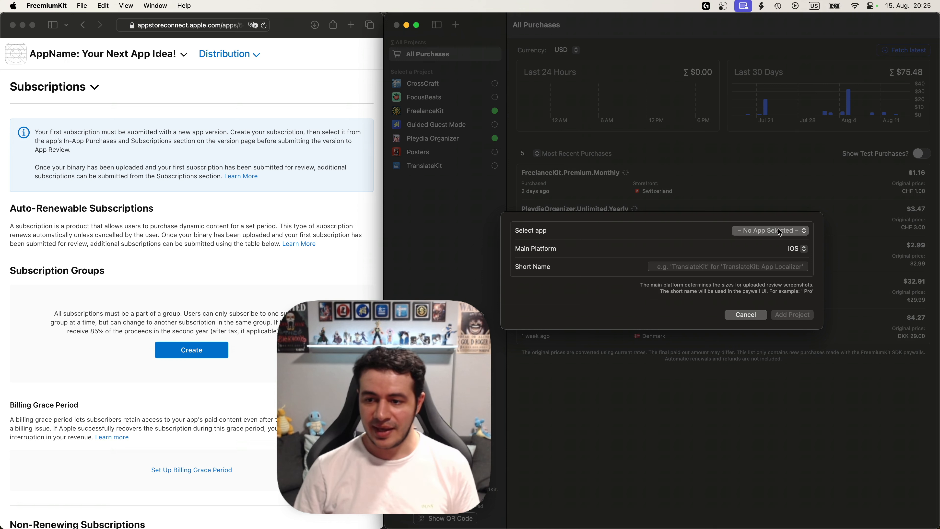
left_click(771, 230)
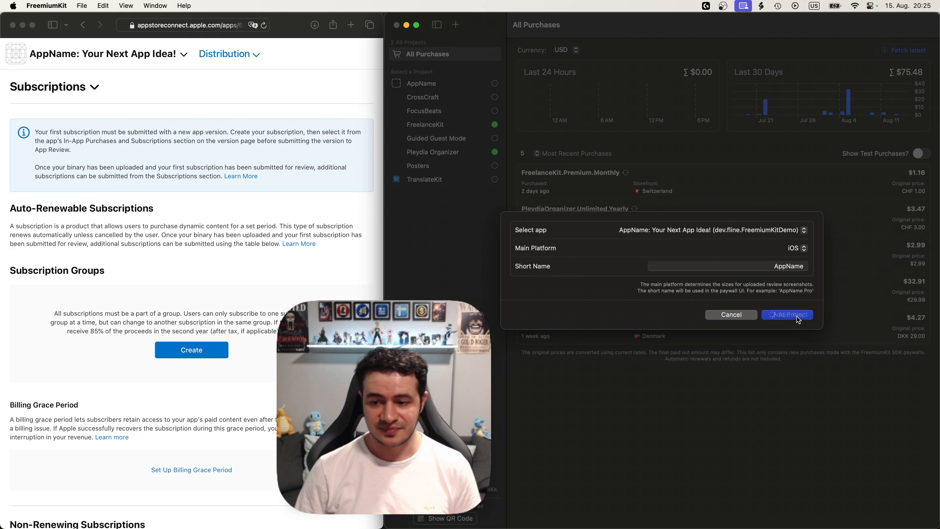
left_click(787, 314)
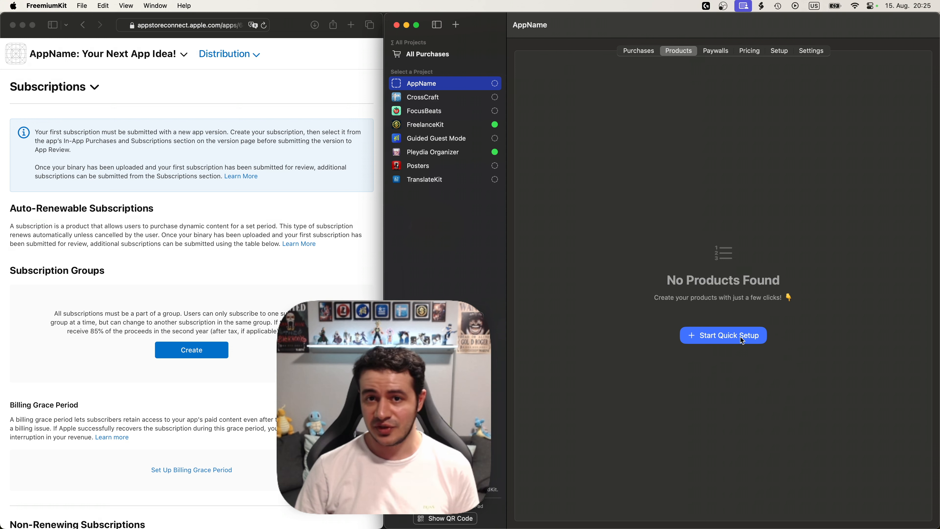
- Start Quick Setup with the Pro tier suffix and a $1.99 monthly price
left_click(724, 335)
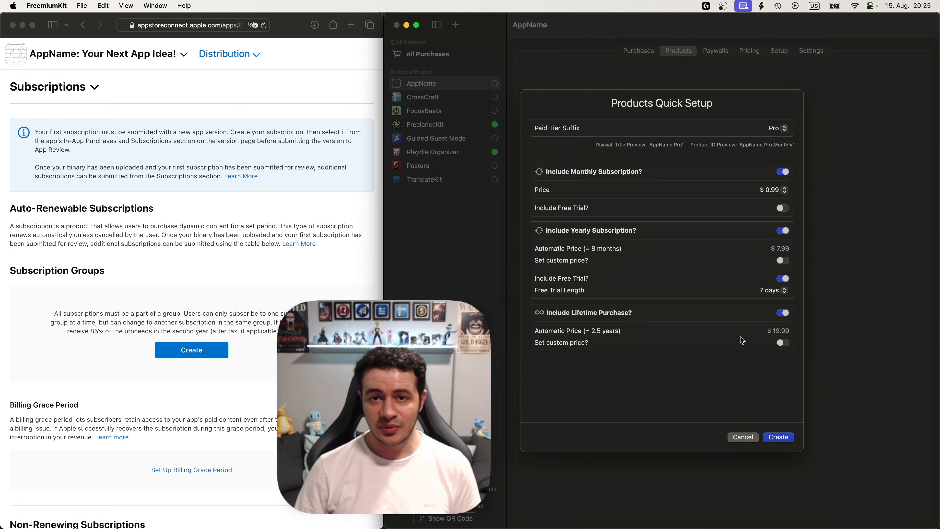
left_click(779, 128)
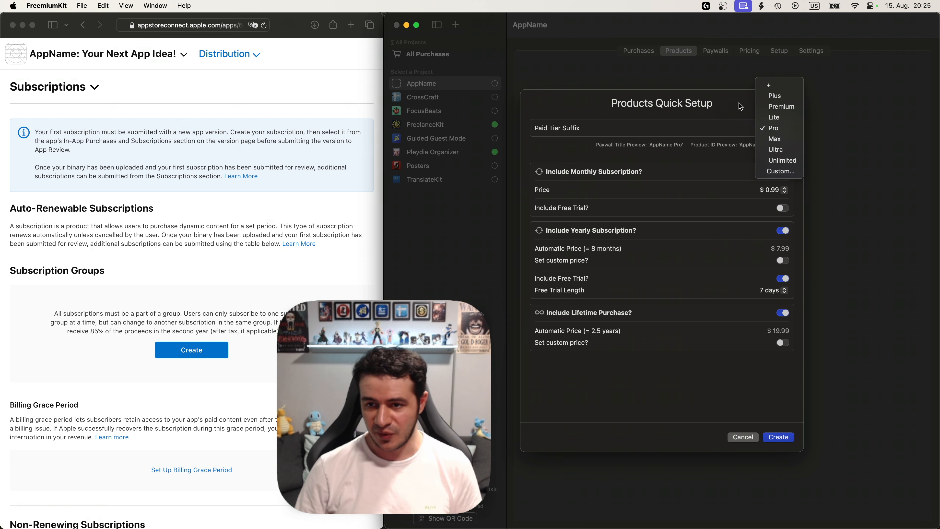
left_click(774, 128)
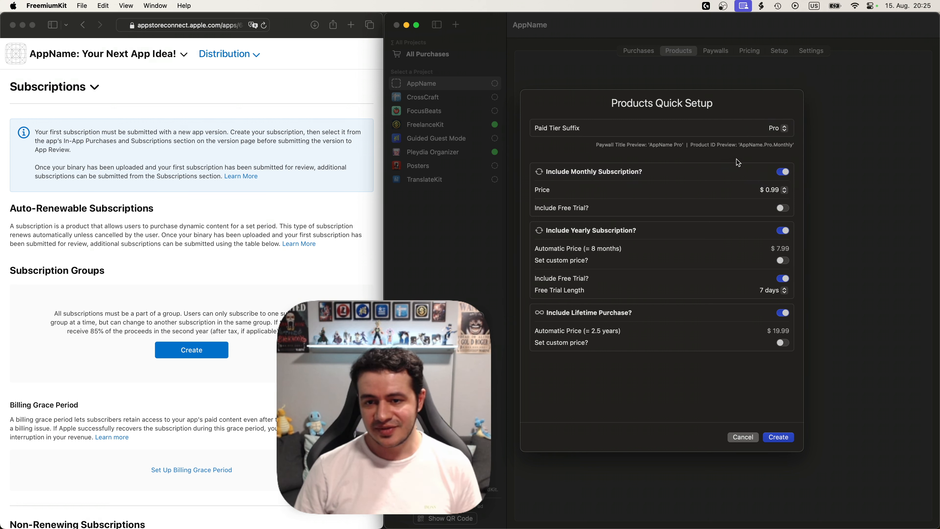
mouse_move(590, 322)
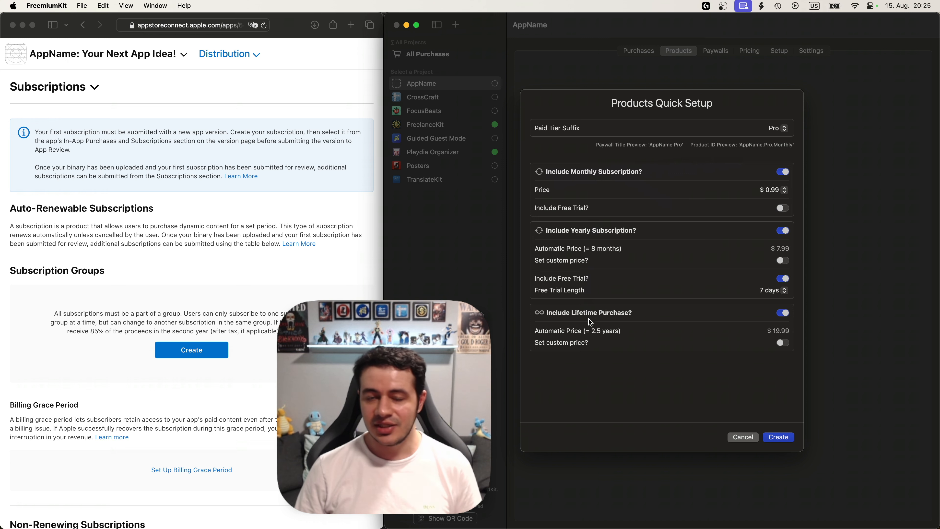
mouse_move(645, 251)
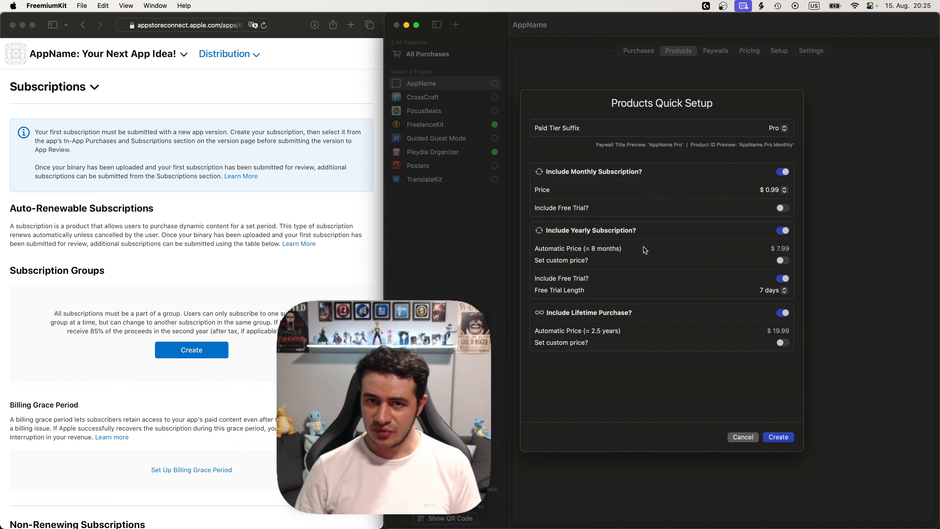
left_click(771, 189)
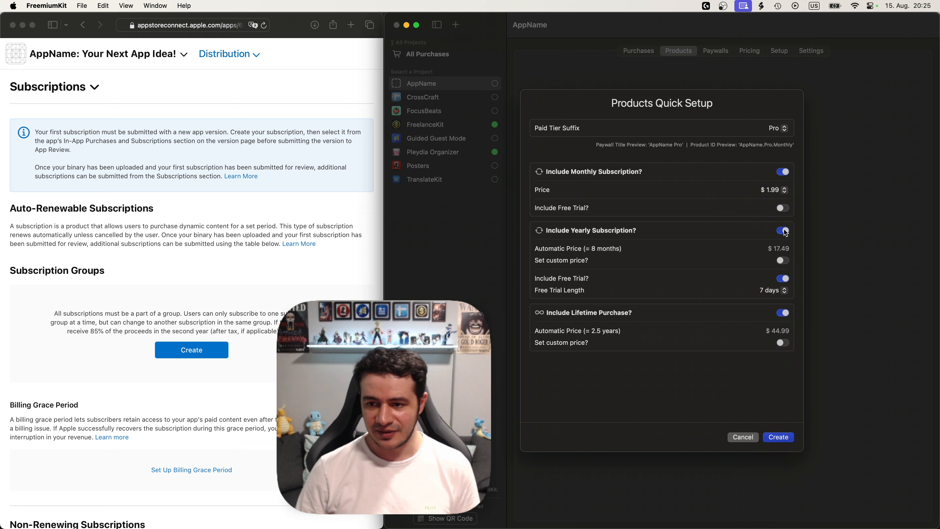
mouse_move(772, 247)
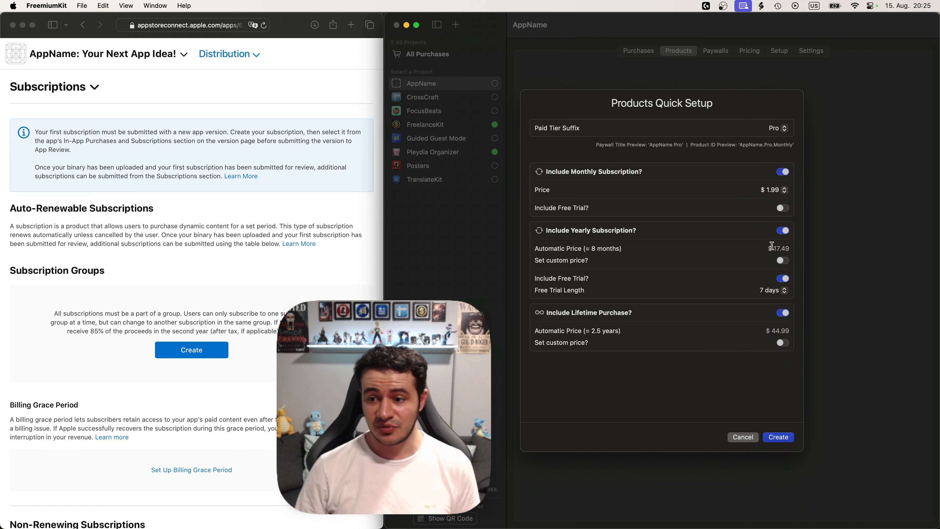
mouse_move(786, 348)
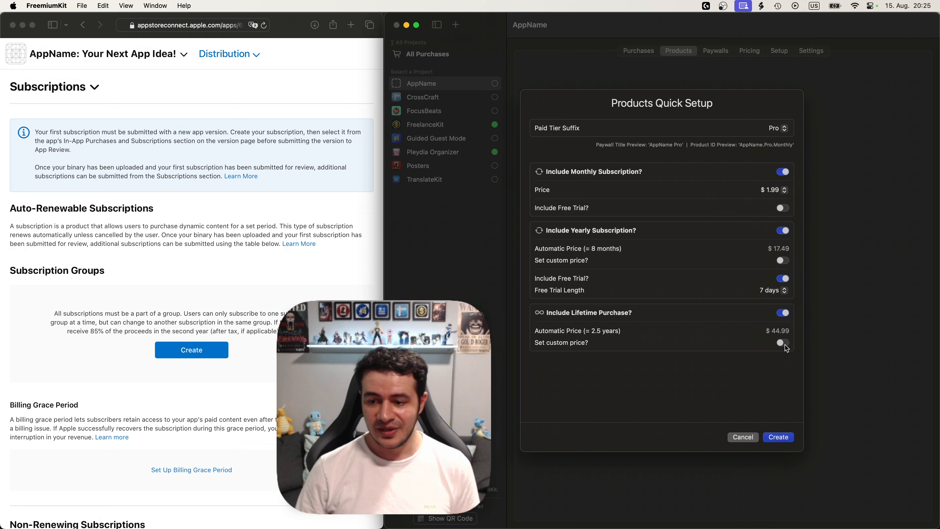
- Set a custom lifetime purchase price of $59.99
left_click(782, 342)
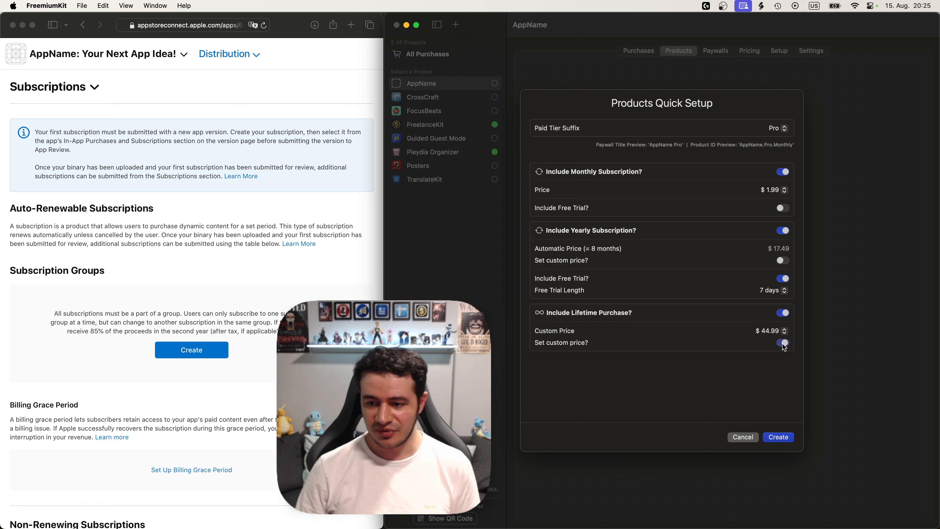
left_click(770, 331)
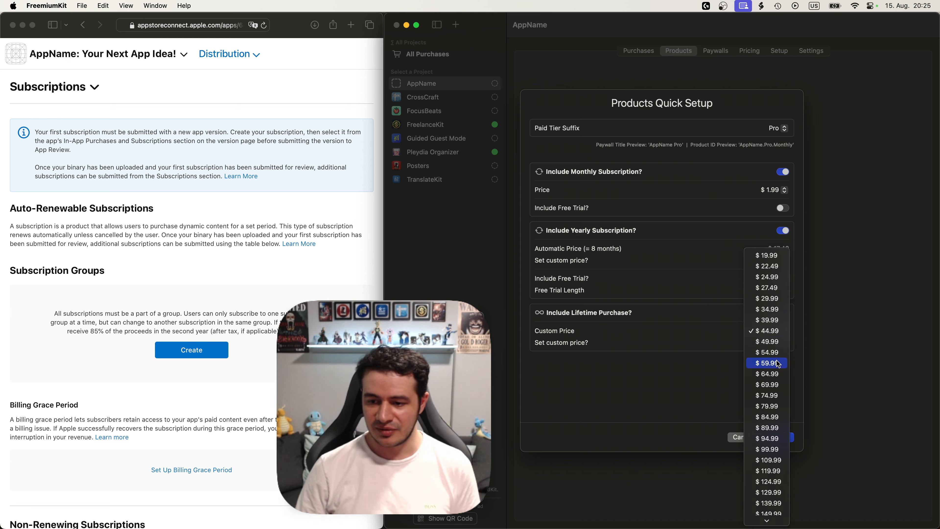
left_click(767, 363)
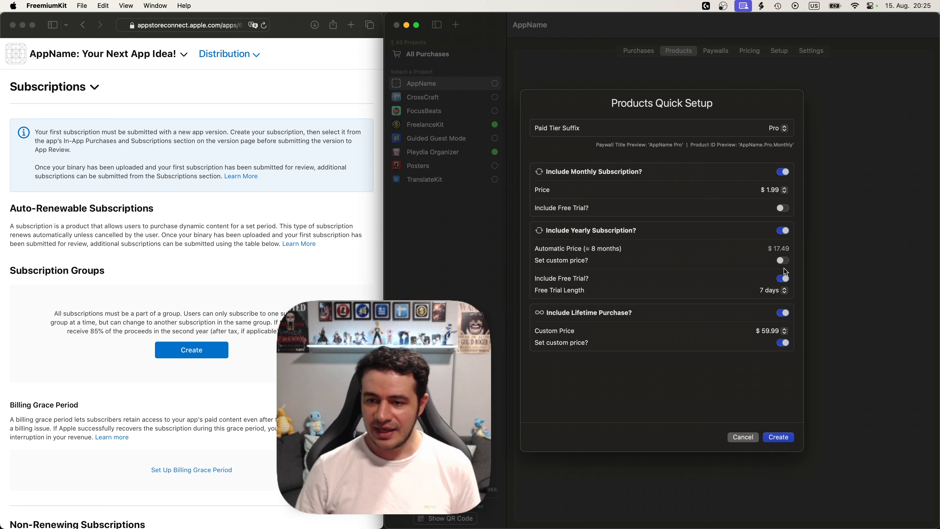
- Add free trials of 7 days monthly and 14 days yearly, then create the products
left_click(783, 209)
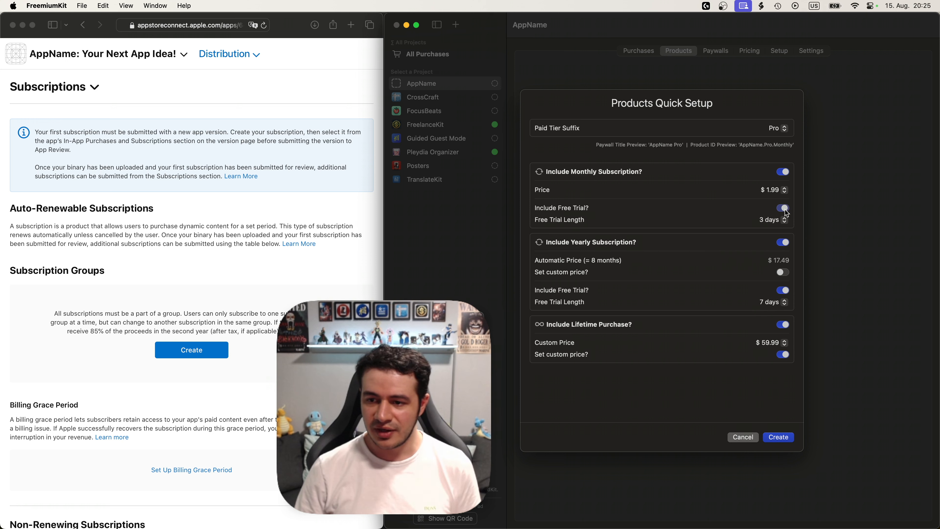
left_click(773, 219)
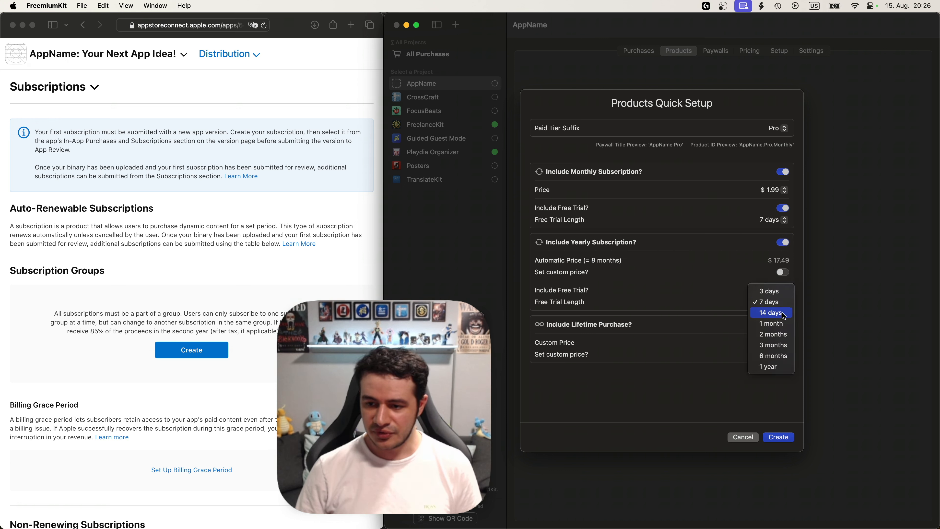
left_click(770, 313)
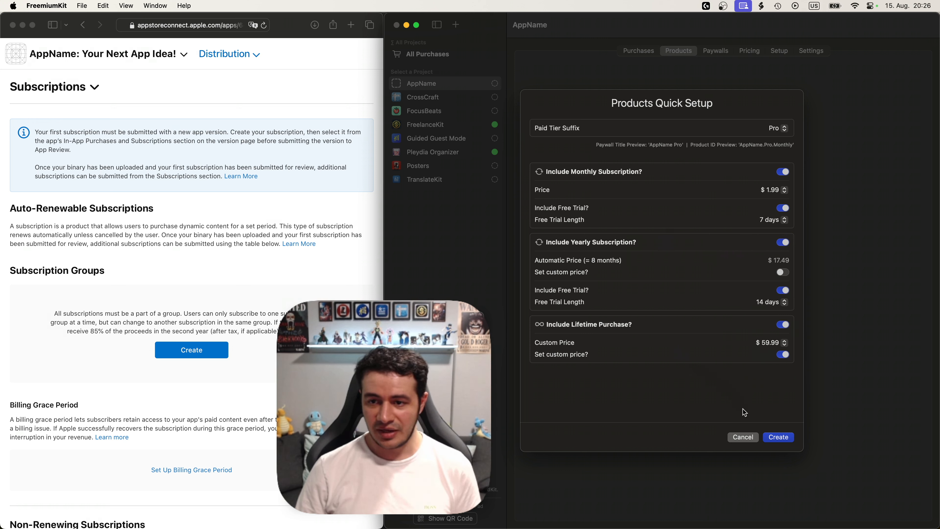
left_click(778, 437)
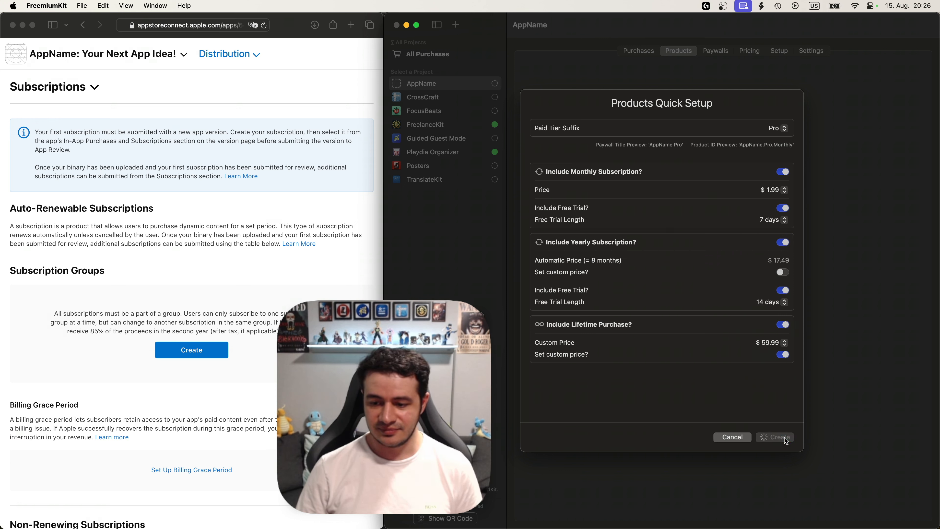
- Let the quick setup finish creating the AppName Pro tier products
left_click(775, 437)
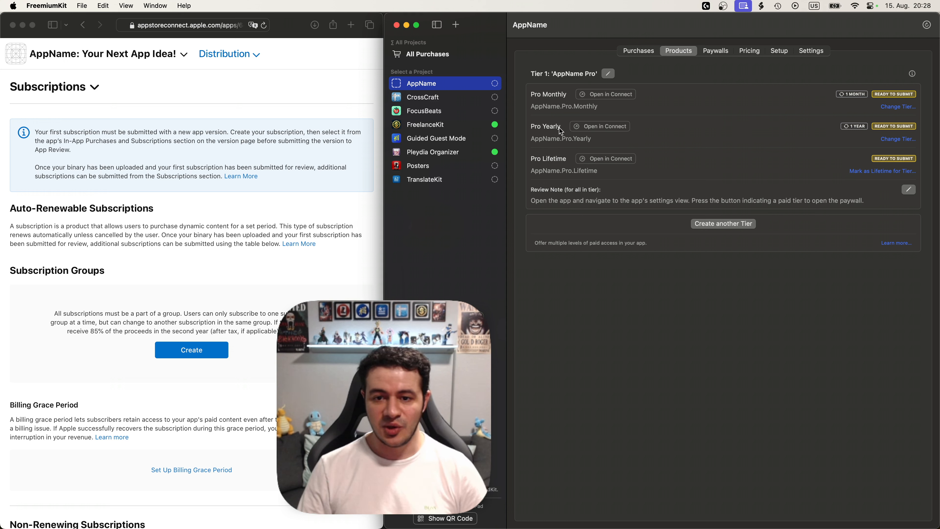
mouse_move(556, 166)
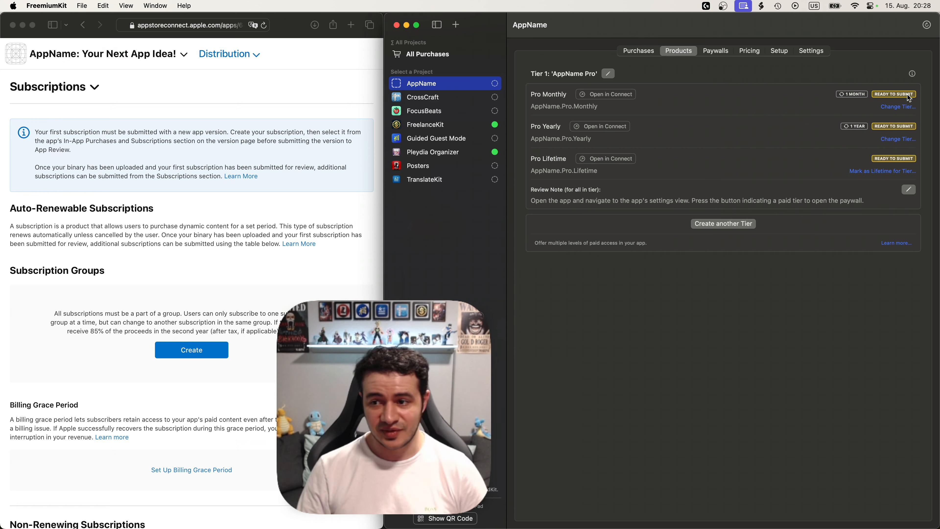
mouse_move(577, 186)
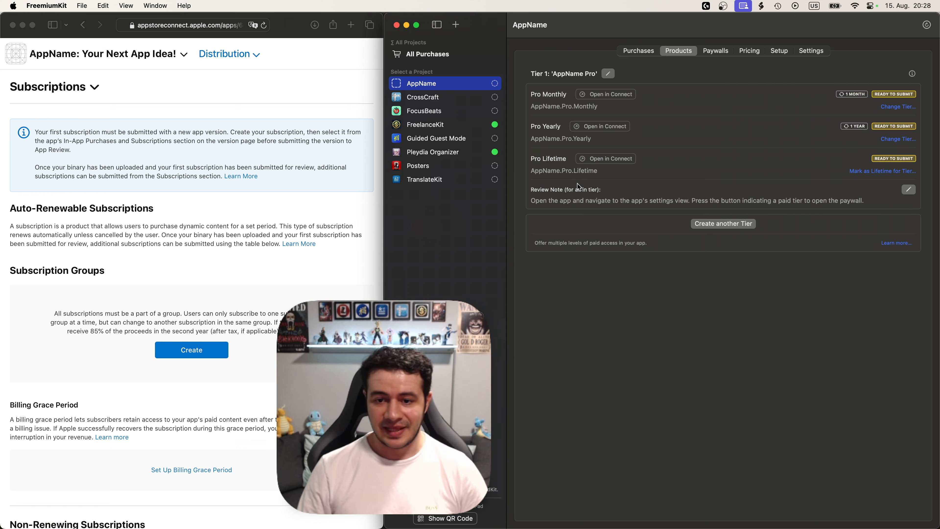
mouse_move(552, 192)
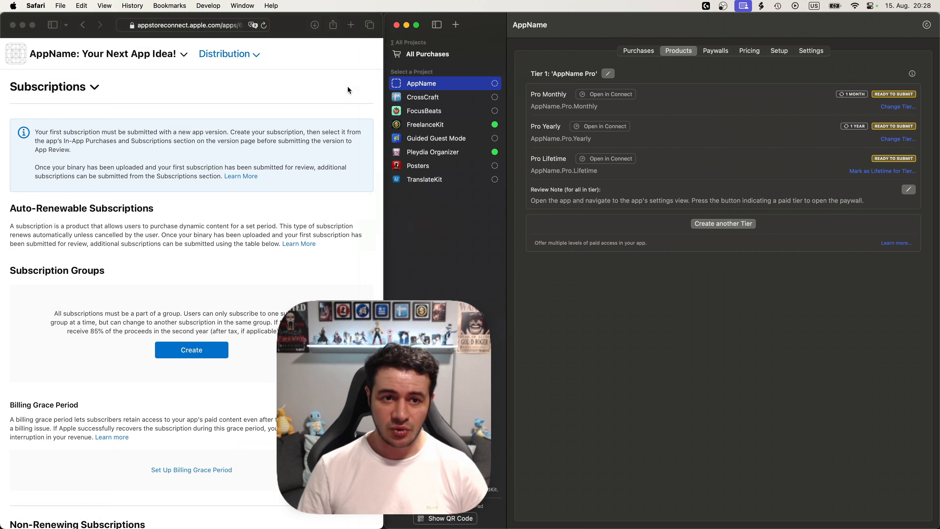
- Review the AppName Subscriptions group and Pro Monthly's review screenshot and notes
scroll("down", 3)
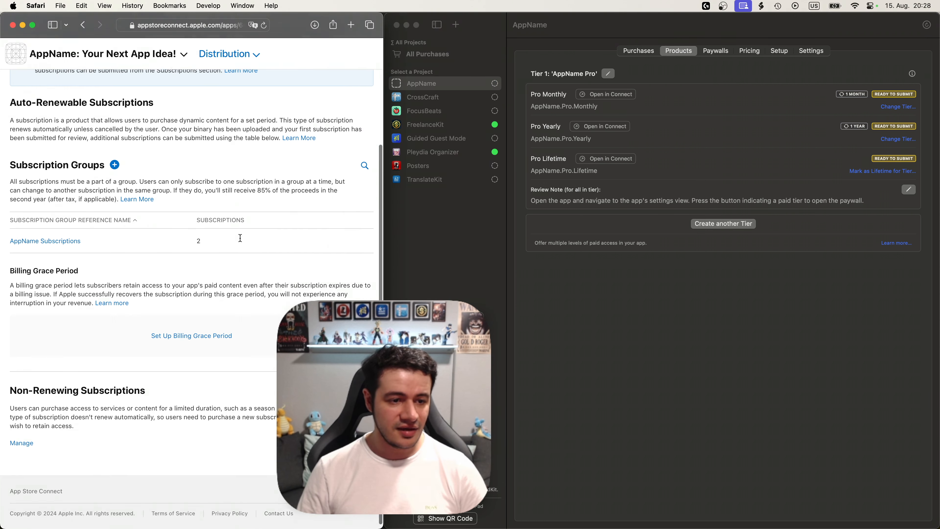
left_click(45, 241)
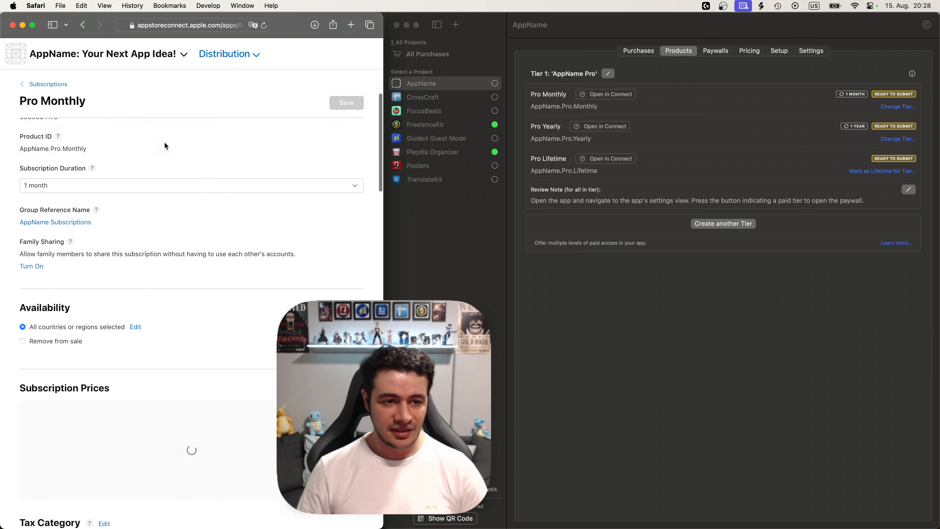
scroll("down", 3)
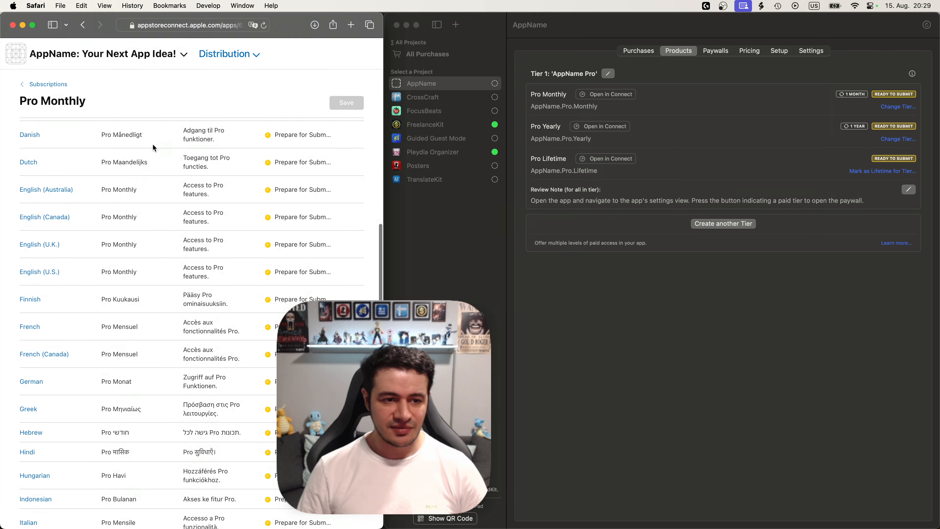
scroll("down", 3)
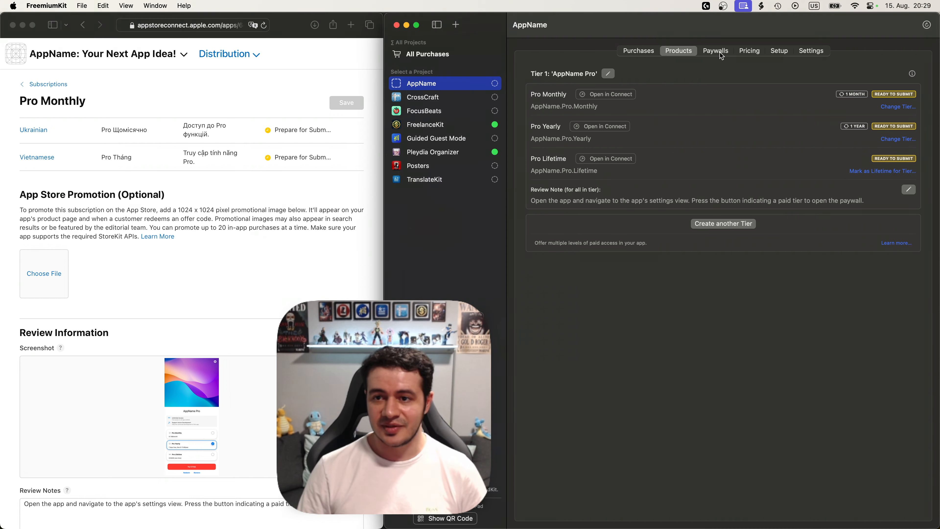
- View Variant A's full paywall in the macOS live preview and return to the editor
left_click(716, 50)
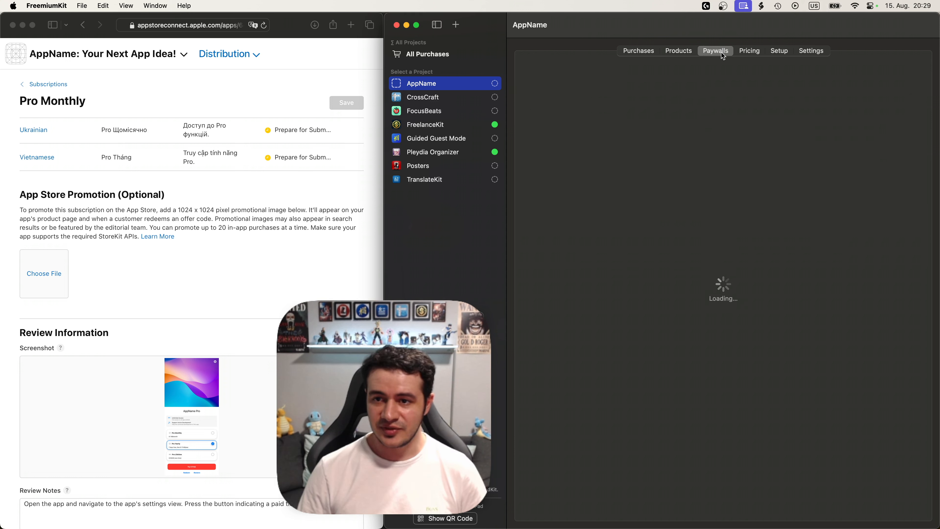
left_click(715, 50)
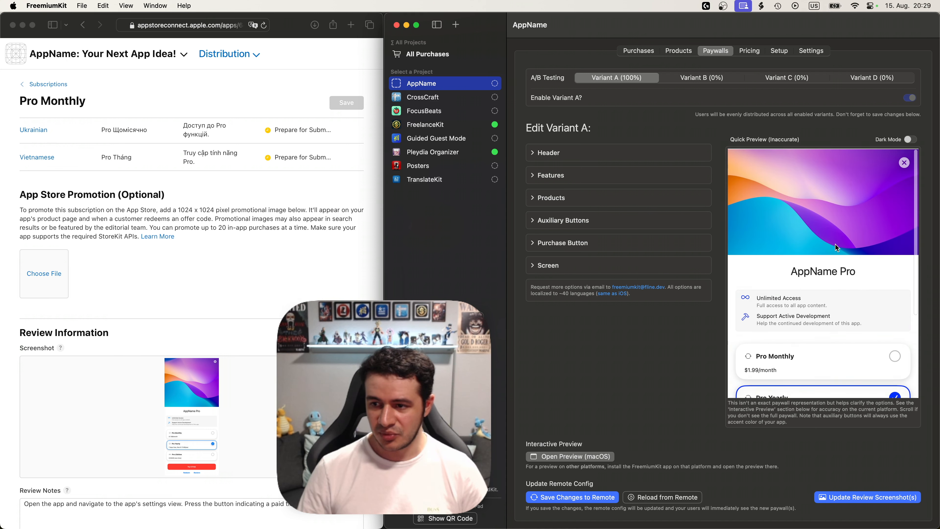
scroll("down", 3)
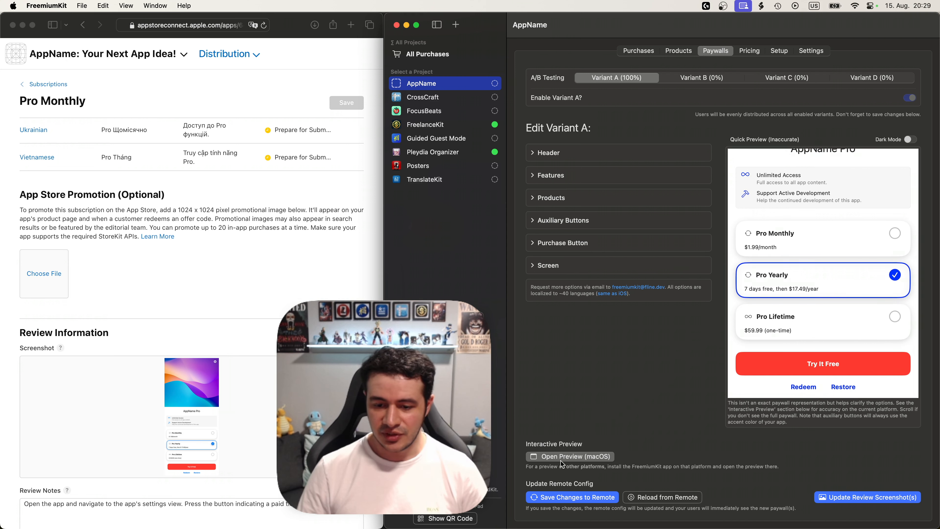
left_click(569, 457)
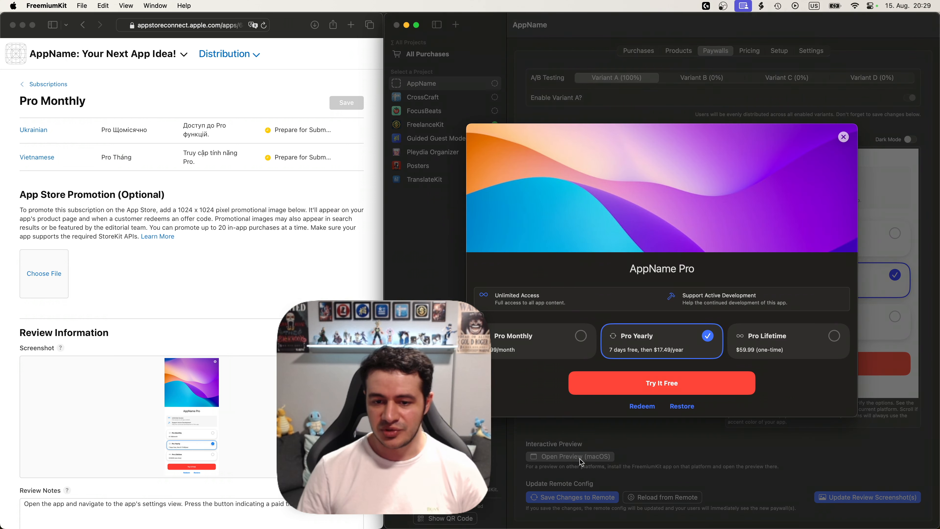
mouse_move(847, 182)
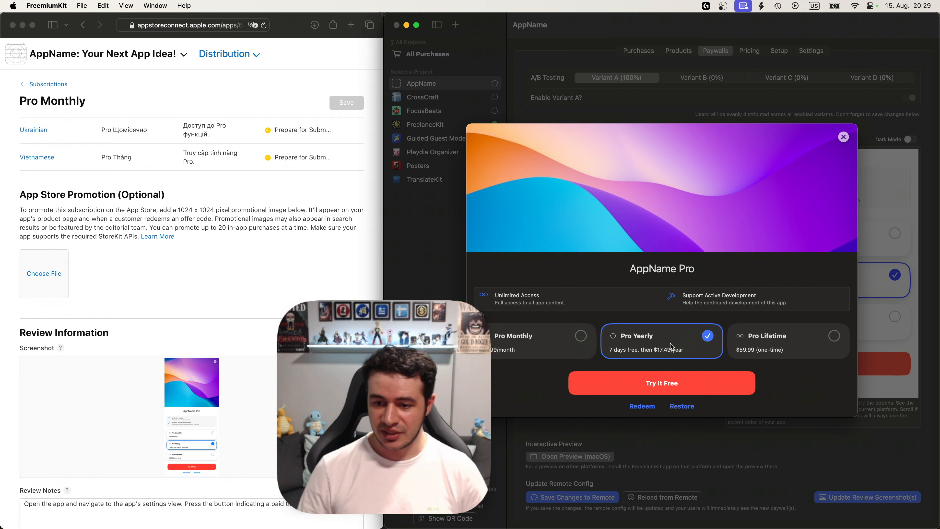
mouse_move(831, 294)
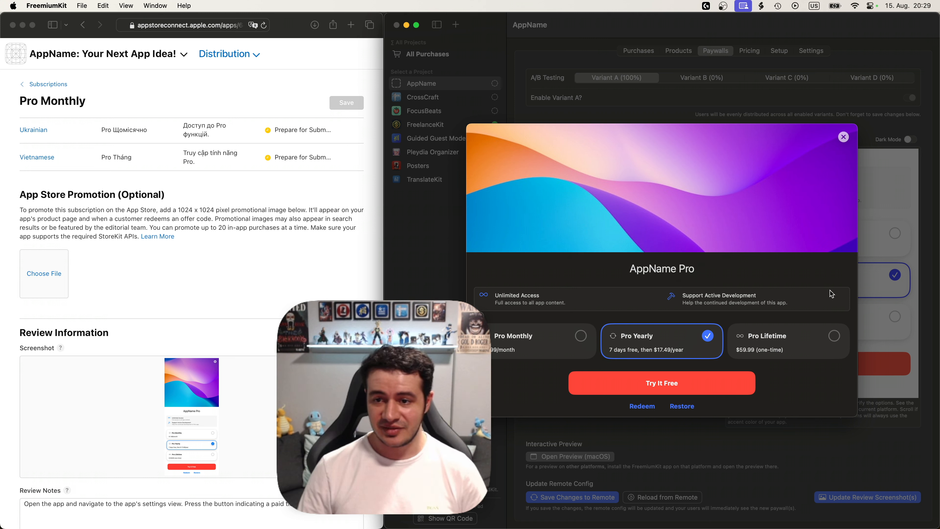
left_click(844, 137)
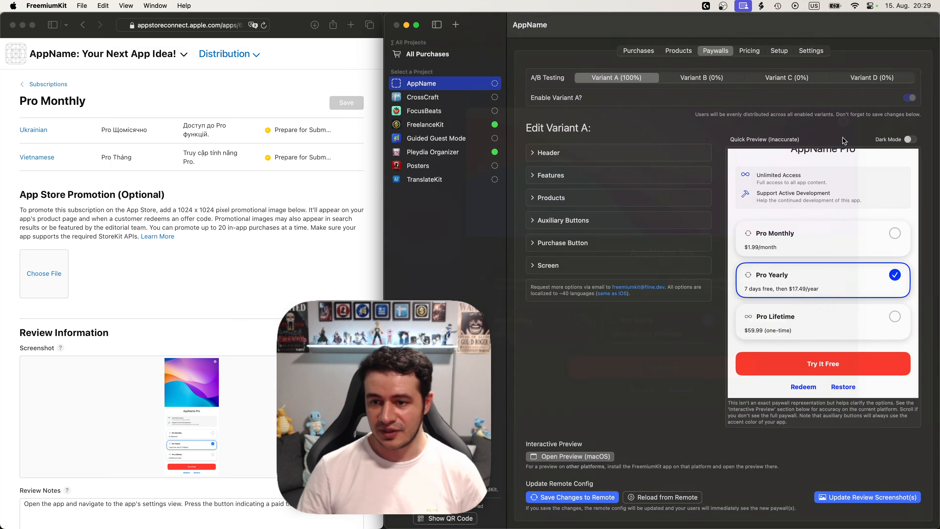
left_click(548, 153)
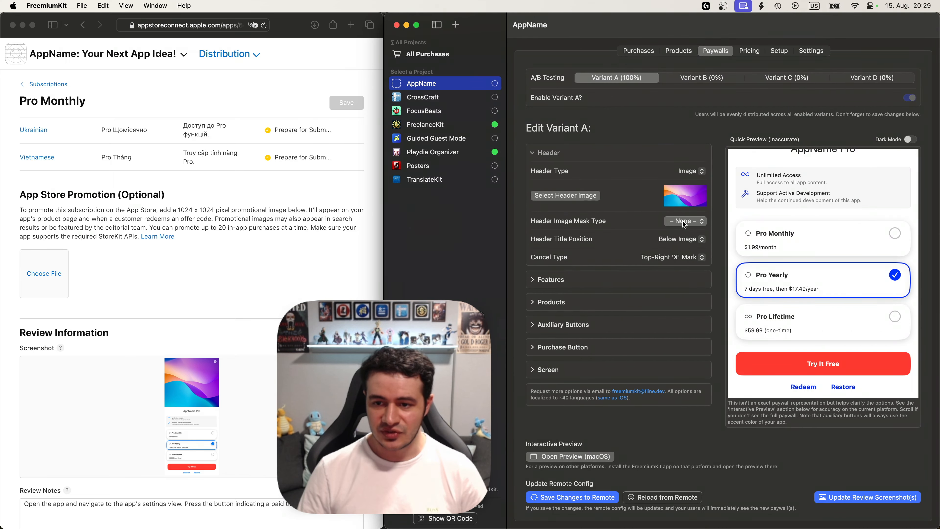
- Set the header image mask to Zigzag, keeping the top-right 'X' cancel mark
left_click(684, 221)
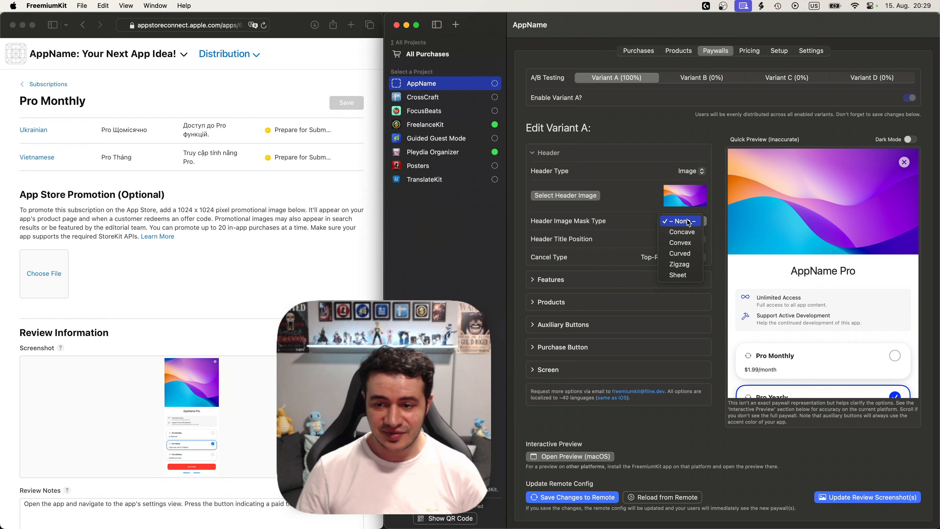
left_click(682, 232)
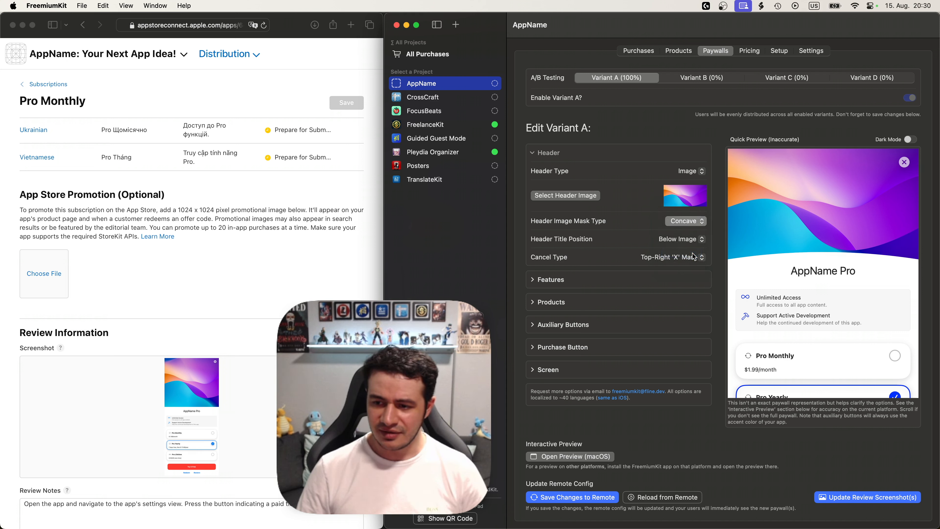
left_click(686, 221)
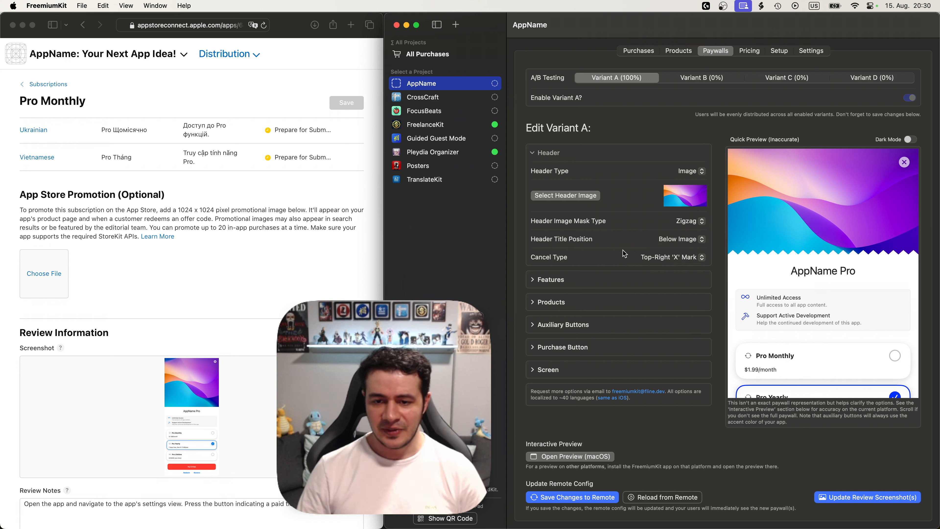
left_click(671, 257)
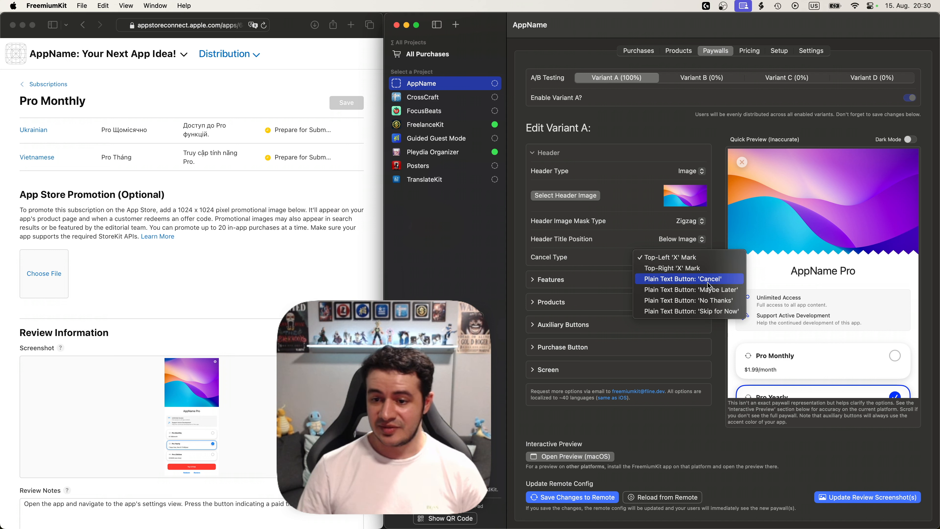
left_click(690, 289)
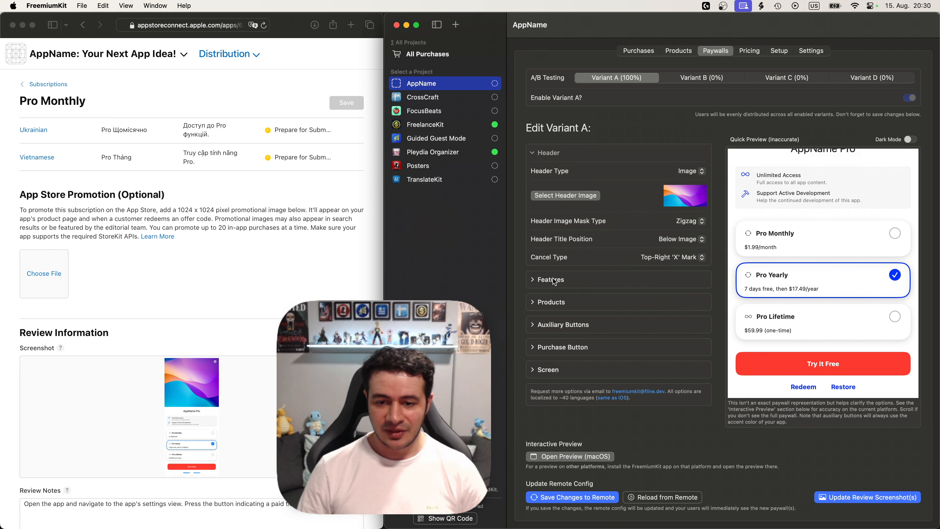
- Choose features Ad-Free Experience, Unlimited Access and Support an Indie Developer
left_click(549, 278)
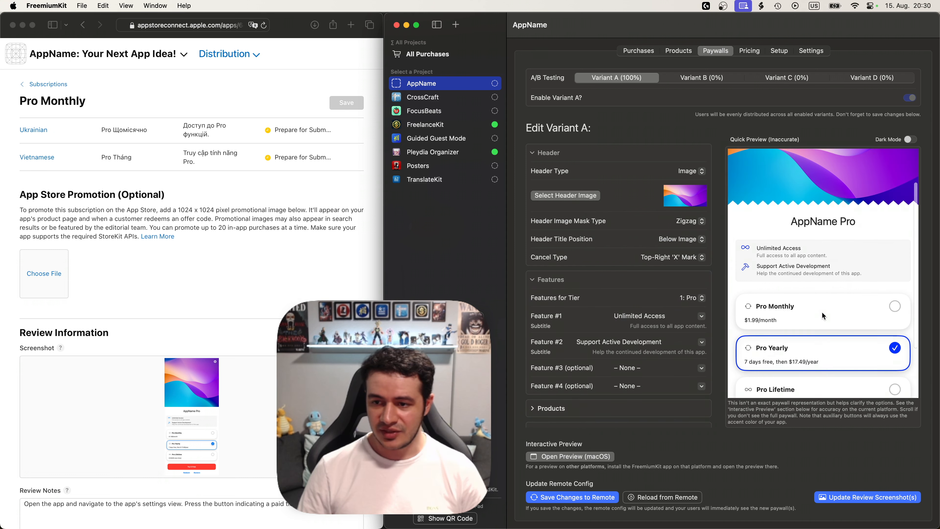
scroll("down", 3)
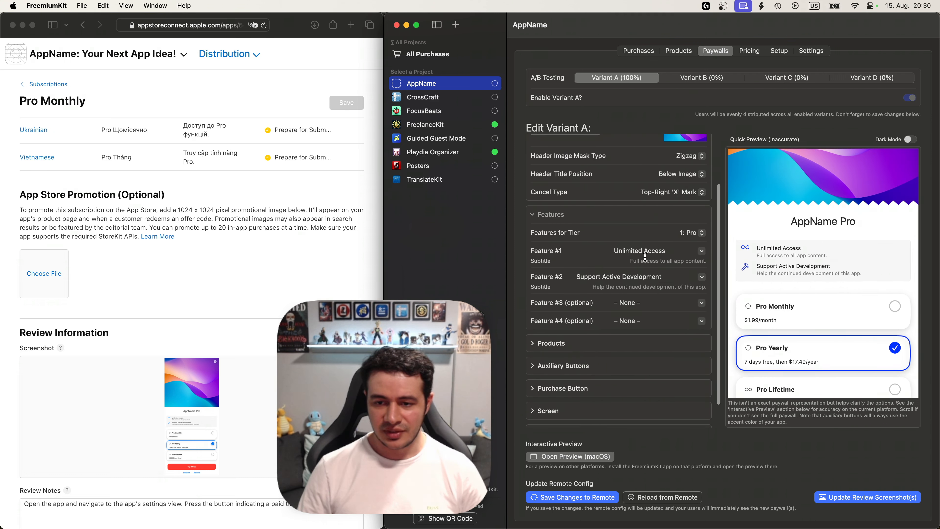
left_click(654, 251)
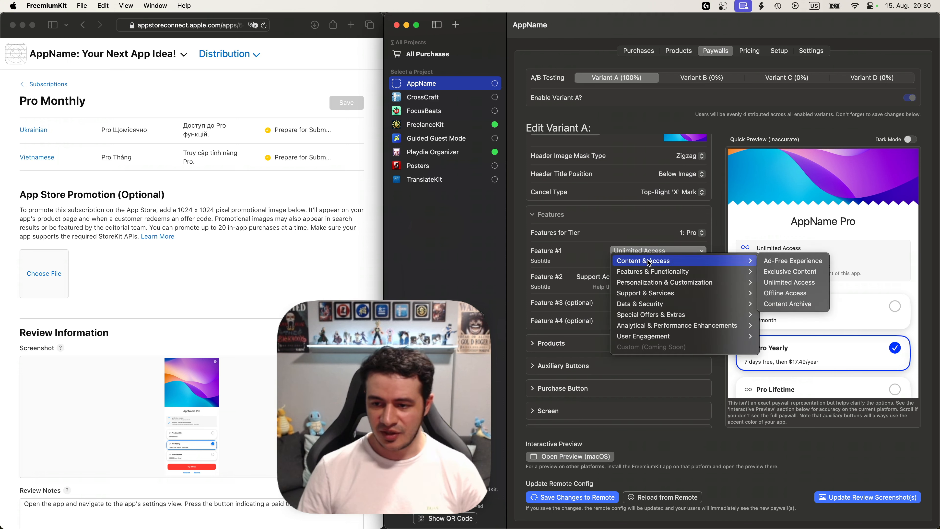
left_click(793, 260)
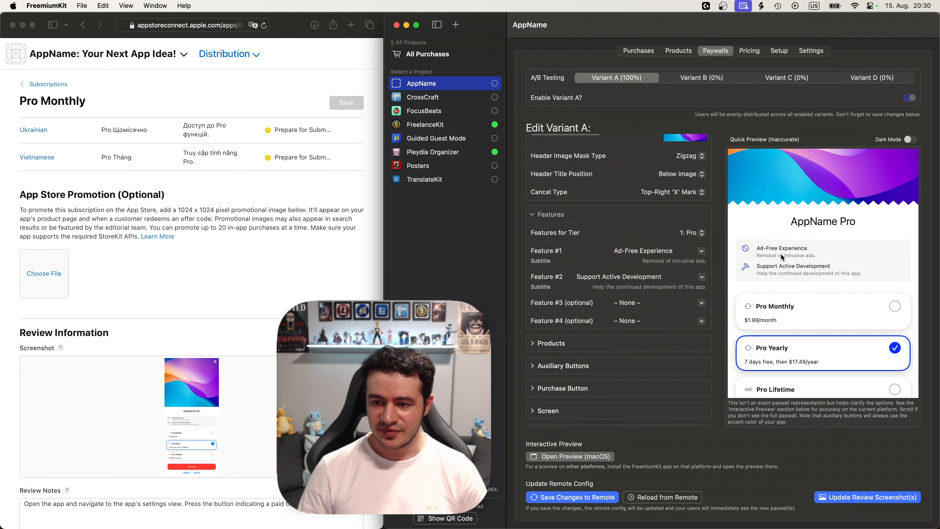
left_click(617, 276)
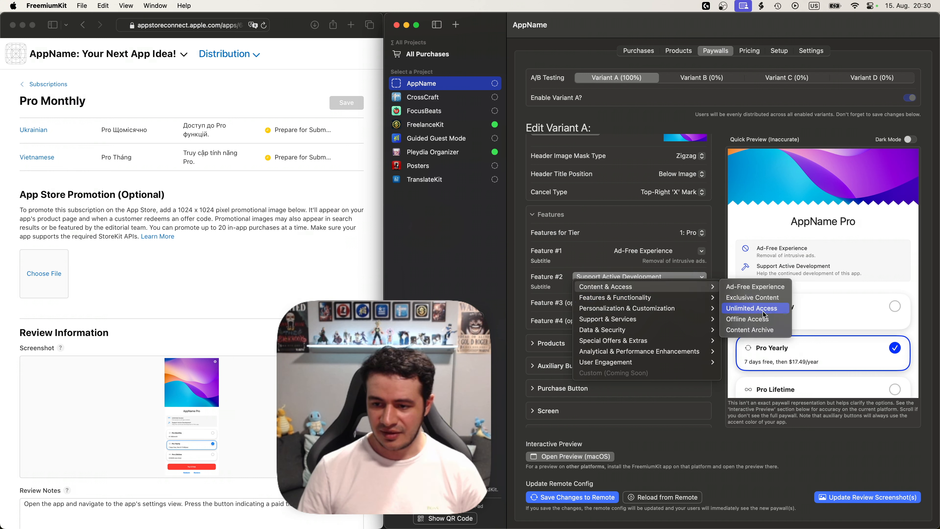
left_click(752, 308)
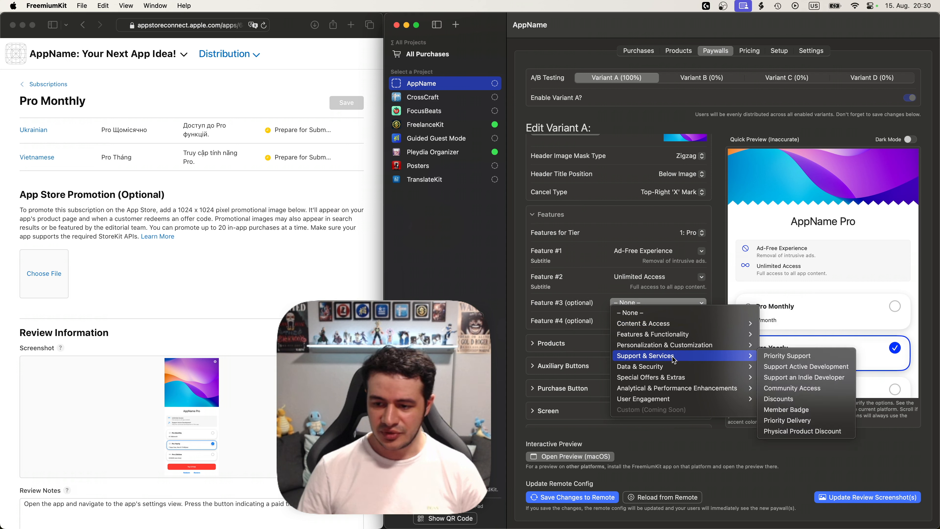
left_click(804, 377)
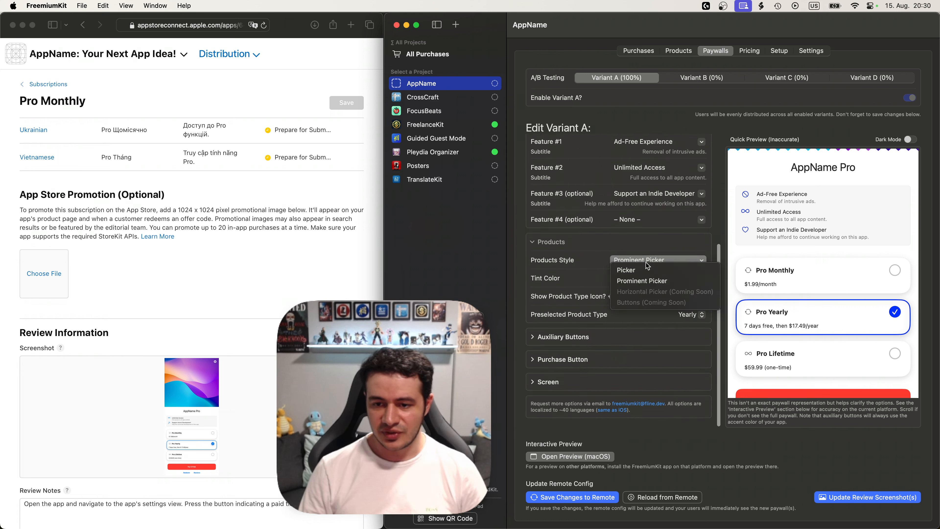
- Keep the Prominent Picker product style and set its tint colour to Mint
left_click(626, 270)
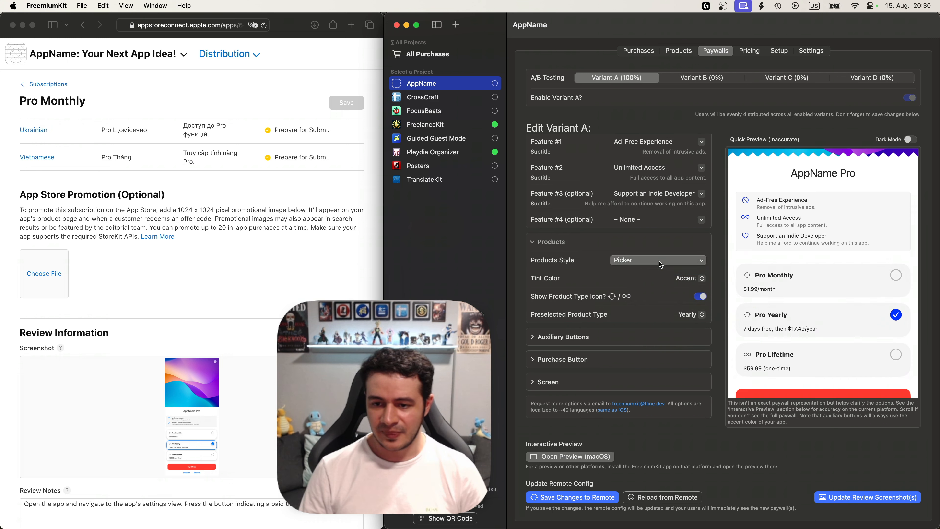
left_click(658, 259)
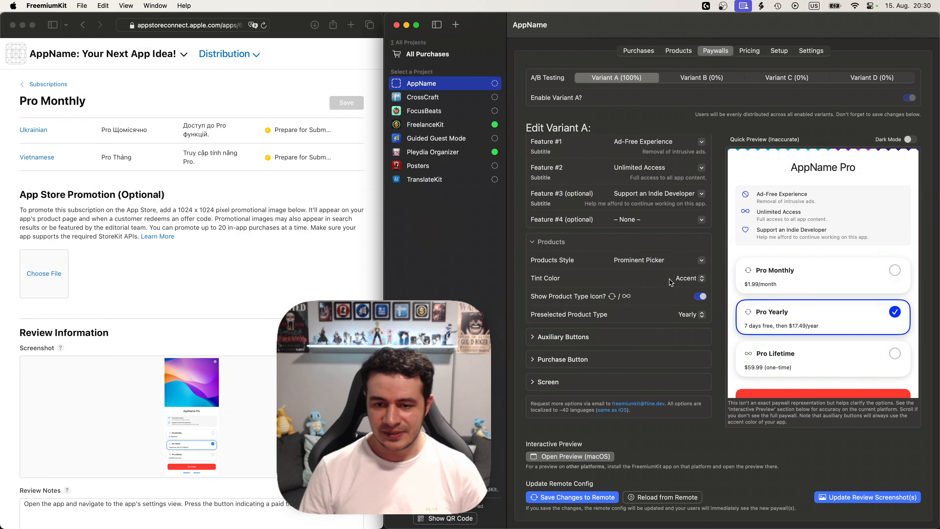
scroll("down", 3)
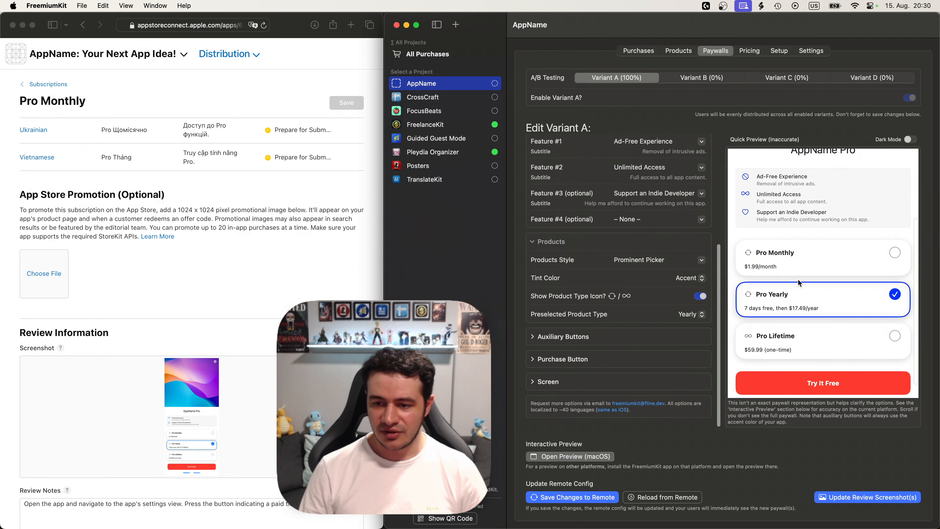
left_click(688, 278)
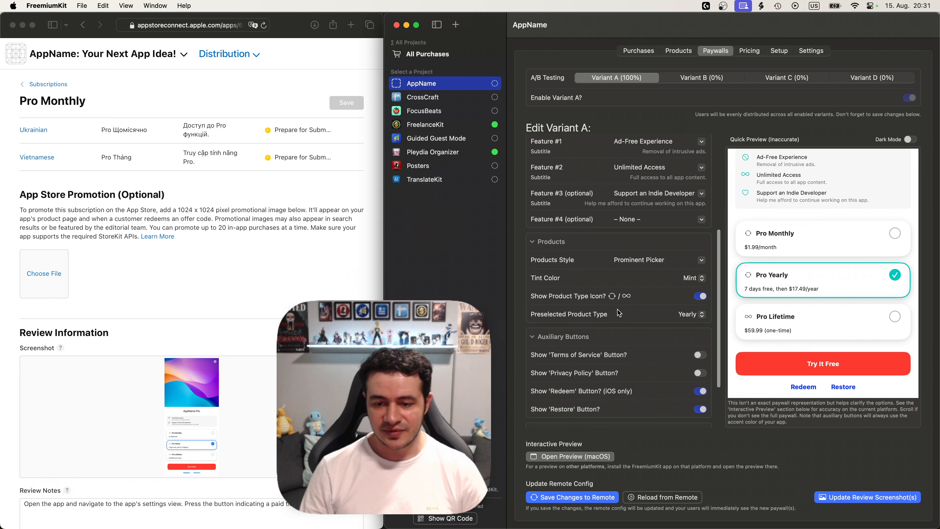
scroll("down", 3)
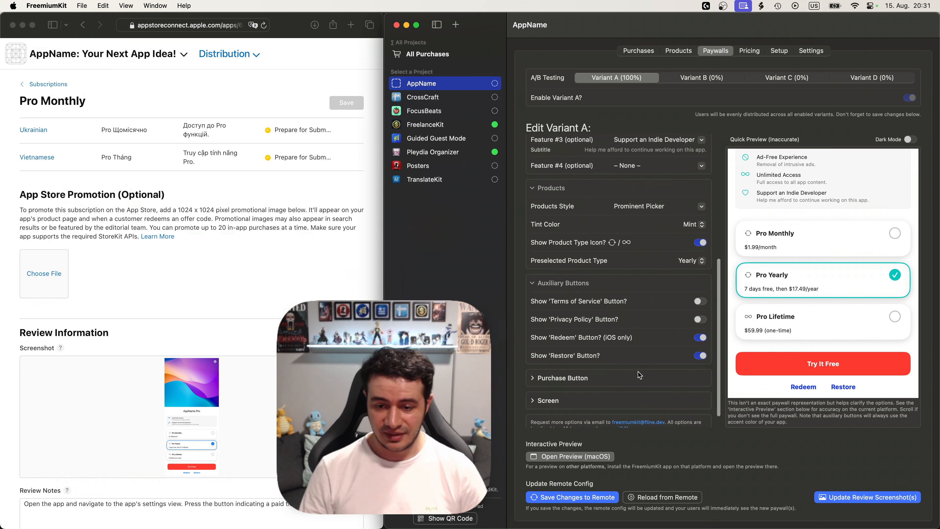
- Check the purchase button background colour and enable the uppercase title
scroll("down", 3)
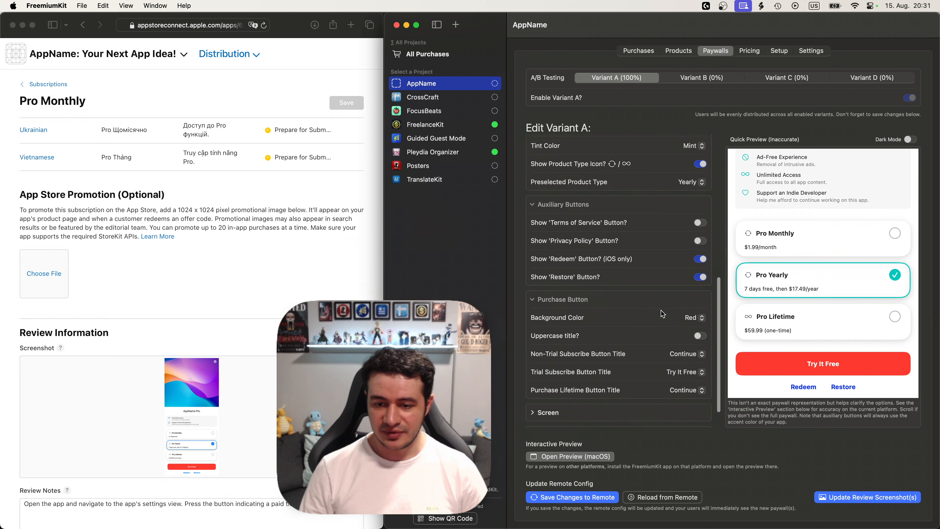
left_click(692, 318)
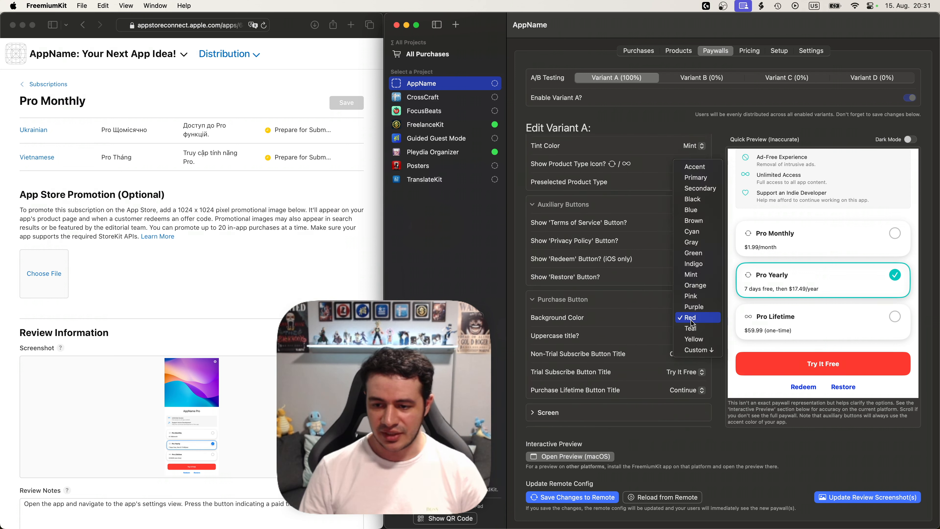
mouse_move(697, 285)
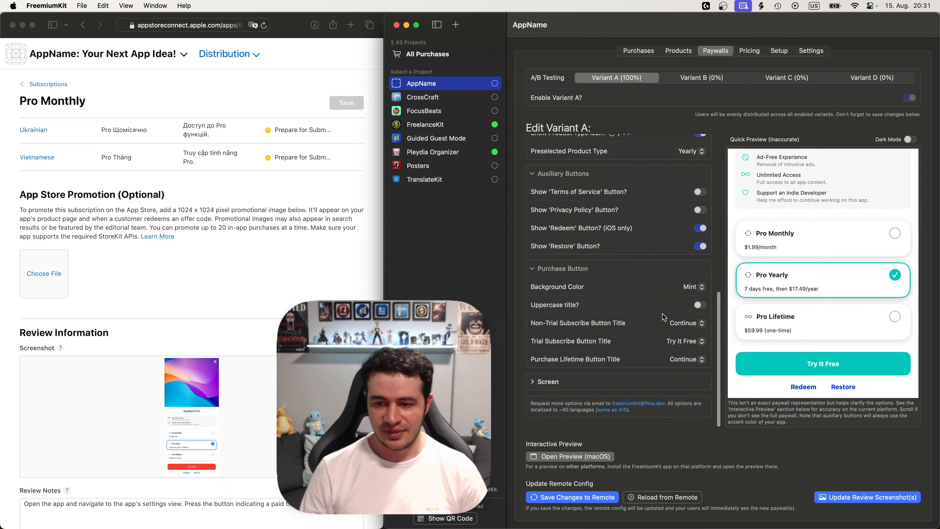
left_click(699, 305)
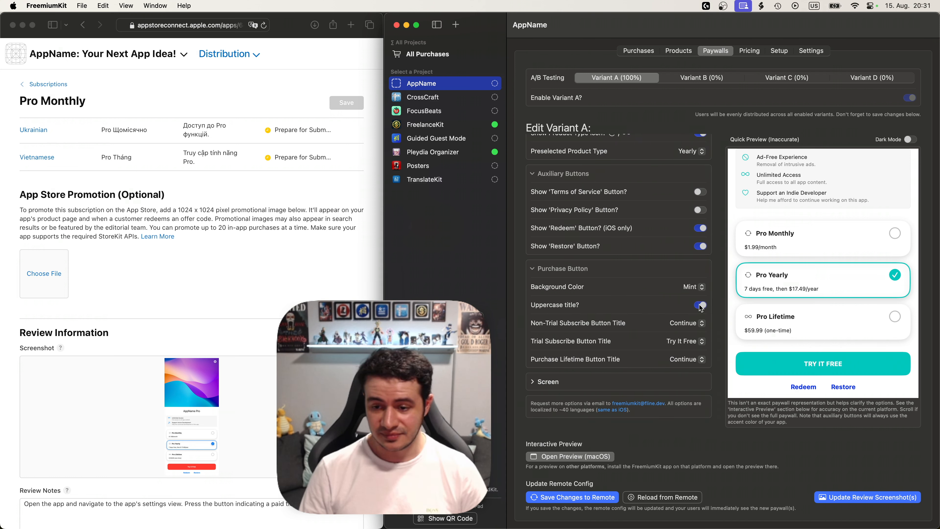
mouse_move(812, 235)
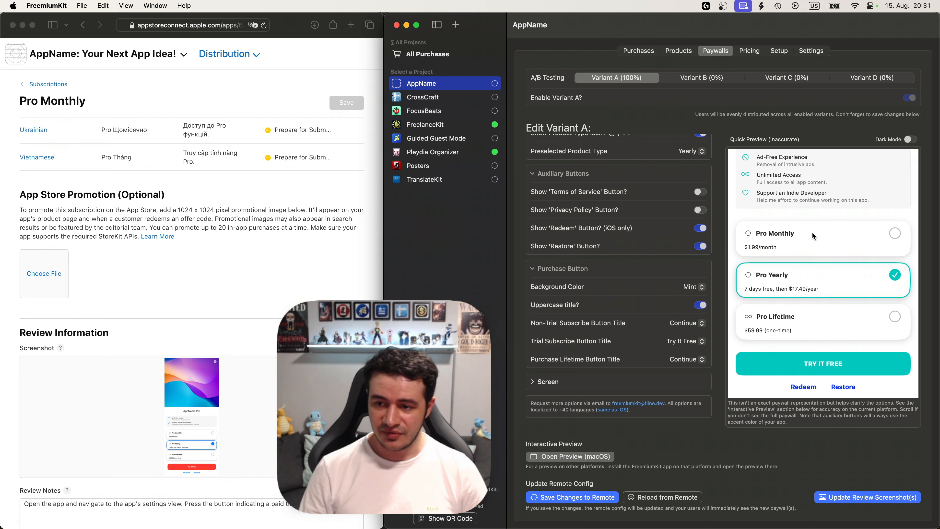
mouse_move(770, 249)
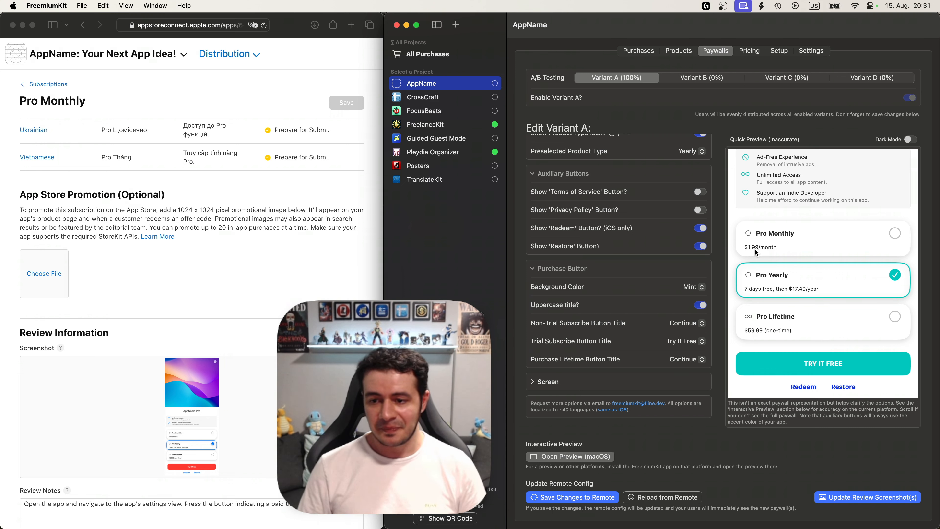
mouse_move(569, 328)
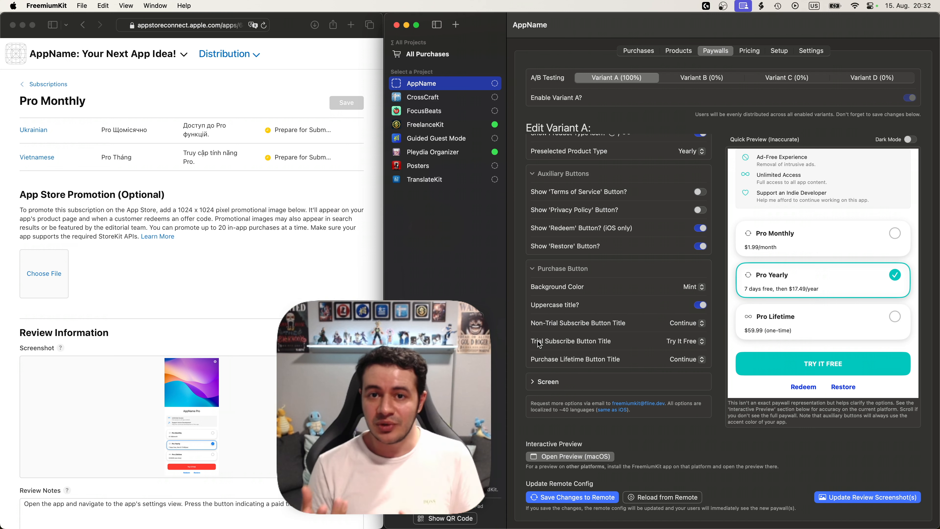
mouse_move(732, 388)
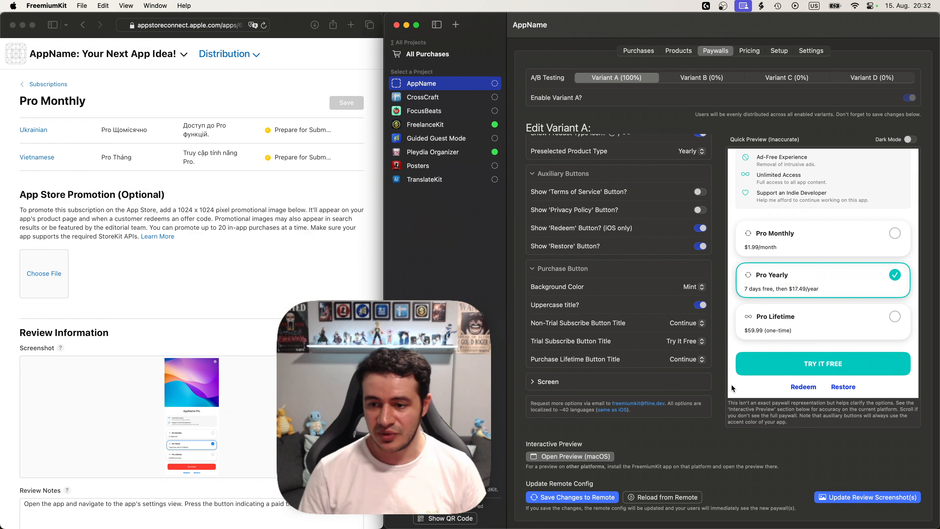
mouse_move(834, 247)
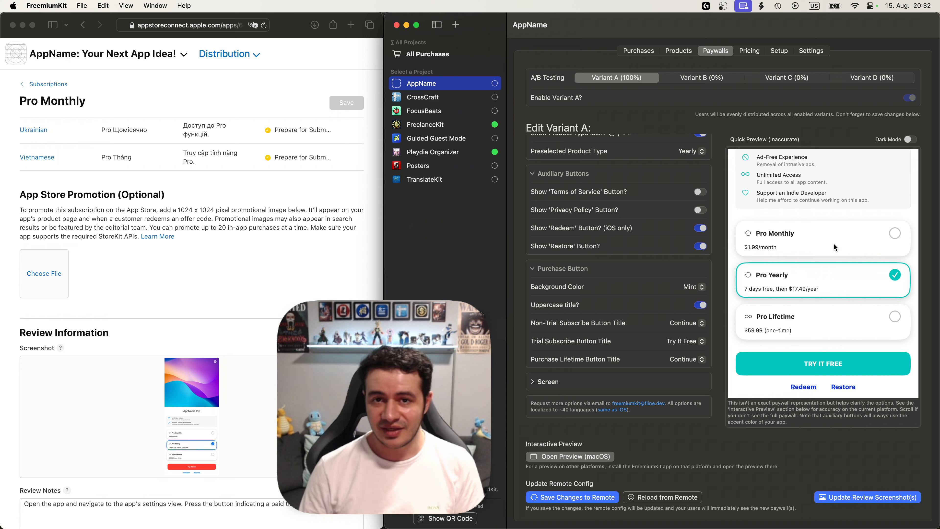
- Title the non-trial subscribe button Activate Now and the trial one Try Free for 7 Days
left_click(823, 239)
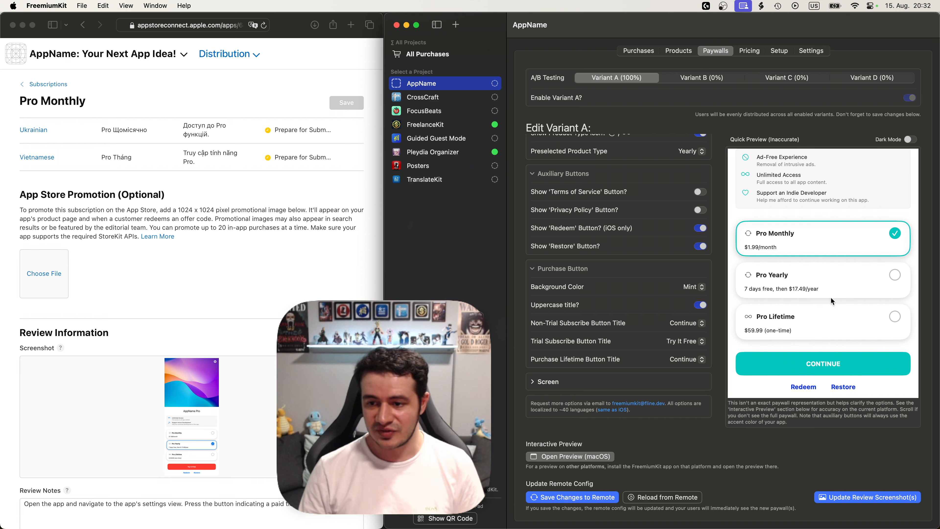
left_click(686, 322)
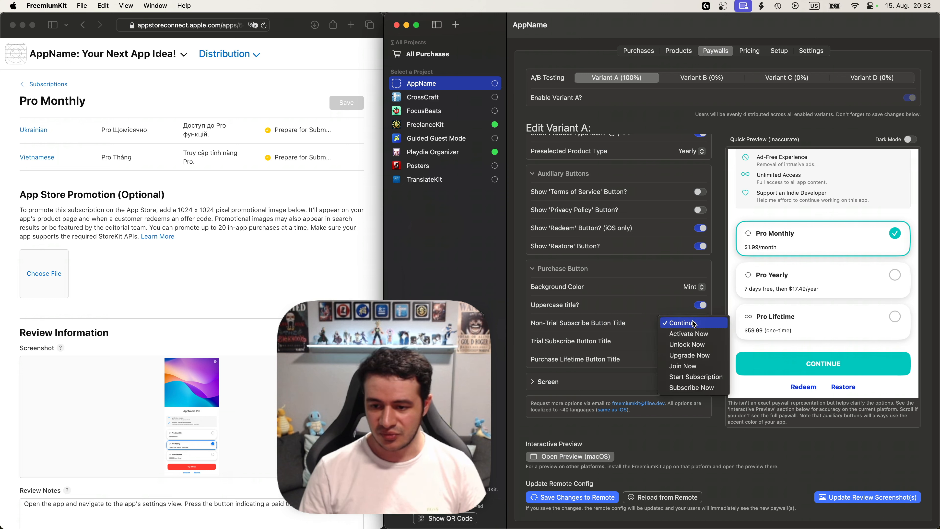
left_click(688, 333)
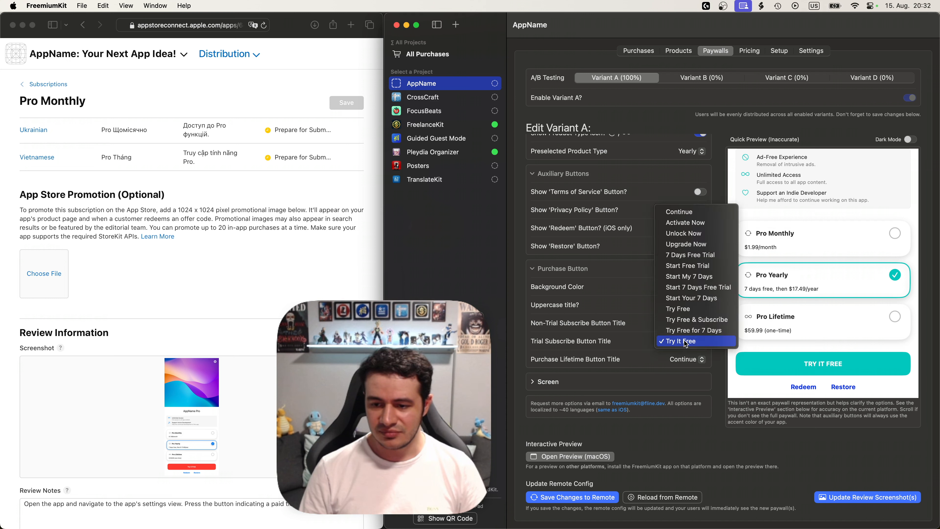
mouse_move(690, 331)
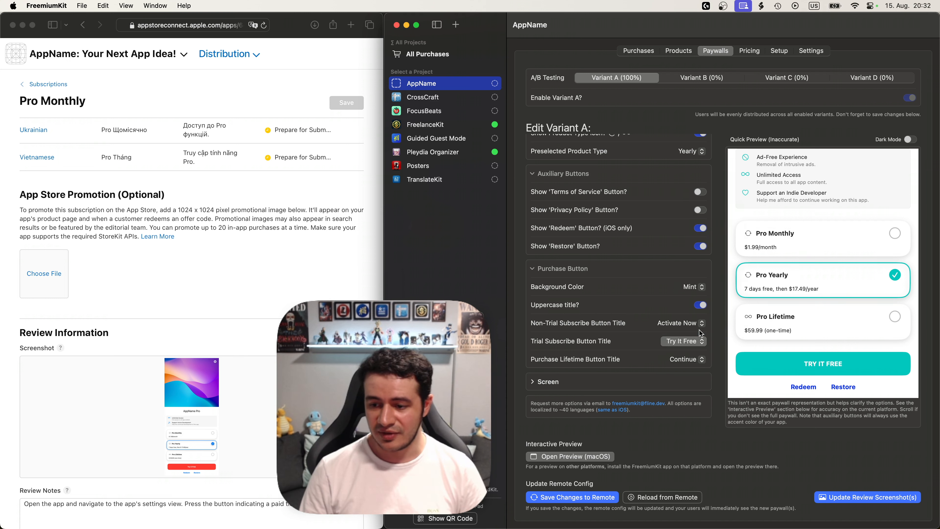
left_click(822, 323)
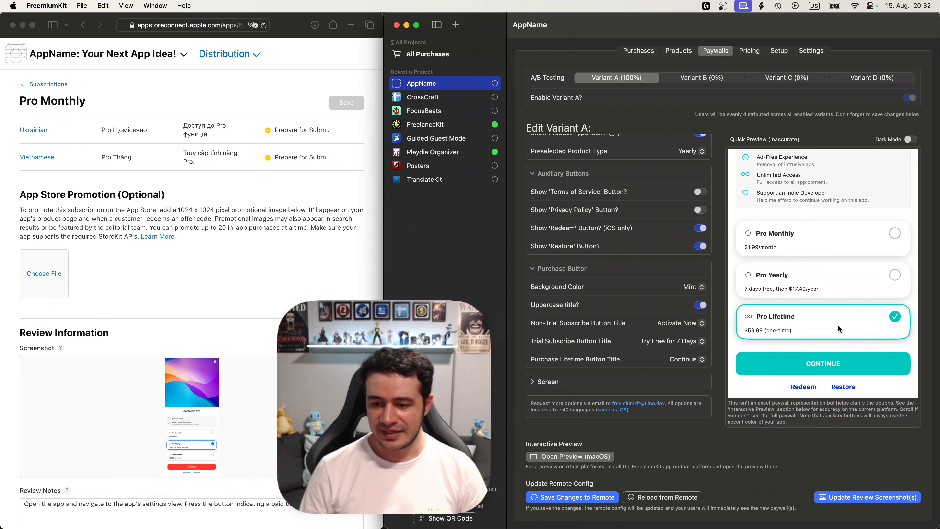
mouse_move(758, 299)
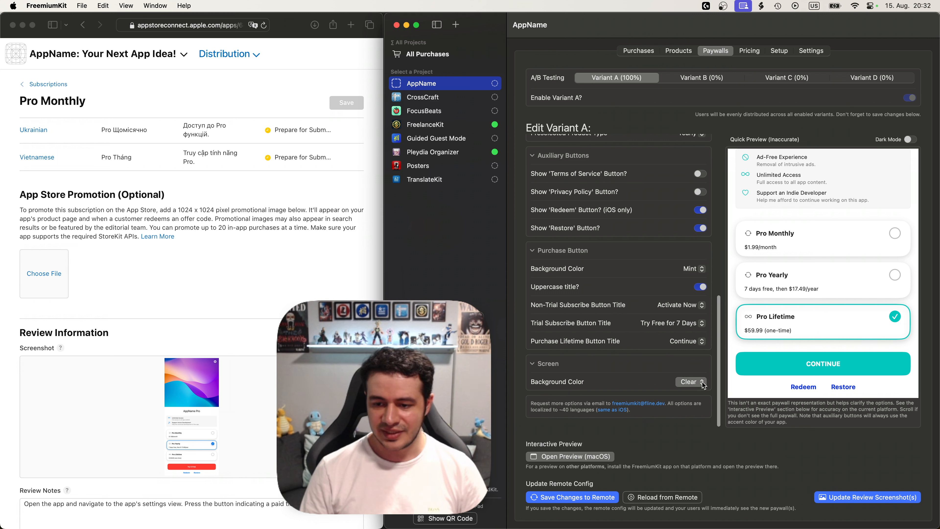
- Set a custom screen background, white in light and black in dark mode, previewed dark
left_click(689, 382)
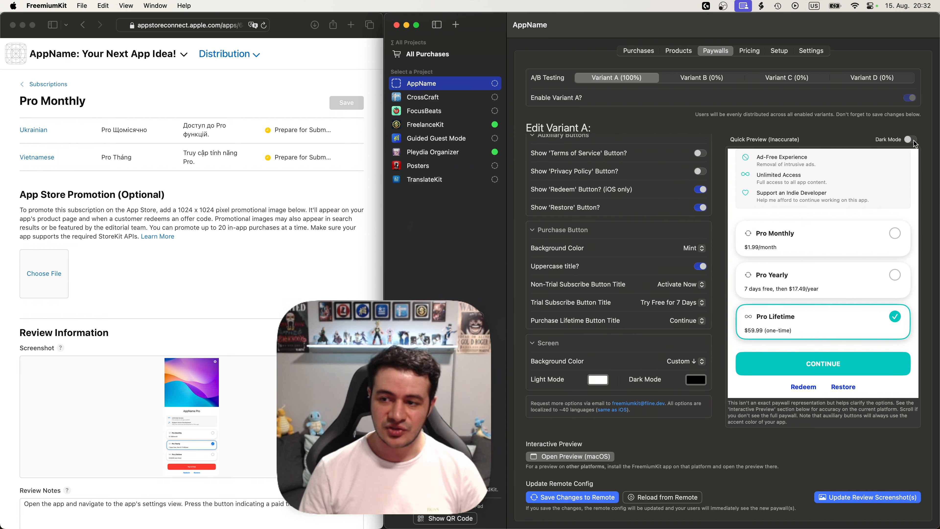
left_click(909, 139)
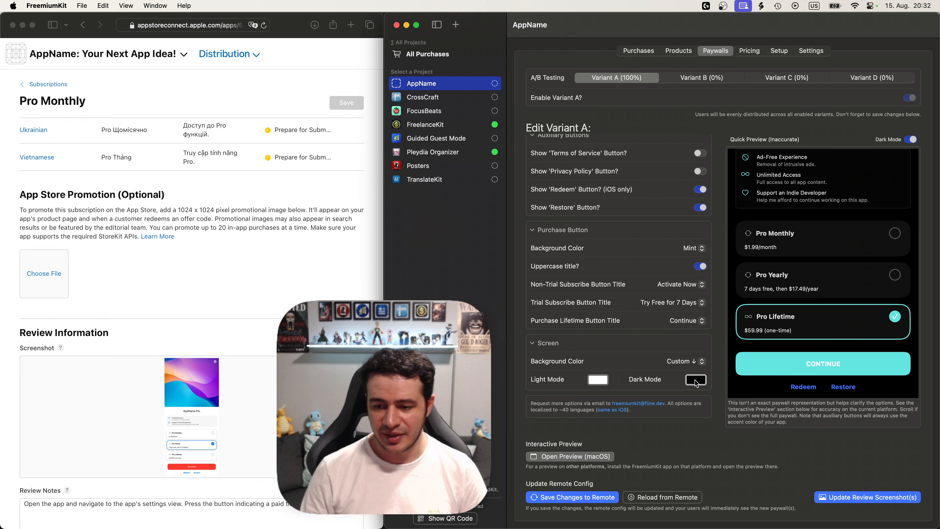
left_click(696, 380)
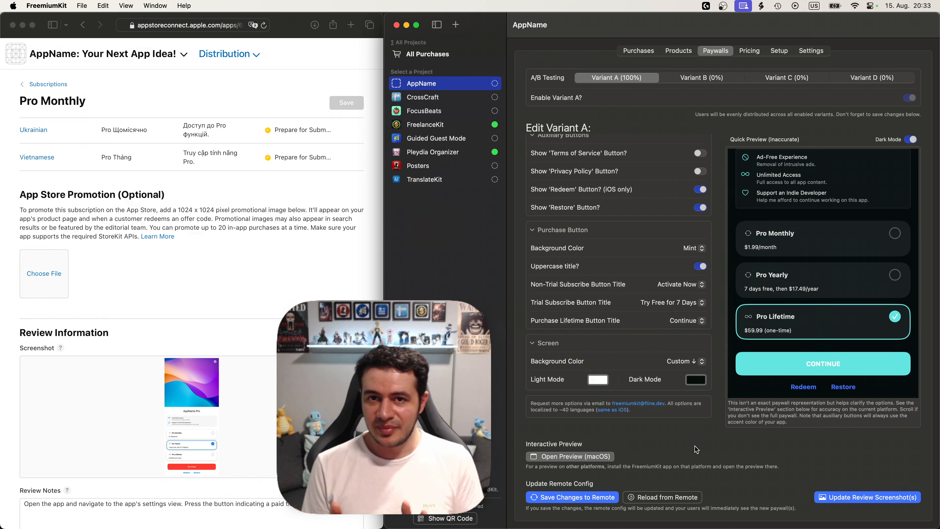
mouse_move(609, 488)
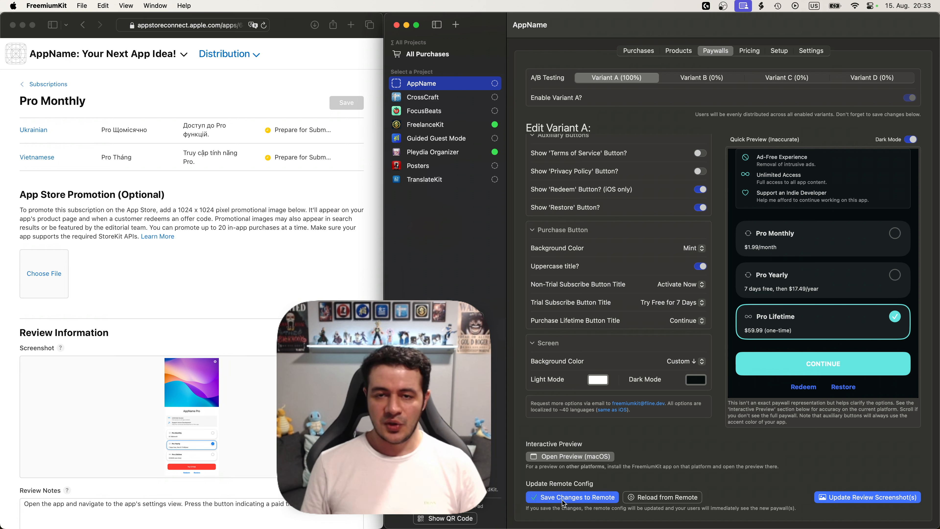
- Save Variant A's paywall edits to the remote config
left_click(563, 497)
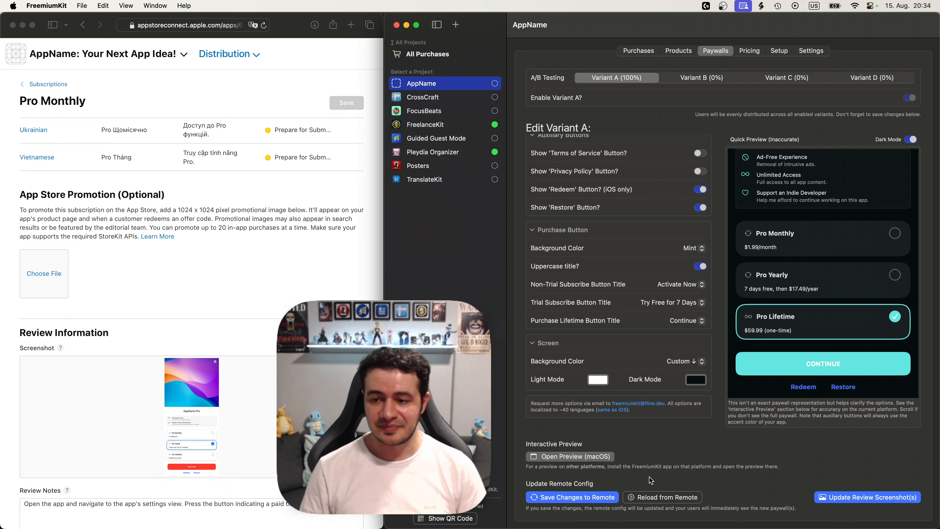
mouse_move(562, 86)
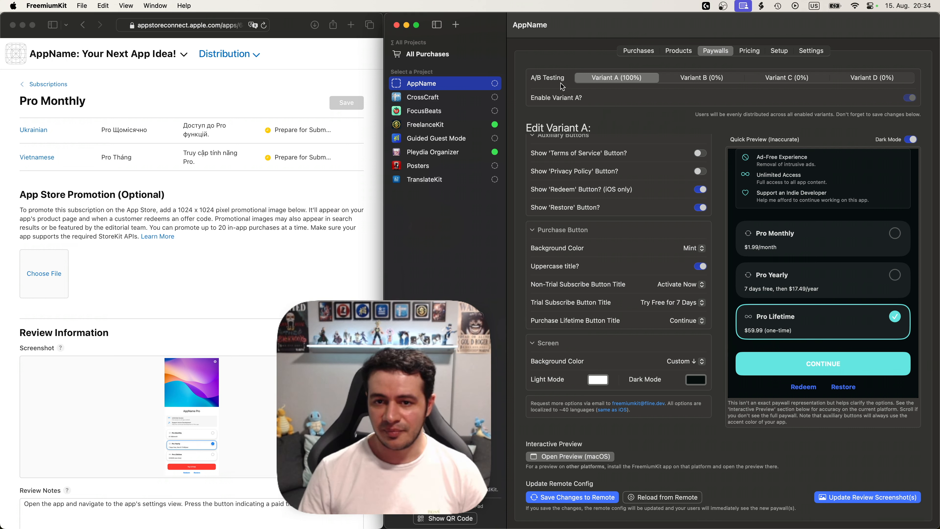
- Briefly enable Variant B for a 50/50 split, then disable it, keeping Variant A at 100%
left_click(701, 77)
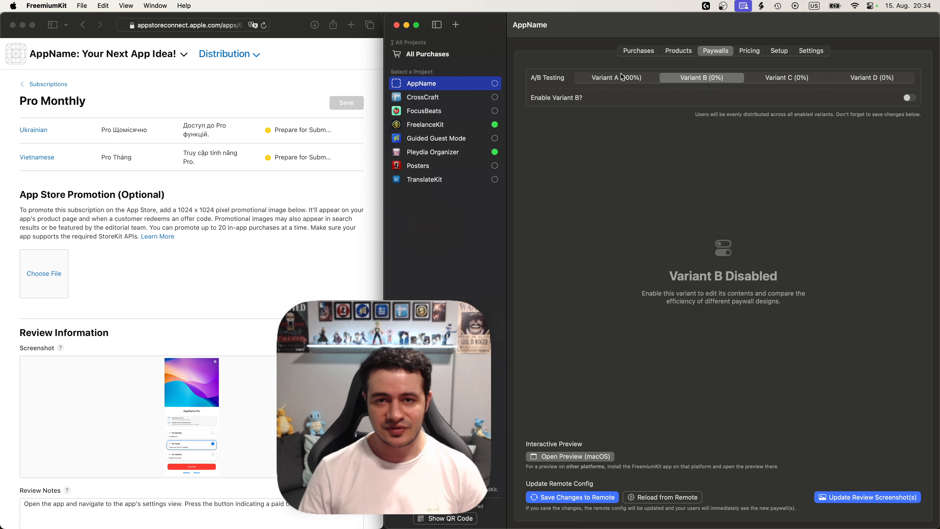
left_click(907, 97)
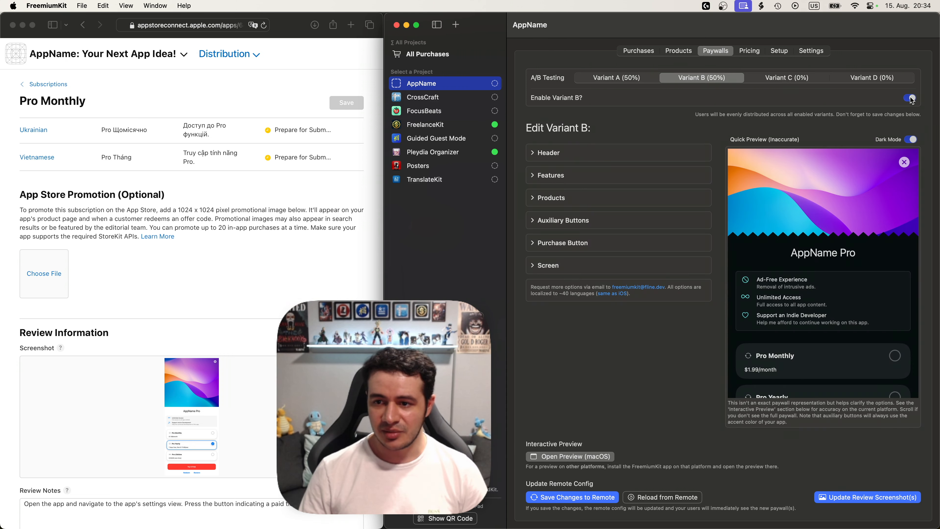
scroll("down", 3)
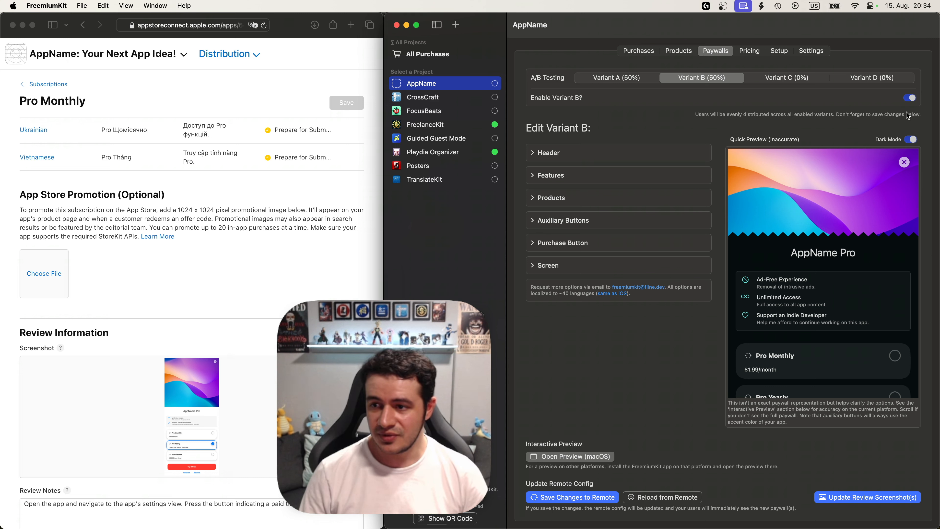
left_click(909, 98)
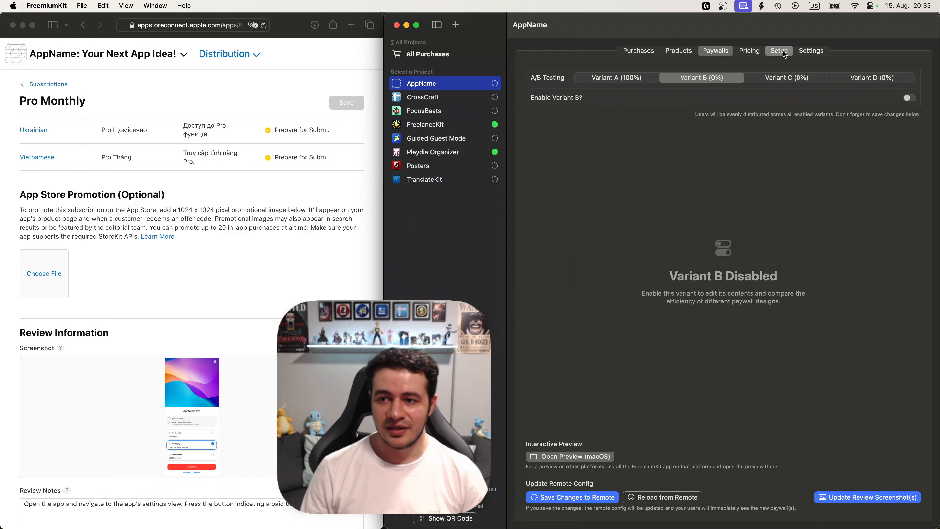
- Show the AppName Setup page with the config file connection steps
left_click(779, 50)
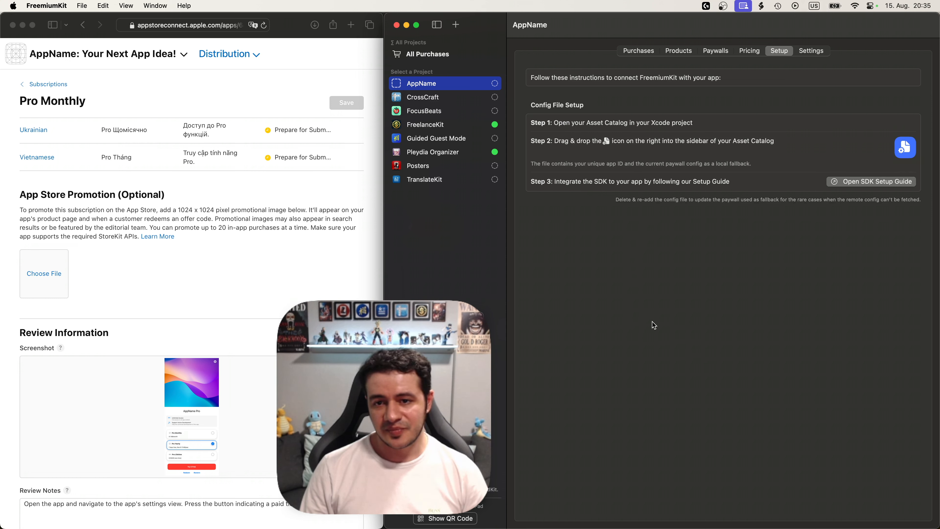
mouse_move(801, 157)
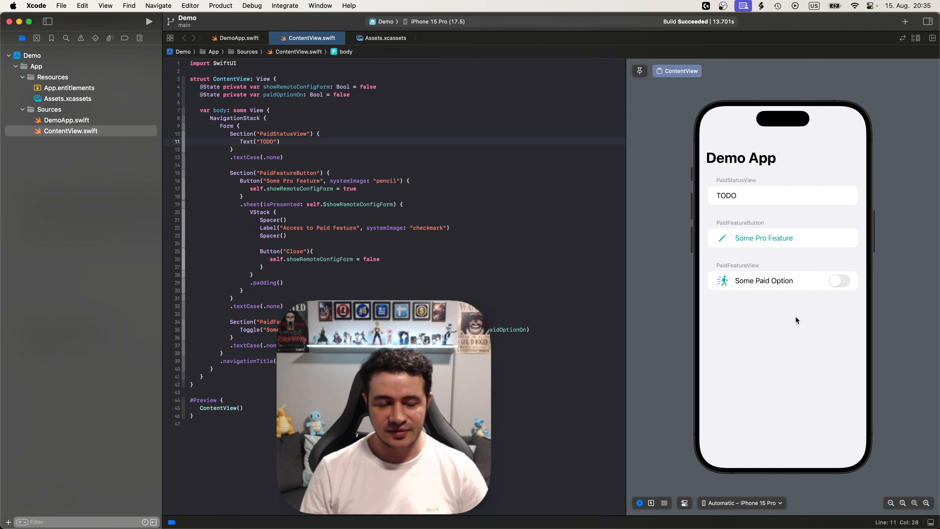
- Drag the FreemiumKit config file into Assets.xcassets of the Demo project
left_click(67, 98)
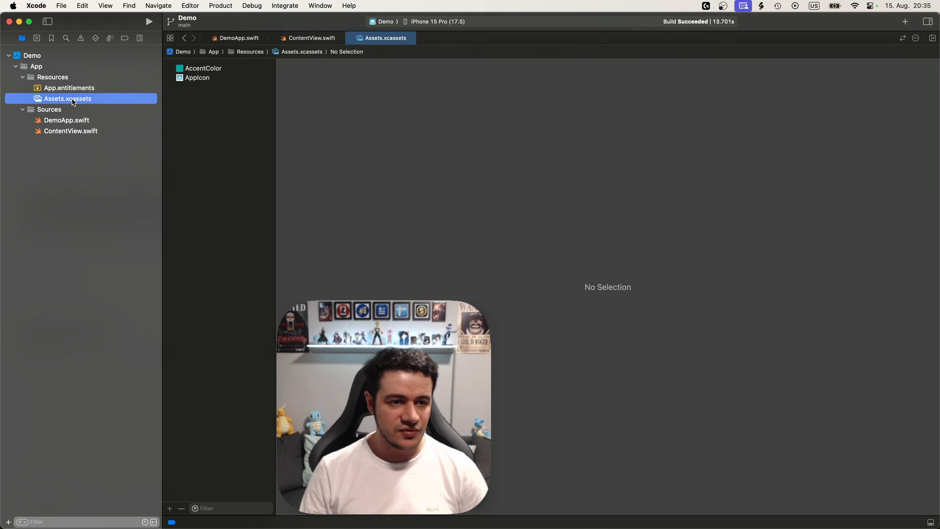
mouse_move(394, 204)
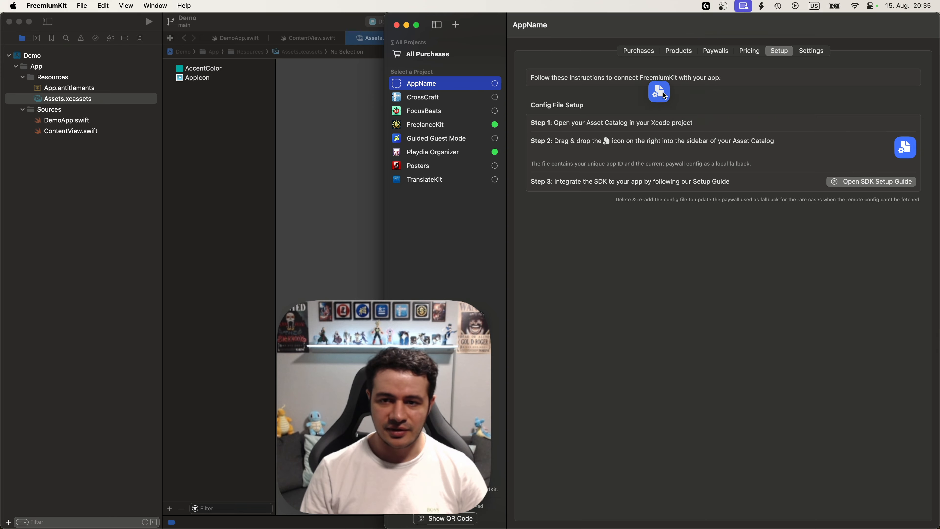
left_click_drag(659, 91, 219, 87)
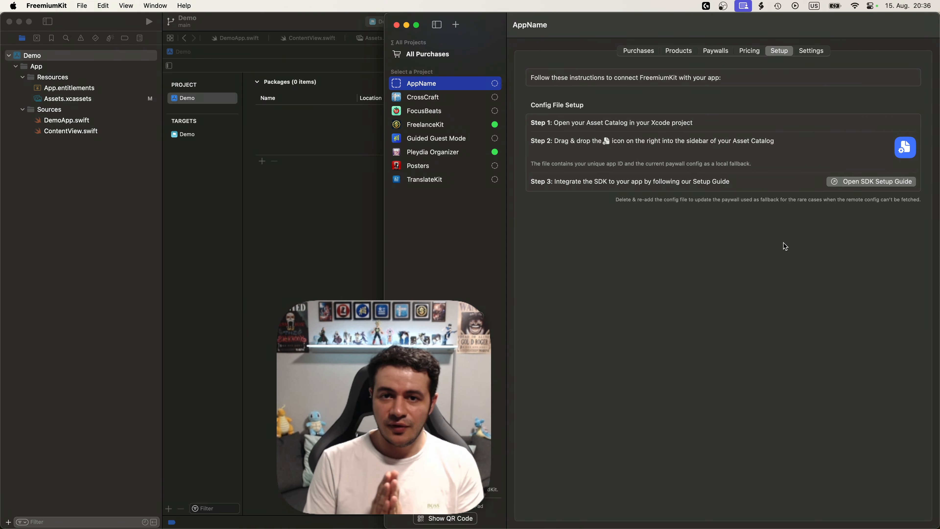
mouse_move(833, 190)
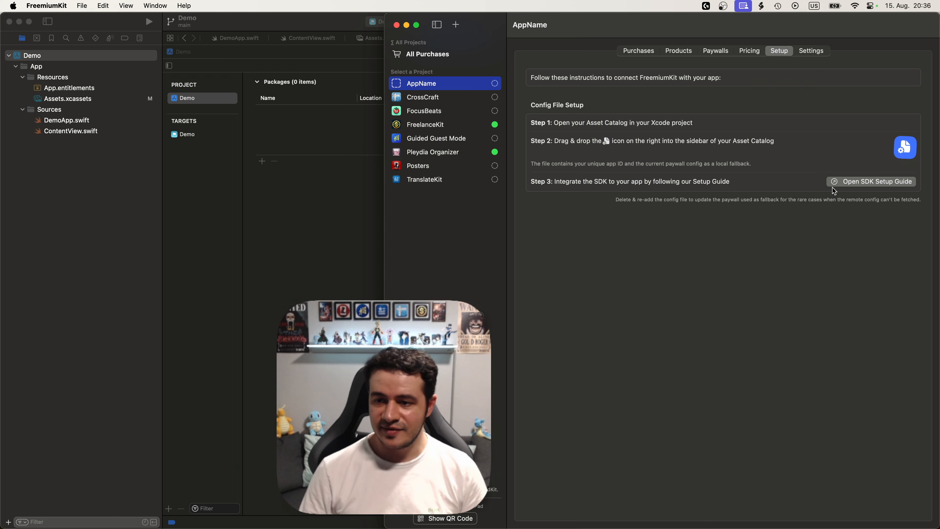
- Bring up the SDK Setup Guide and select the github.com/FlineDev/FreemiumKit.git URL to copy
left_click(877, 181)
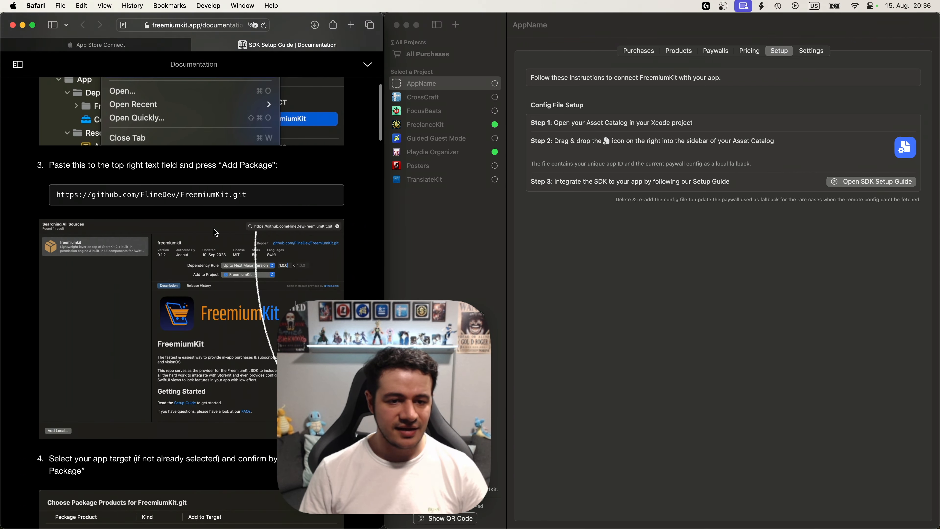
triple_click(150, 195)
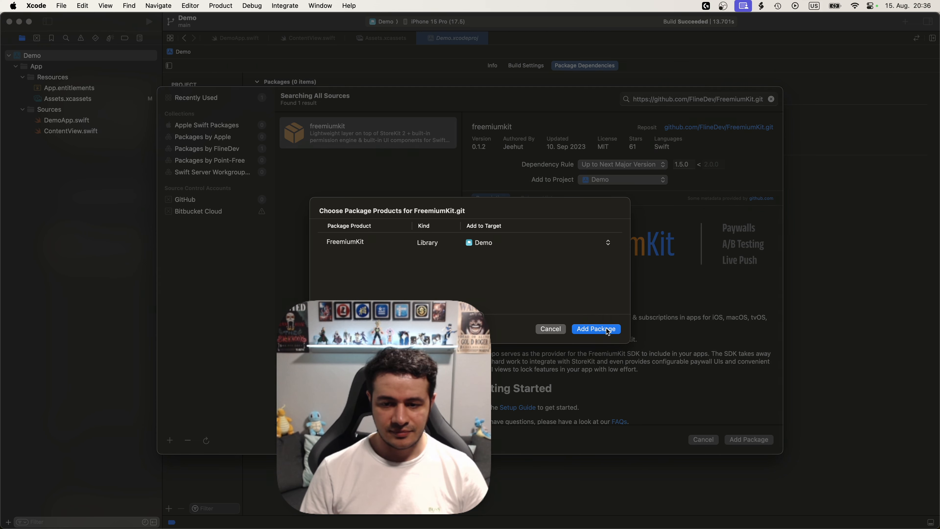
- Add the FreemiumKit package to Demo and inject FreemiumKit.shared via .environmentObject in DemoApp.swift
left_click(596, 328)
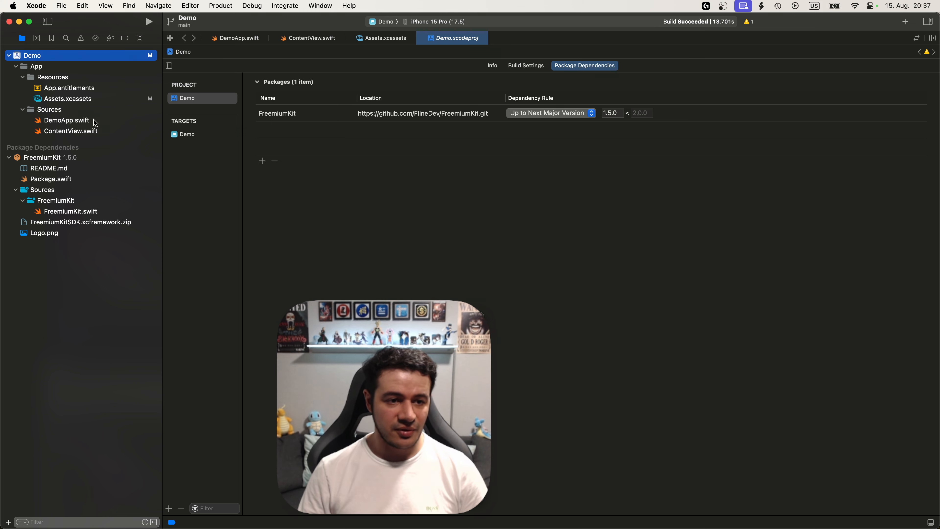
left_click(66, 120)
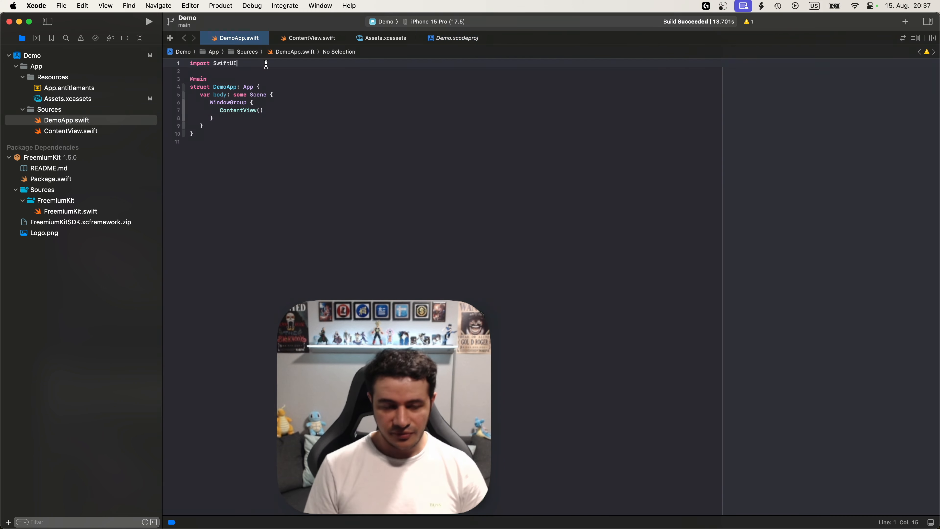
type("import FreemiumKit")
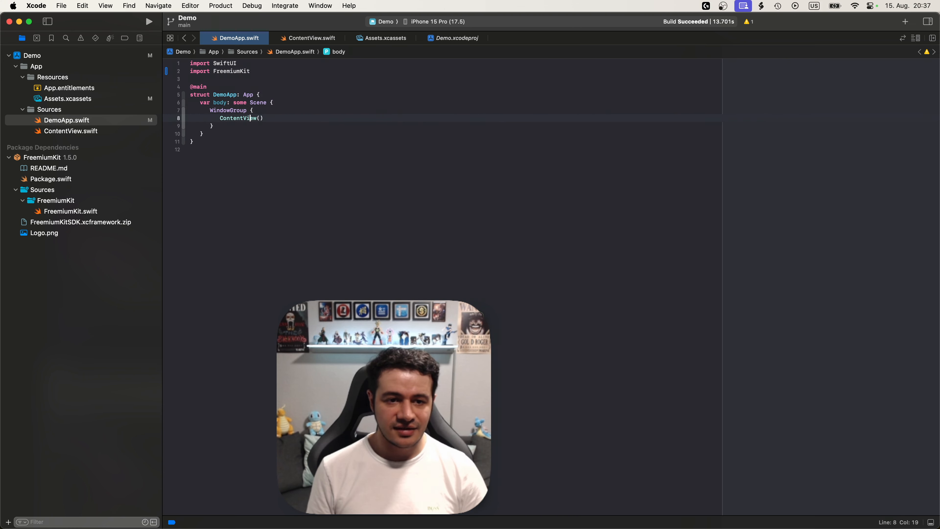
type(".e")
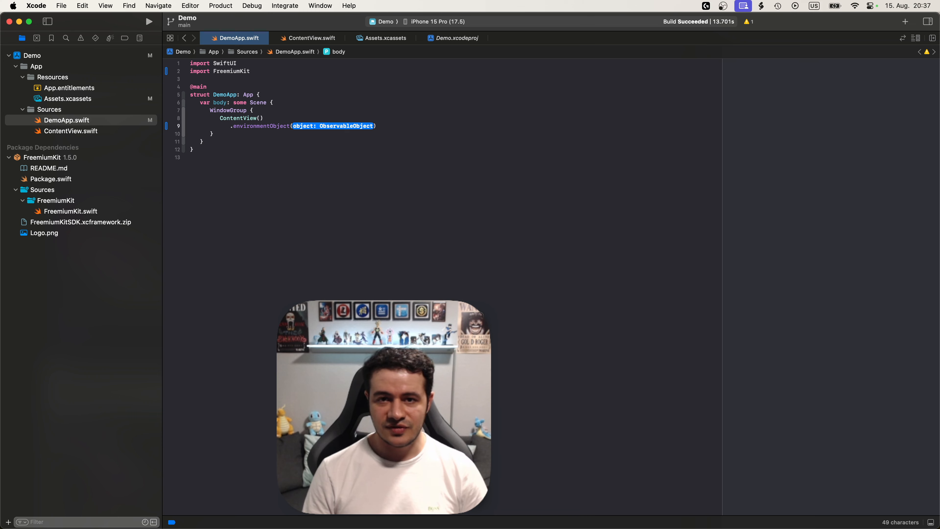
type("FreemiumKit.shared")
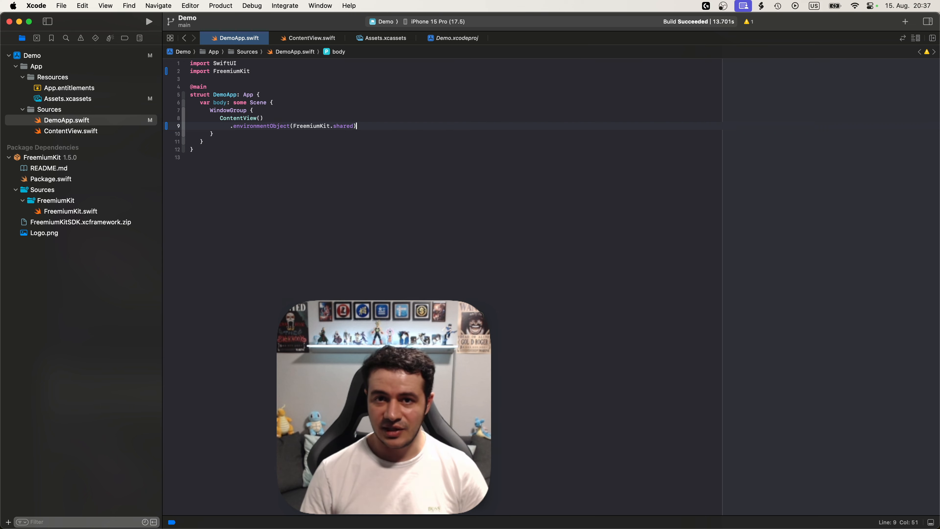
left_click(66, 120)
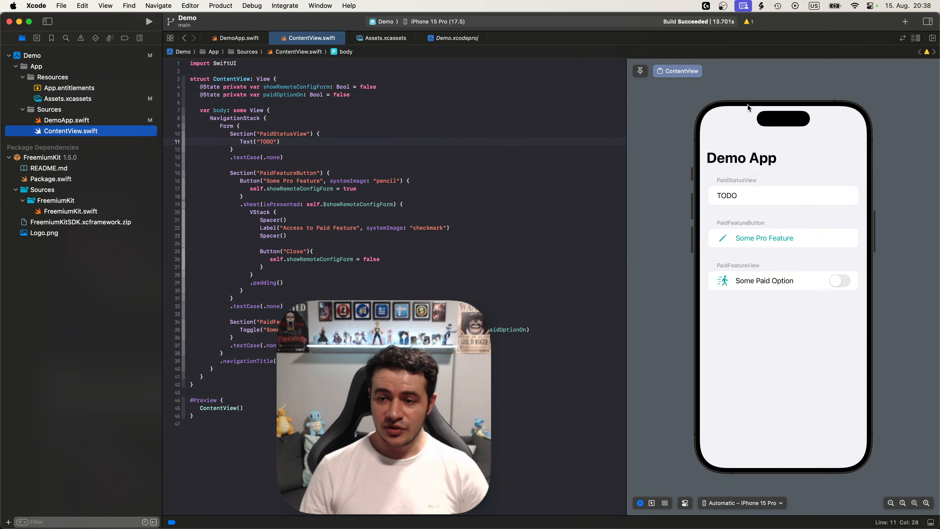
mouse_move(708, 195)
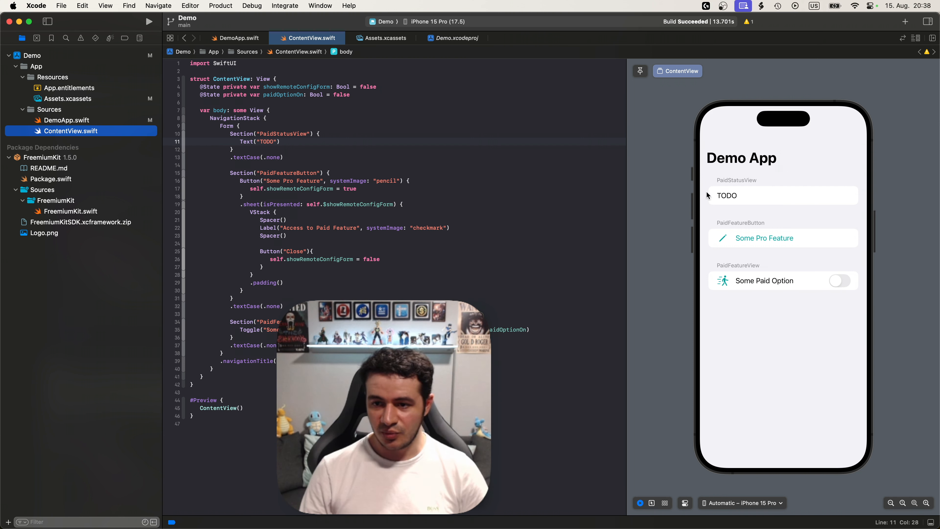
mouse_move(759, 184)
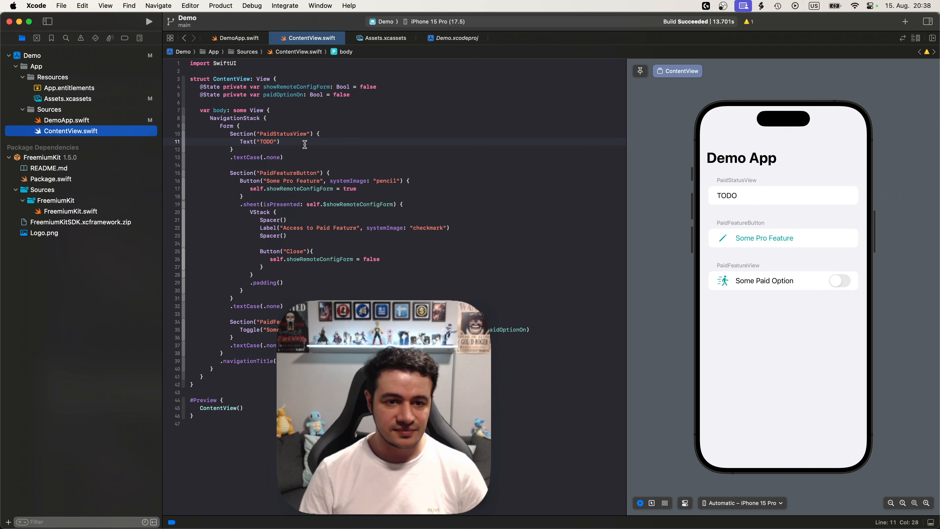
- Import FreemiumKit and replace Text("TODO") with PaidStatusView(style: .decorative(icon: .laurel))
double_click(259, 142)
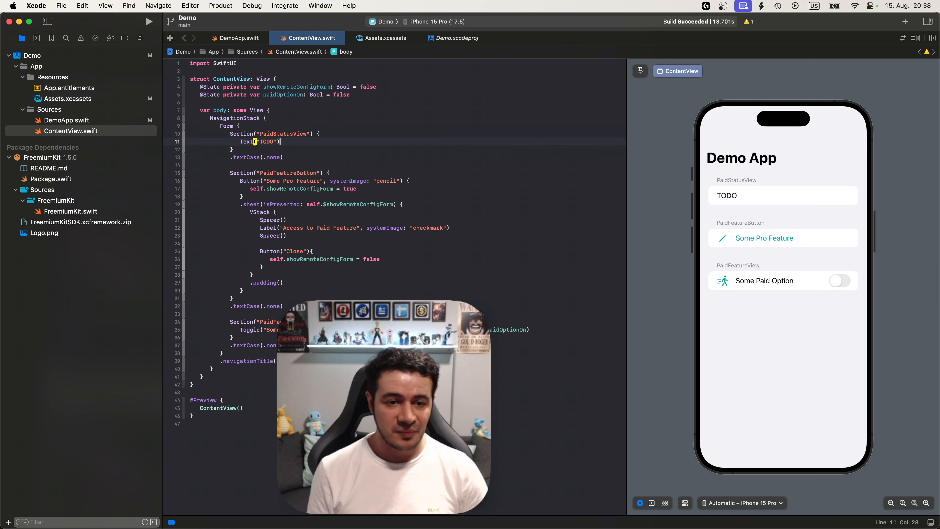
type("import")
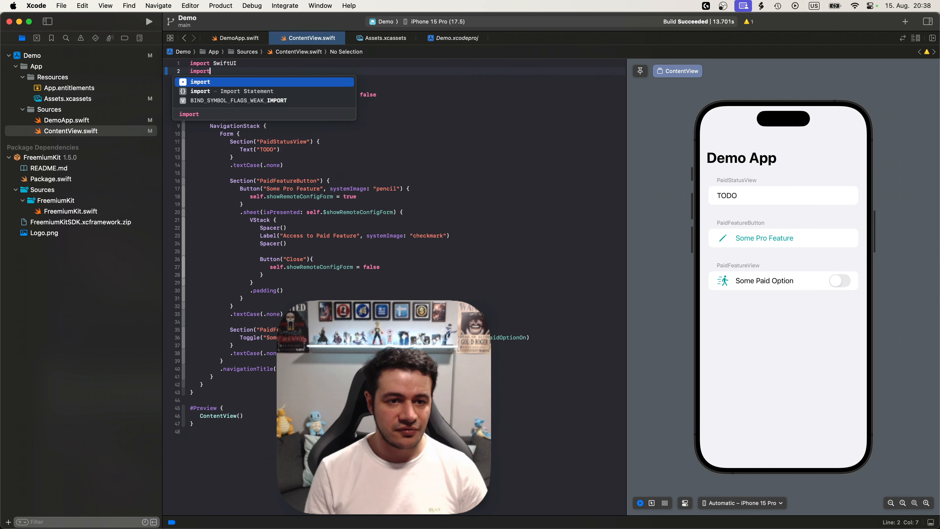
type("FreemiumKit")
left_click(407, 149)
type("PaidStatusView(style: .decorative(icon: ., foregroundColor: Color, backgroundColor: Color")
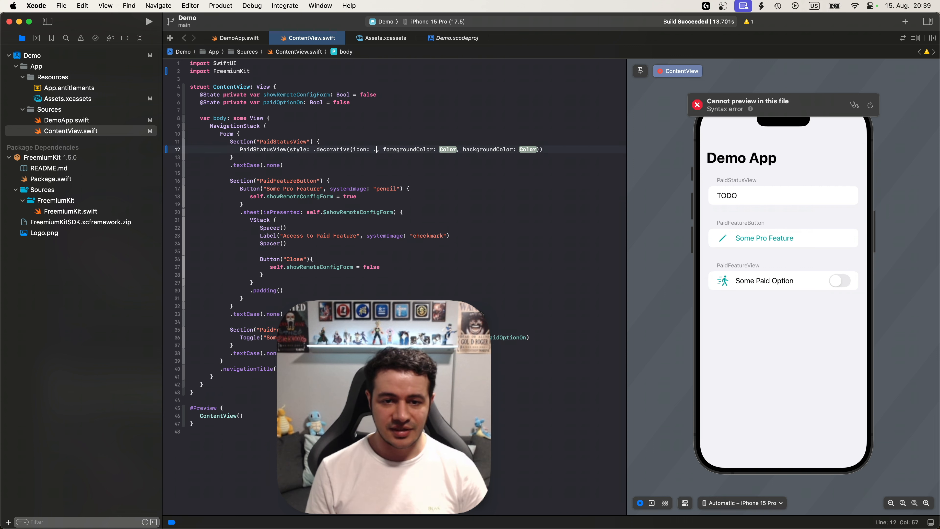
type("laur")
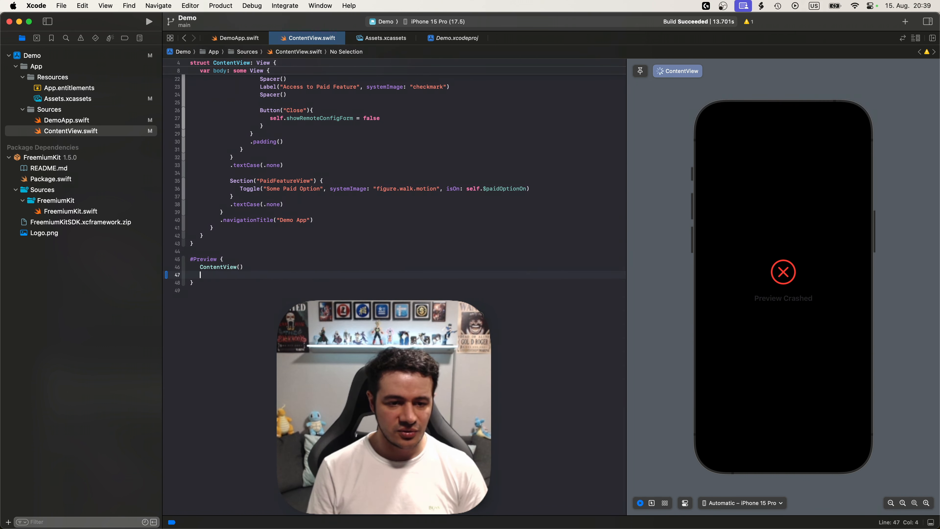
- Append .environmentObject(FreemiumKit.shared) to ContentView() in the #Preview block
type(".environob")
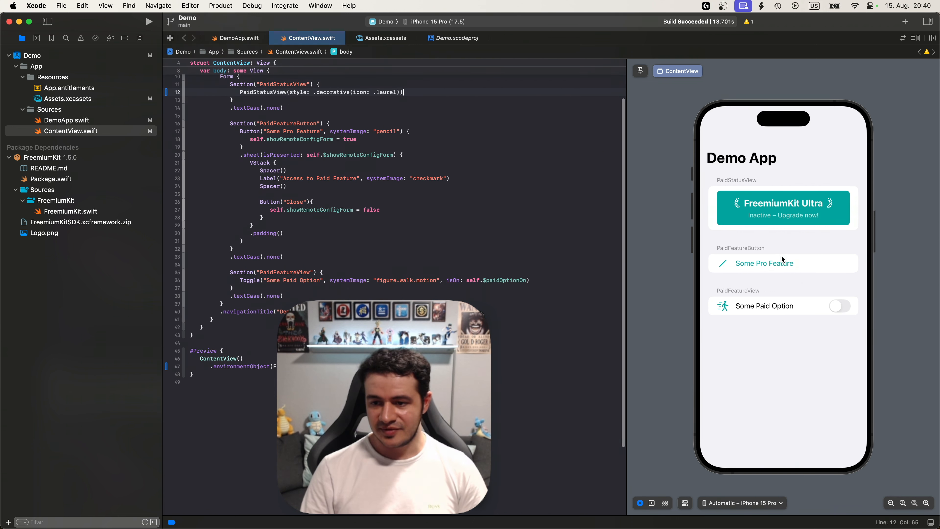
- Try Some Pro Feature in the preview and close the paid feature sheet it opens
left_click(764, 263)
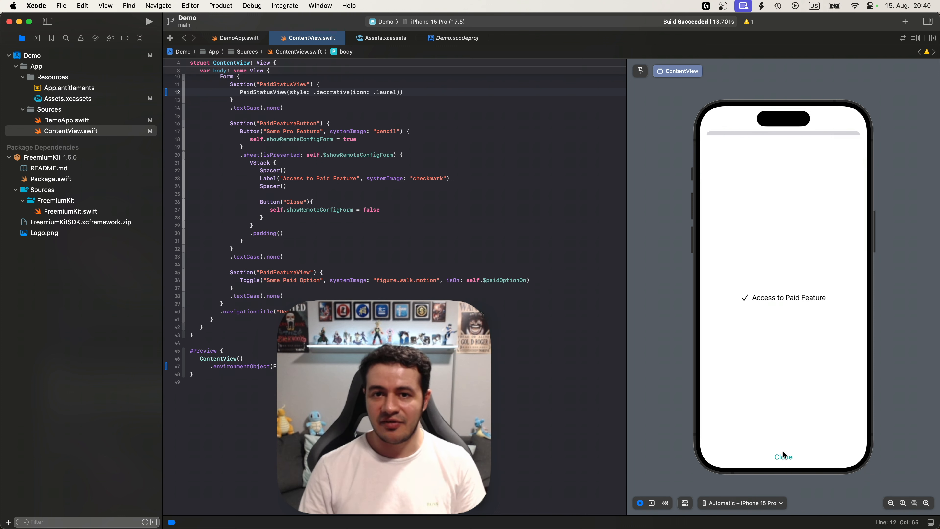
left_click(783, 456)
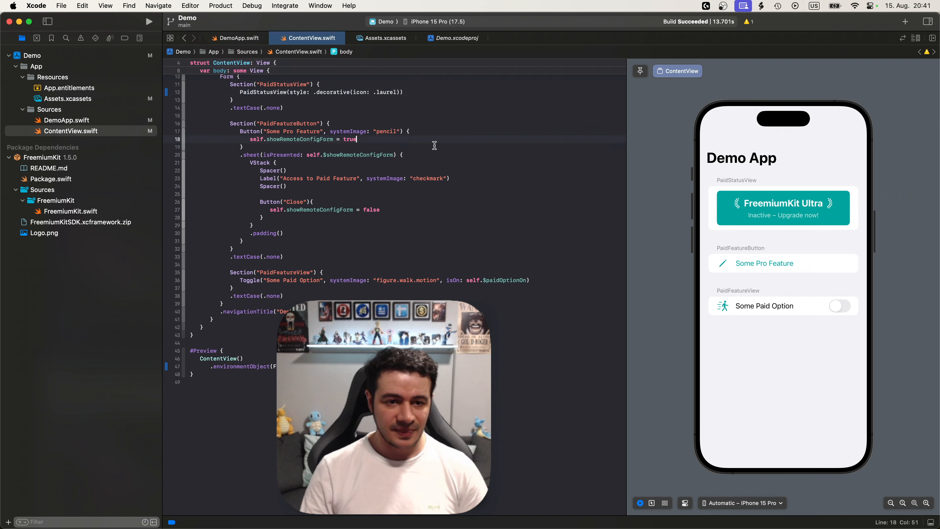
- Swap Button for PaidFeatureButton so the locked Some Pro Feature opens the FreemiumKit Ultra paywall
double_click(249, 131)
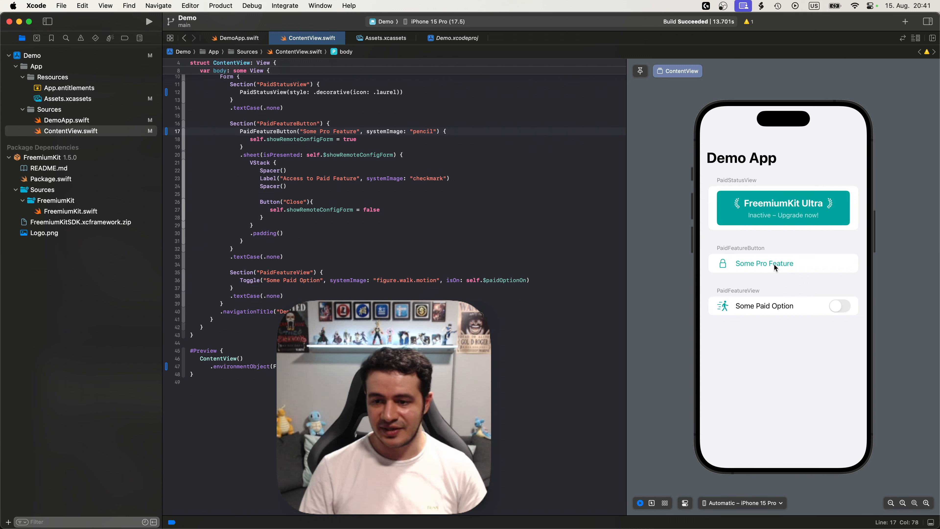
left_click(764, 264)
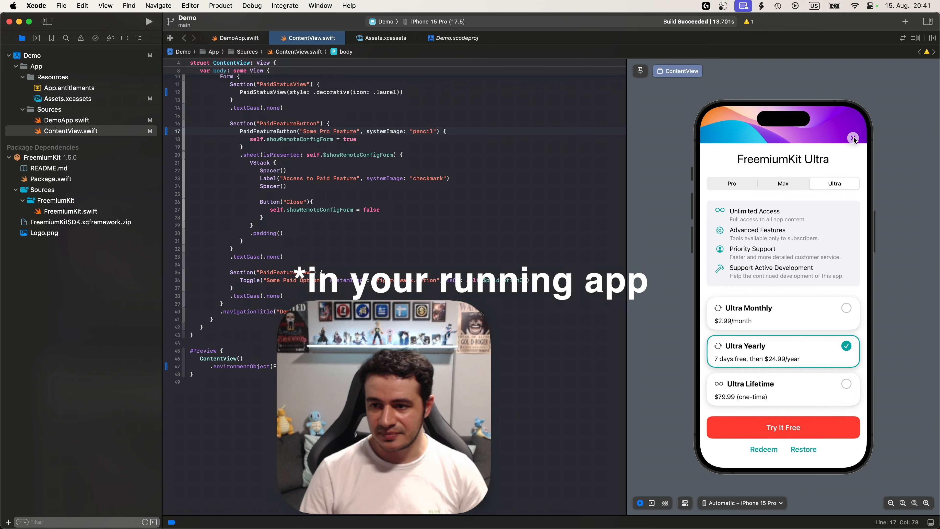
- Wrap the Some Paid Option toggle in a PaidFeatureView with a locked Toggle version
left_click(854, 137)
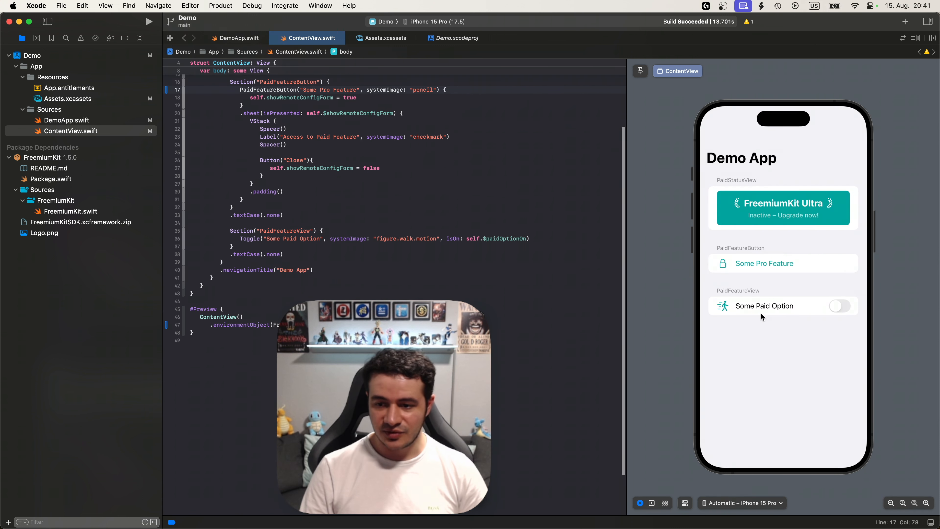
mouse_move(833, 321)
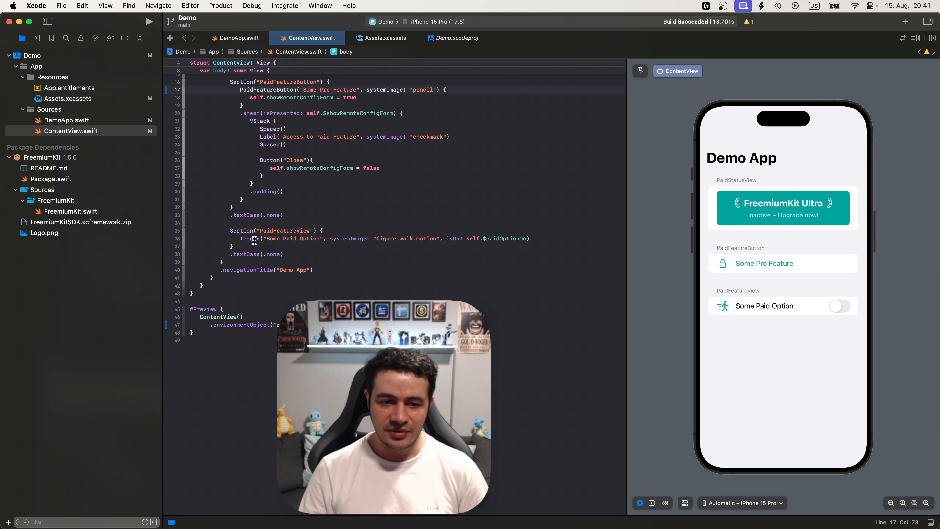
double_click(249, 239)
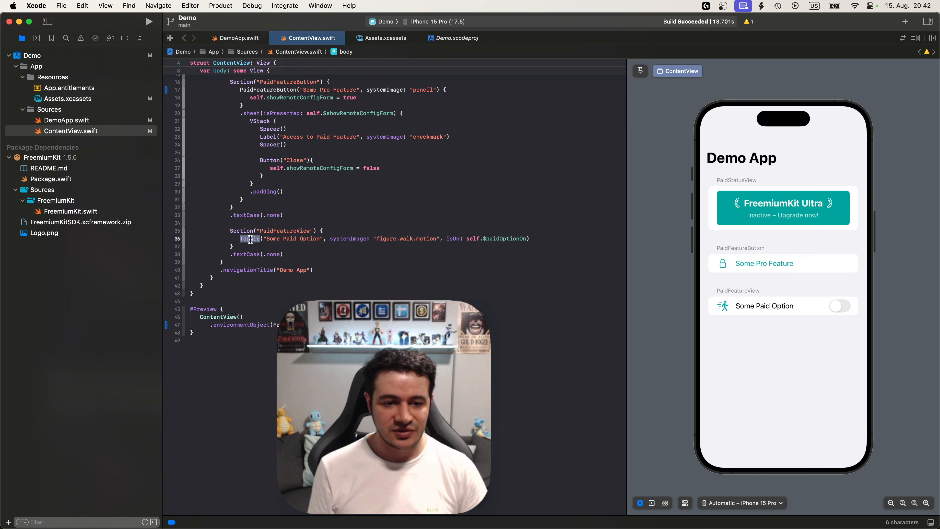
type("PaidF")
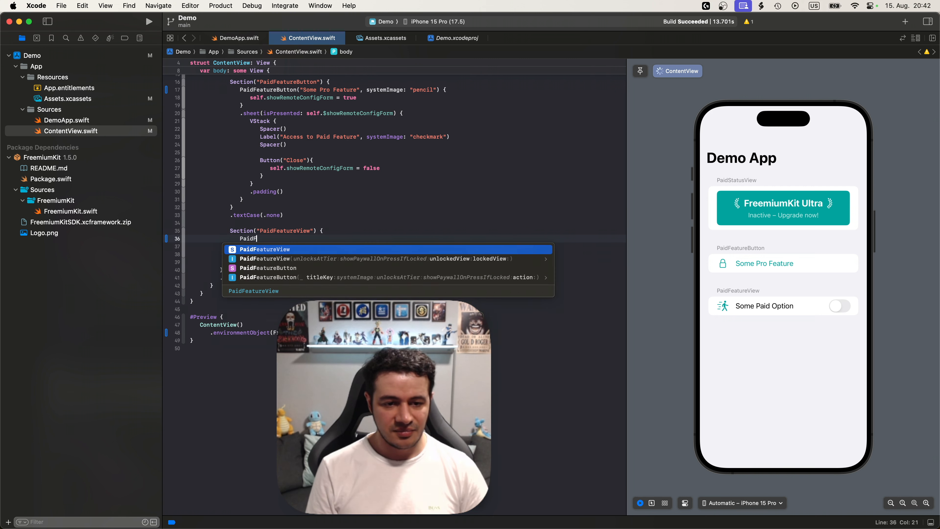
type("eatureView {")
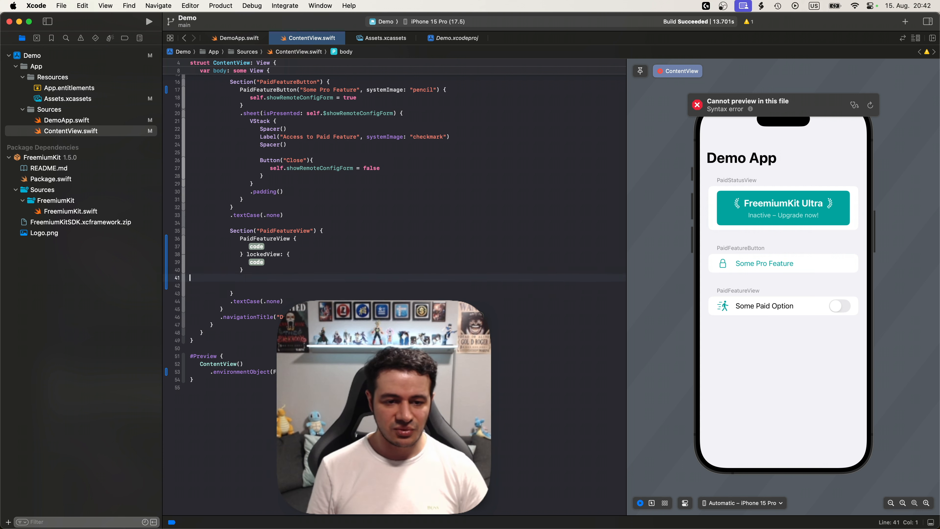
type("Toggle(\"Some Paid Option\", systemImage: \"figure.walk.motion\", isOn: self.$paidOptionOn)")
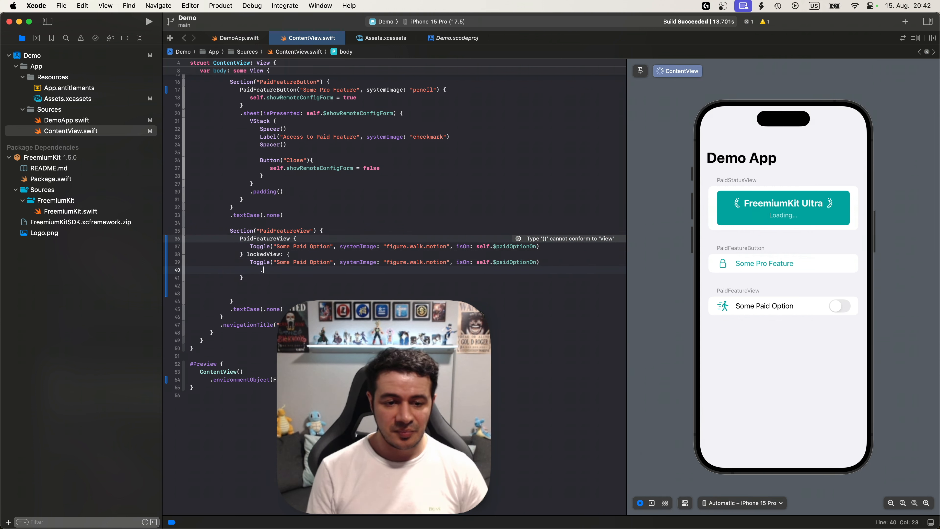
- Make the locked toggle disabled with a .secondary foreground style so it shows dimmed
type(".disabled(true")
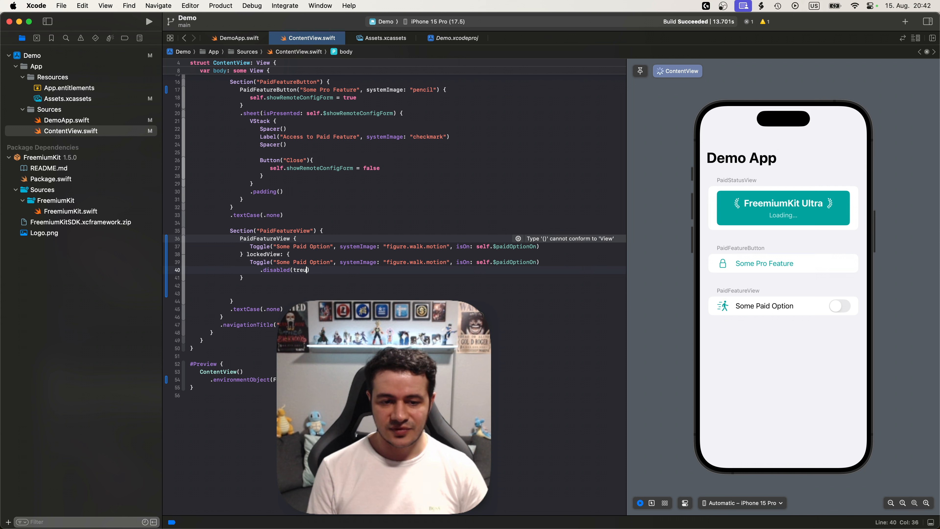
type("e")
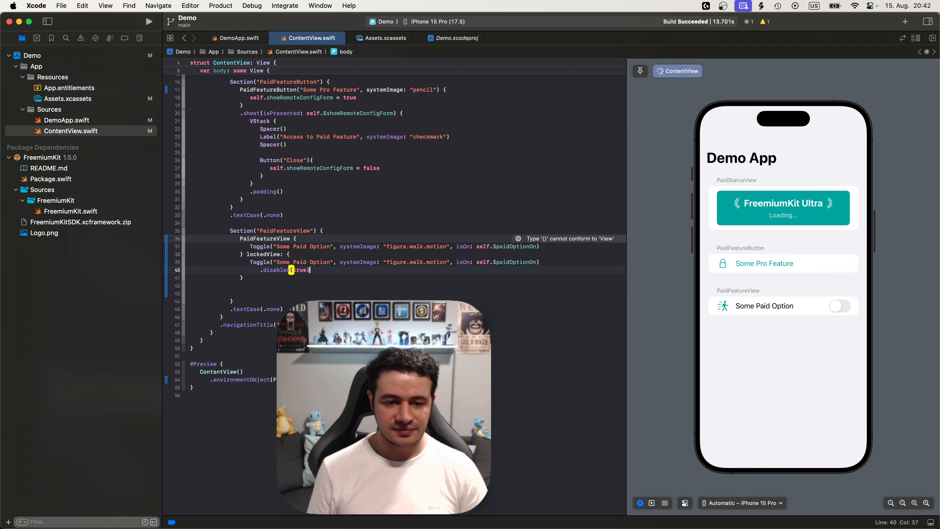
type(".f")
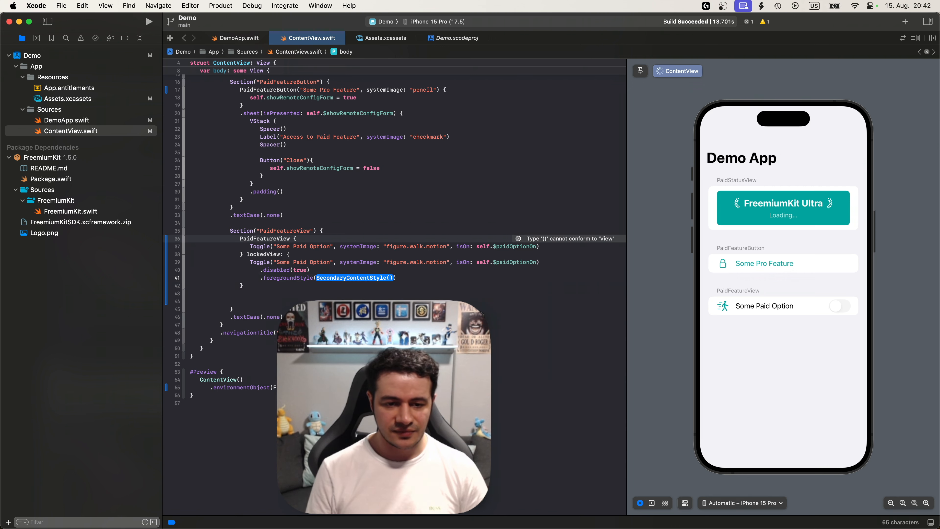
type(".secondary")
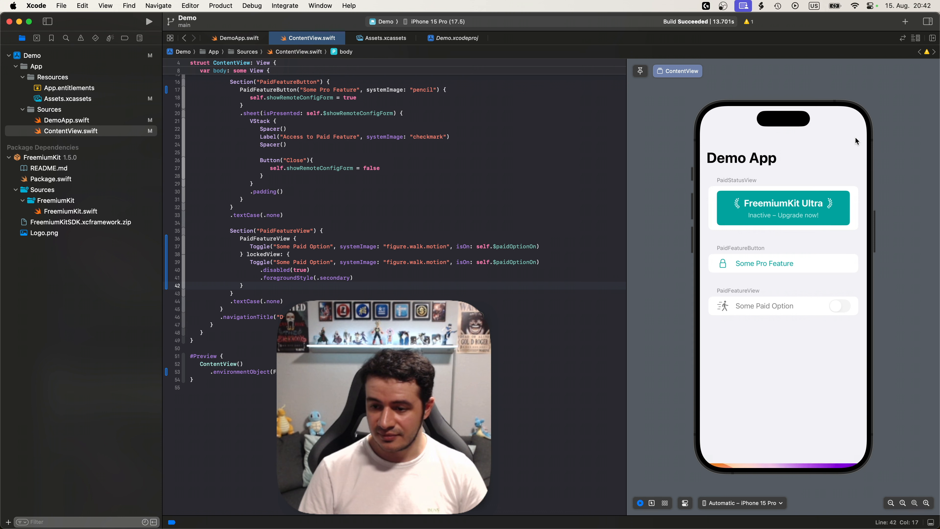
mouse_move(760, 267)
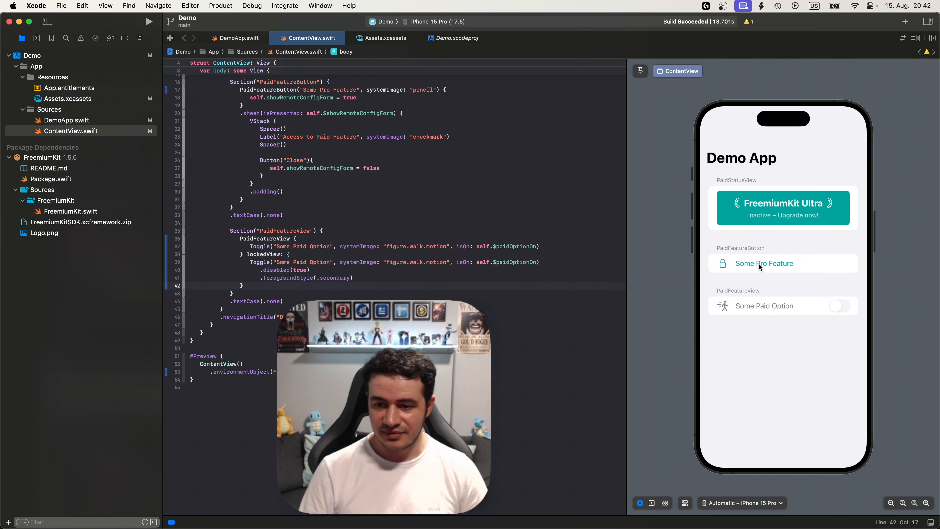
mouse_move(798, 215)
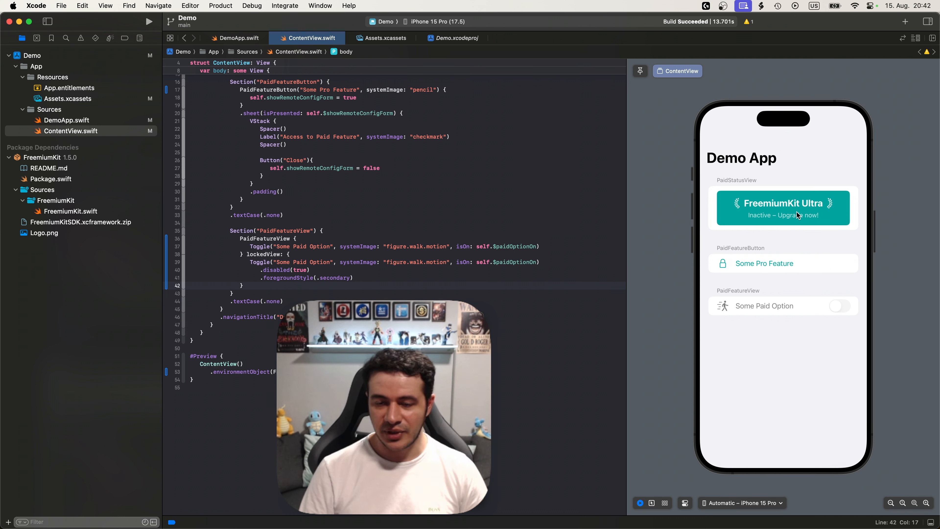
mouse_move(804, 214)
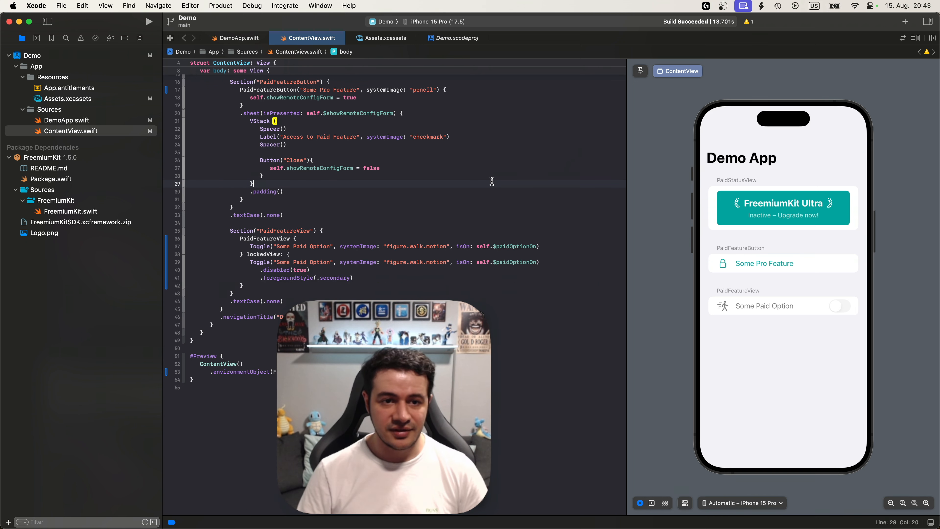
- Open the paywall from the demo app's status banner and pick Pro Yearly over Pro Lifetime
left_click(149, 21)
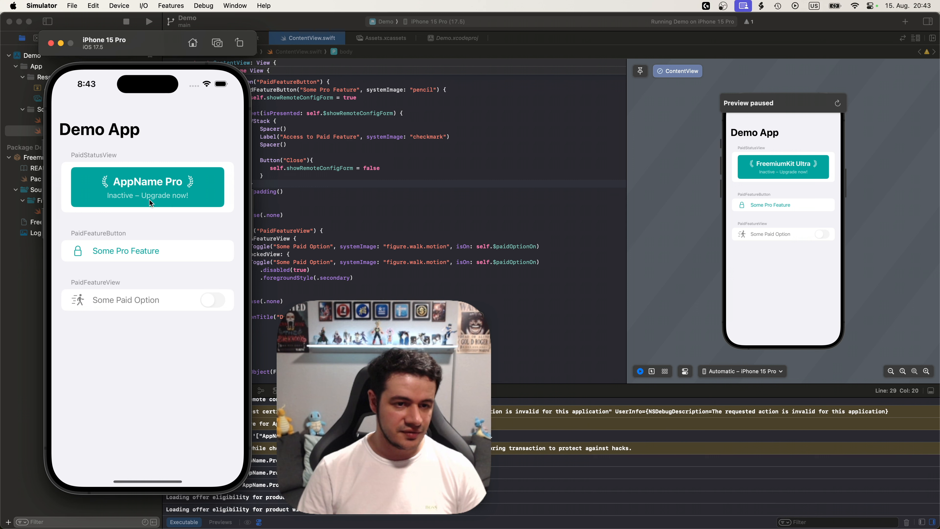
left_click(147, 187)
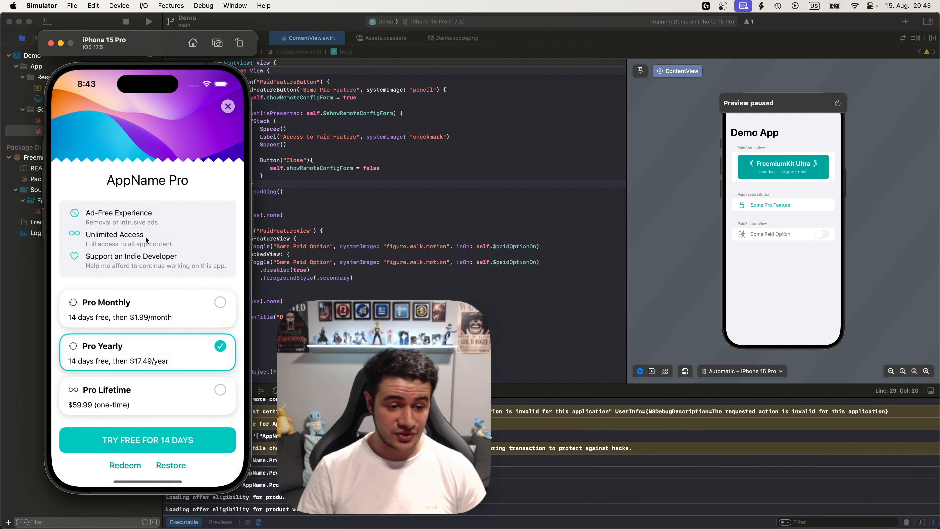
left_click(147, 396)
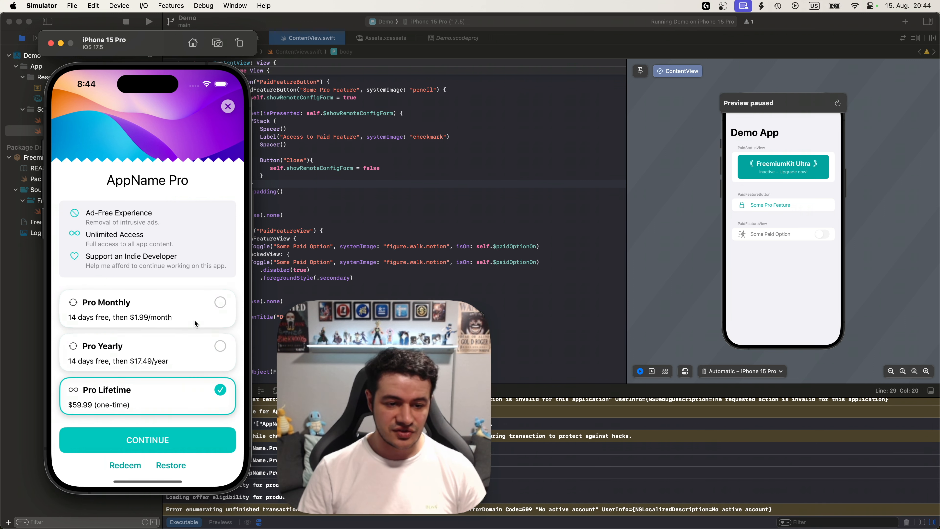
left_click(147, 353)
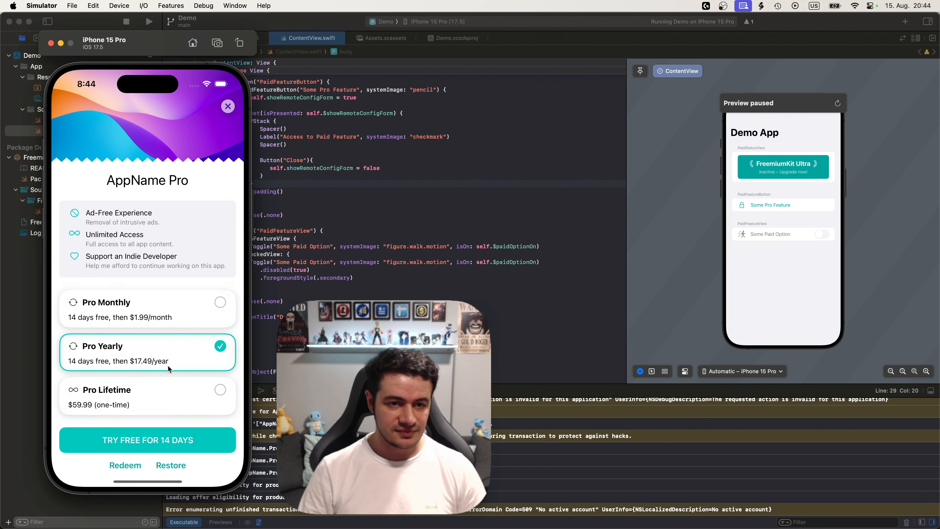
left_click(228, 107)
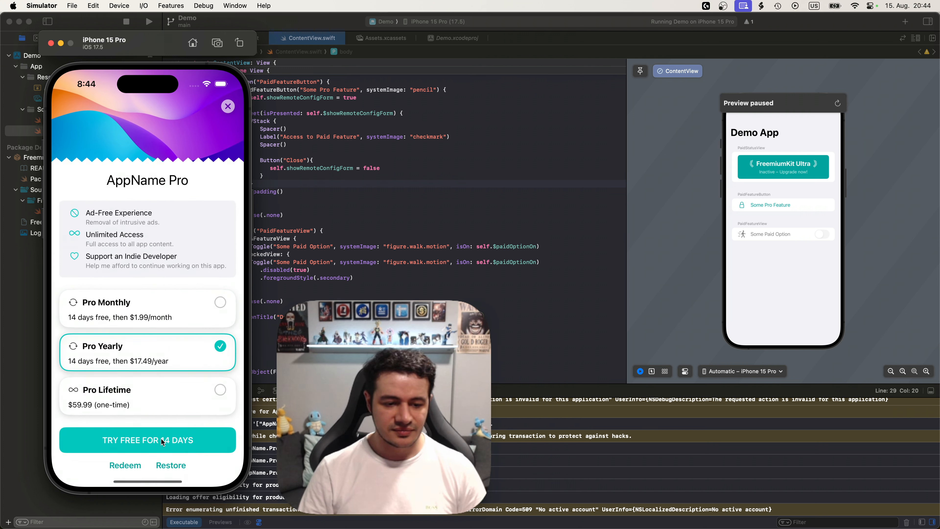
- Start the 14-day free trial, reaching the Apple ID sign-in prompt, then begin adding a new file
left_click(147, 440)
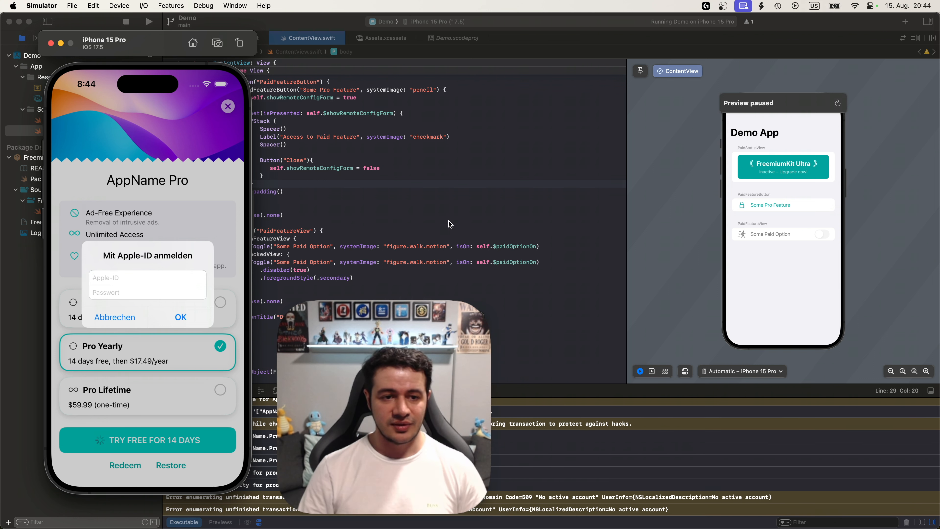
right_click(49, 76)
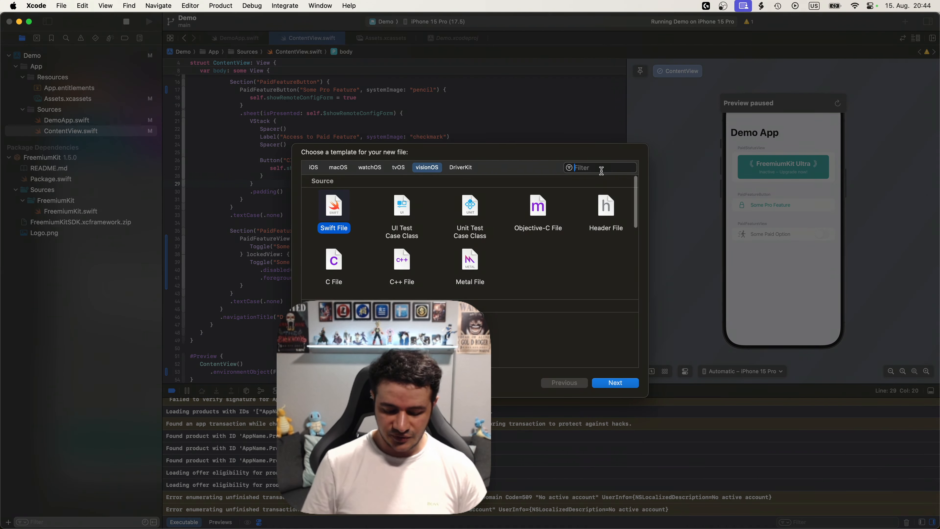
- Create a StoreKit Configuration File named Demo in Resources, synced with App Store Connect
type("storekit")
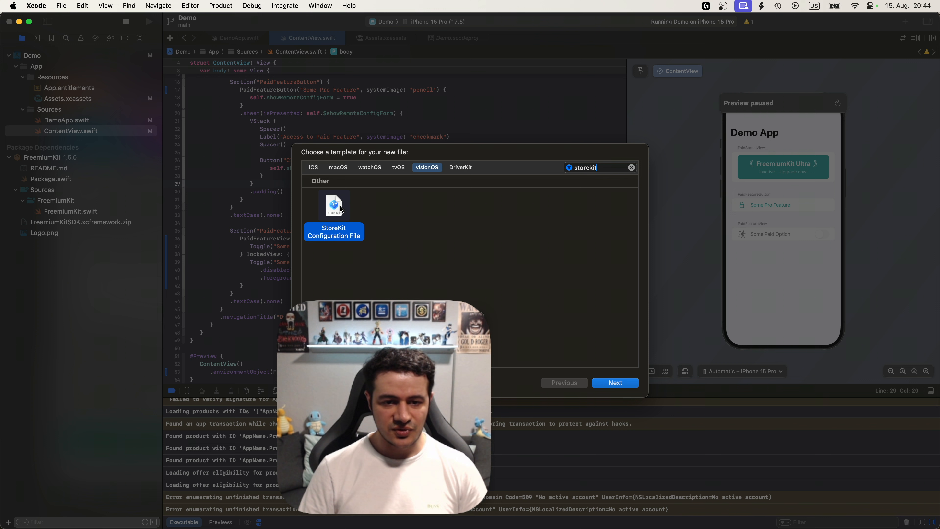
left_click(615, 383)
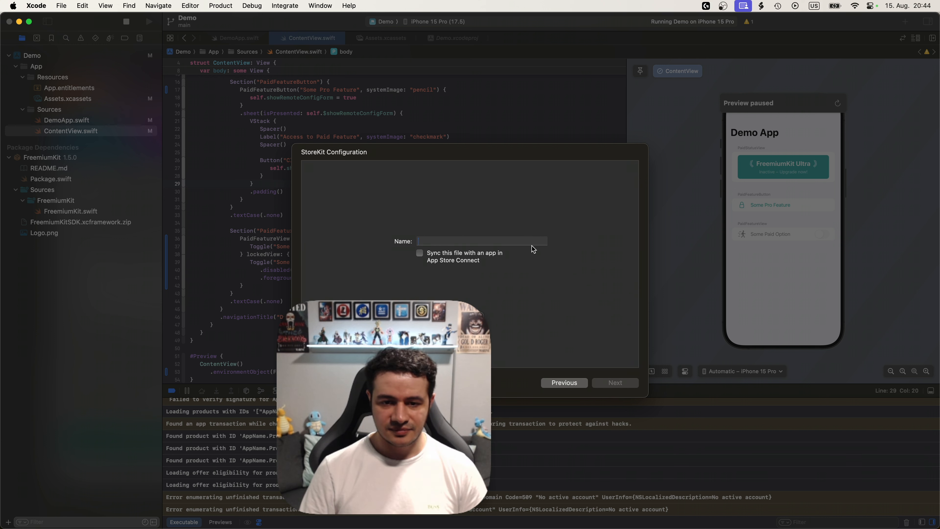
type("Demo")
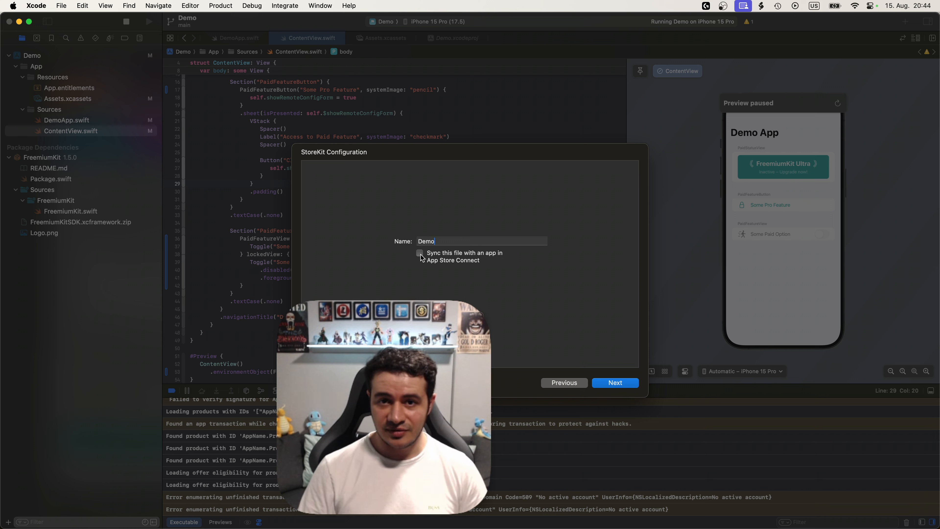
left_click(420, 253)
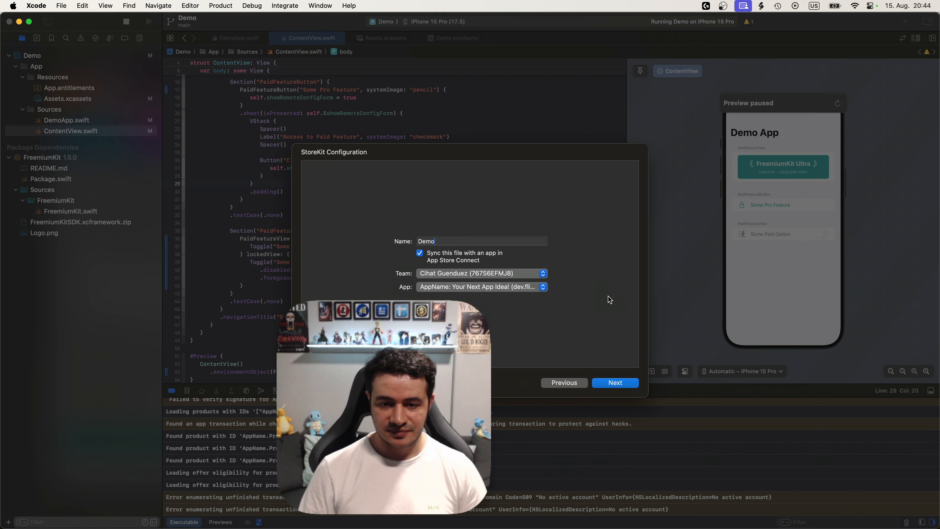
mouse_move(558, 293)
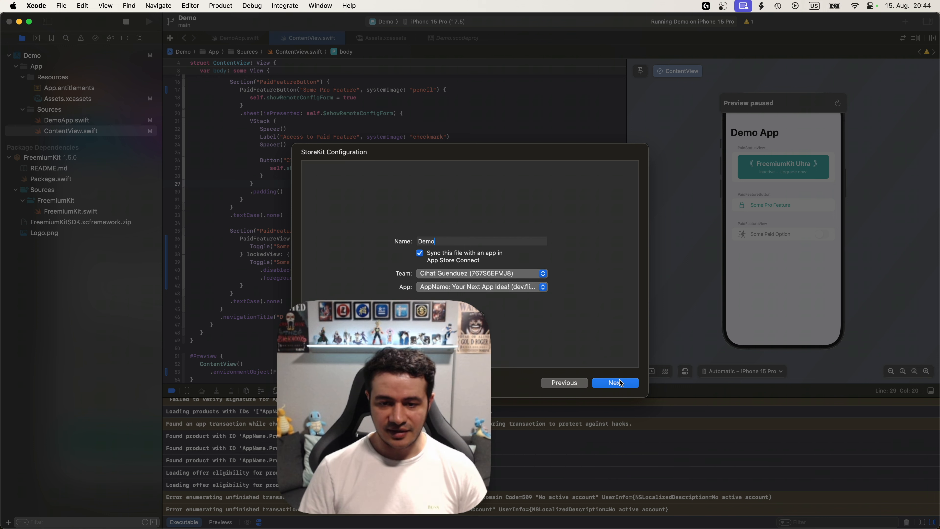
left_click(615, 383)
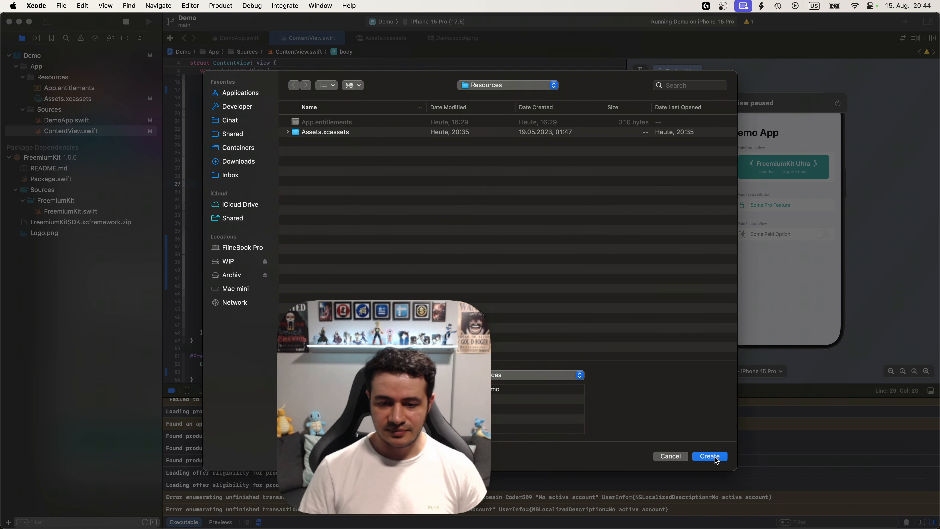
left_click(710, 457)
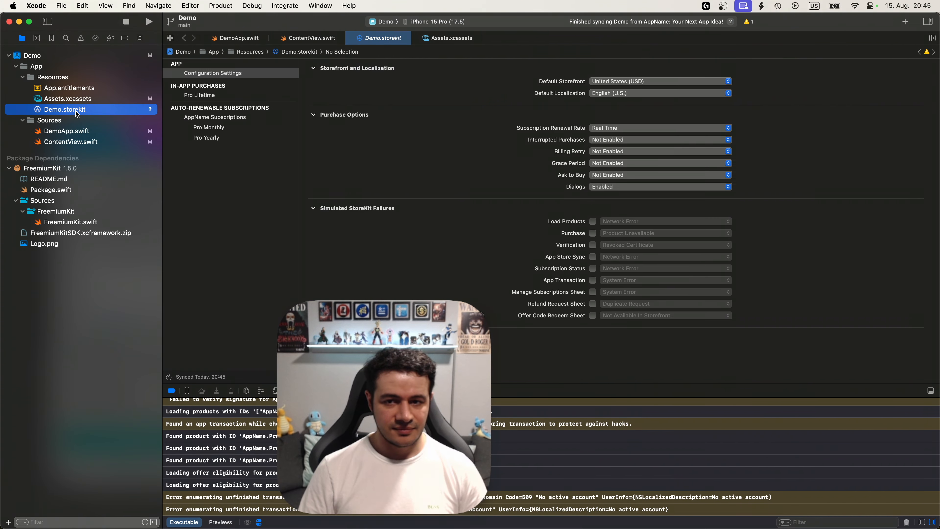
- Review the synced Pro Lifetime, Pro Monthly and Pro Yearly ($17.49, two-week intro offer) products
left_click(200, 94)
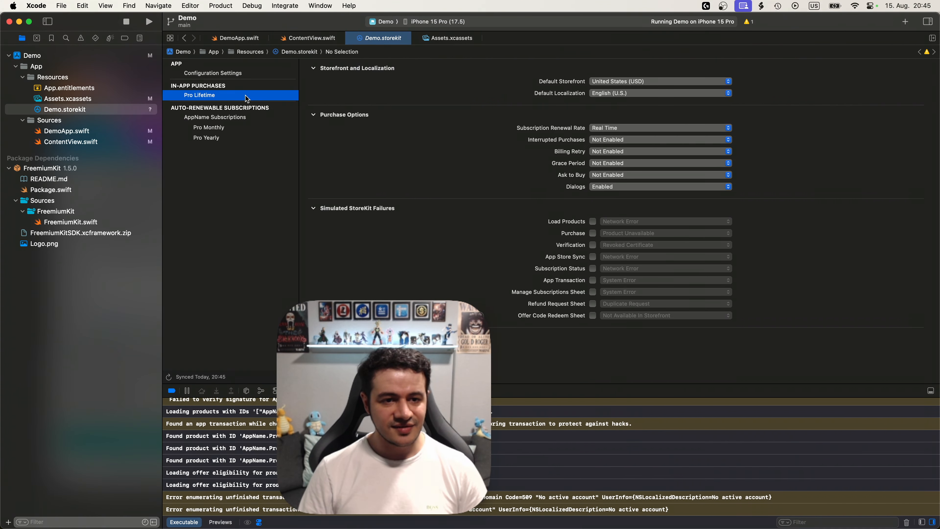
left_click(210, 127)
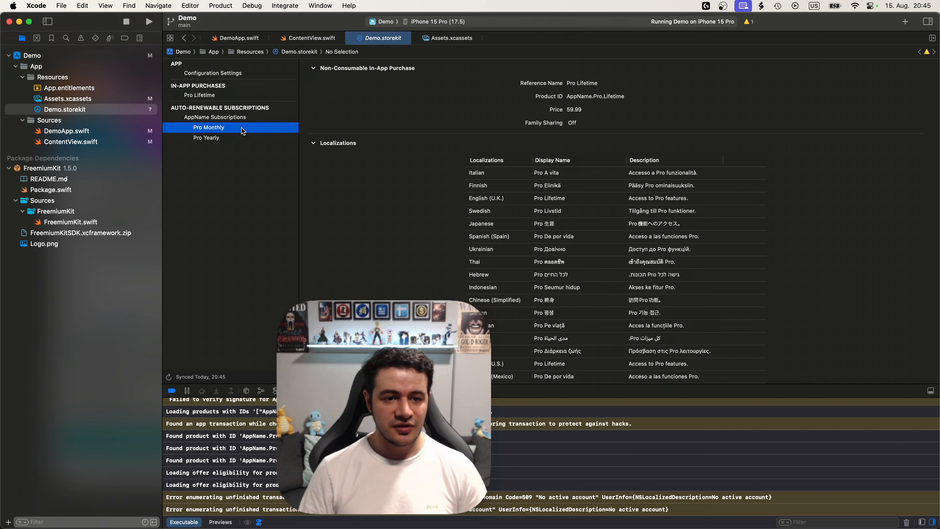
left_click(206, 137)
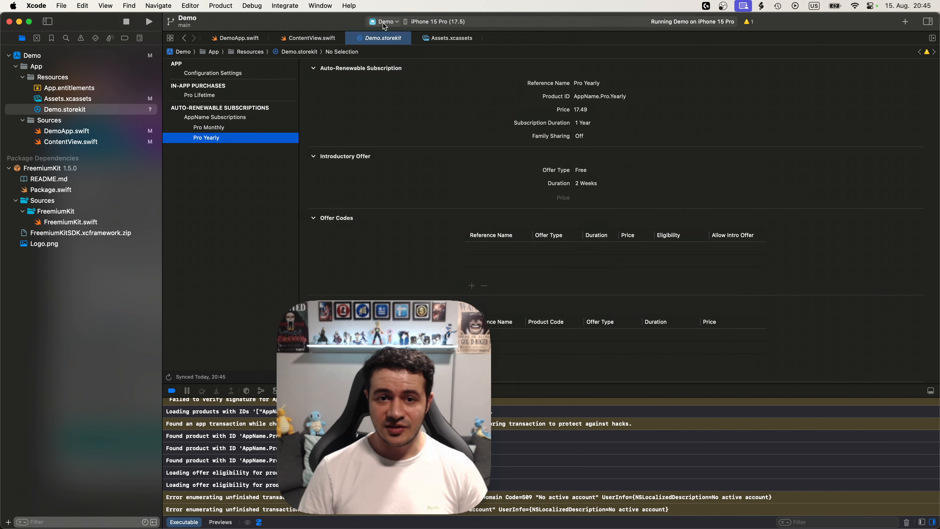
left_click(386, 21)
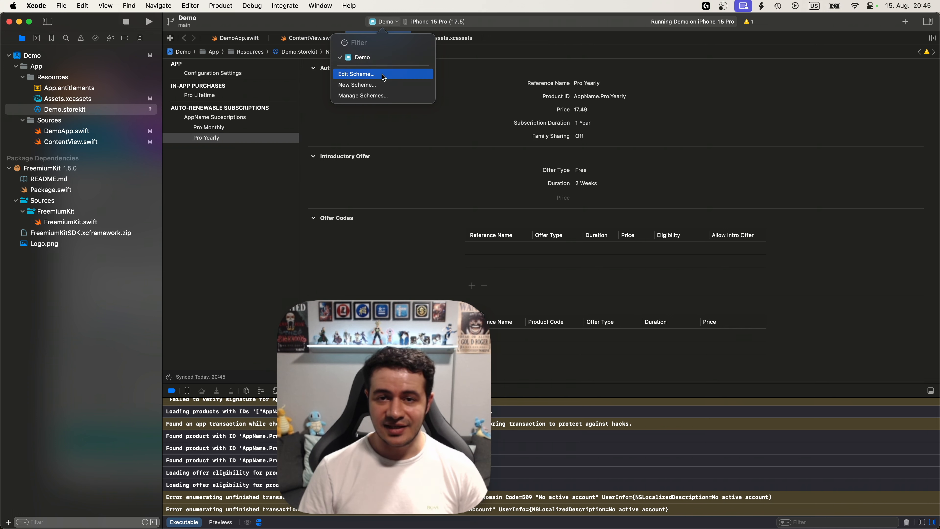
- Set the Run scheme's StoreKit Configuration option to Demo.storekit and relaunch the app
left_click(356, 74)
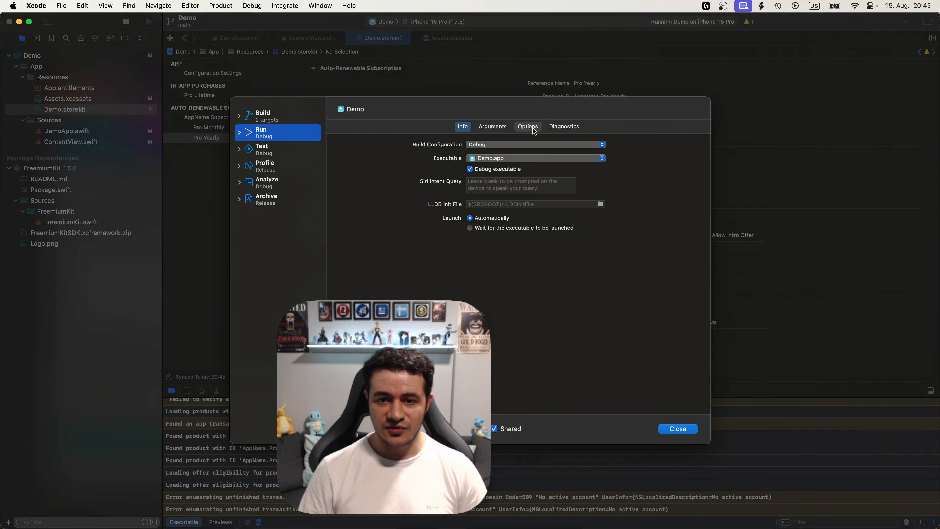
left_click(527, 126)
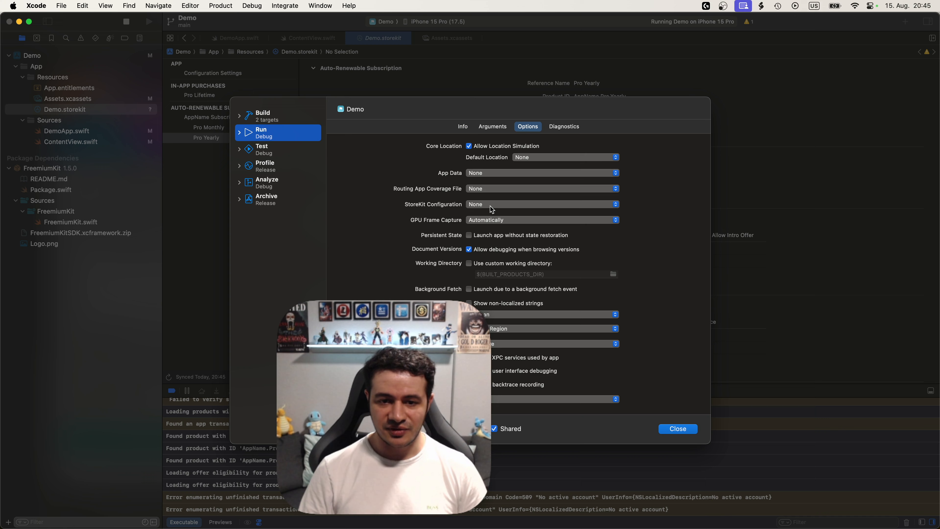
left_click(542, 204)
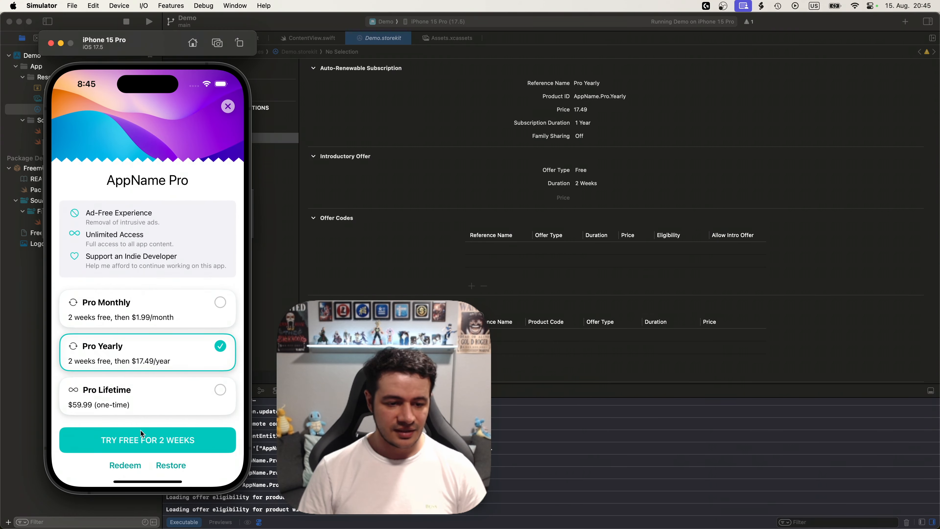
- Subscribe to the Pro Yearly 2-week free trial and dismiss the success message
left_click(147, 440)
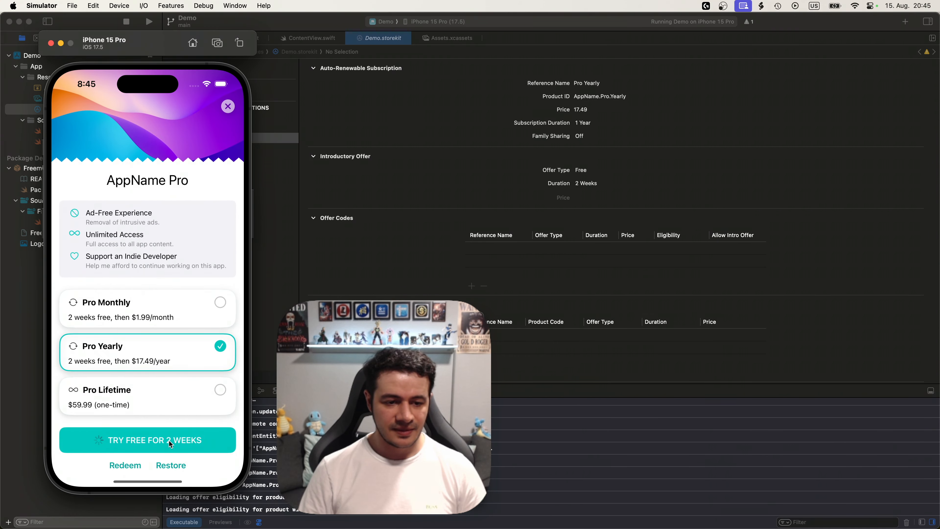
left_click(147, 440)
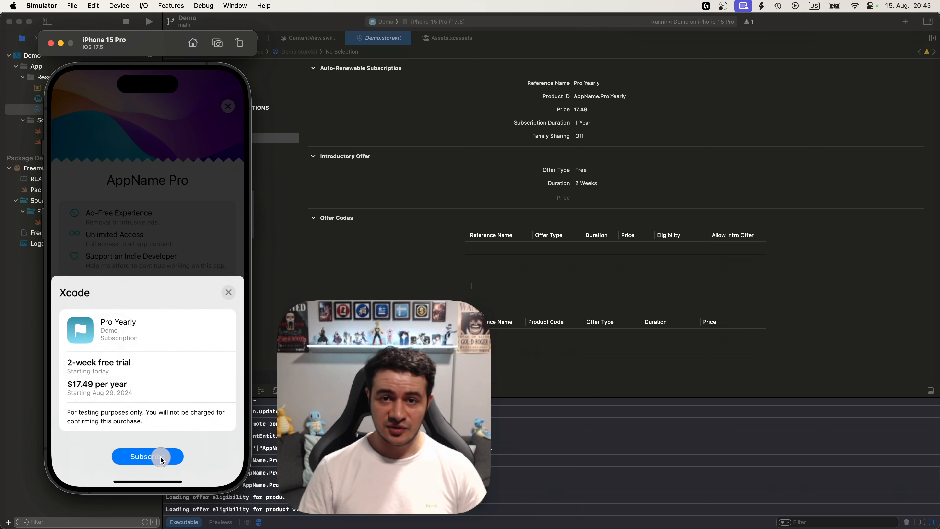
left_click(147, 456)
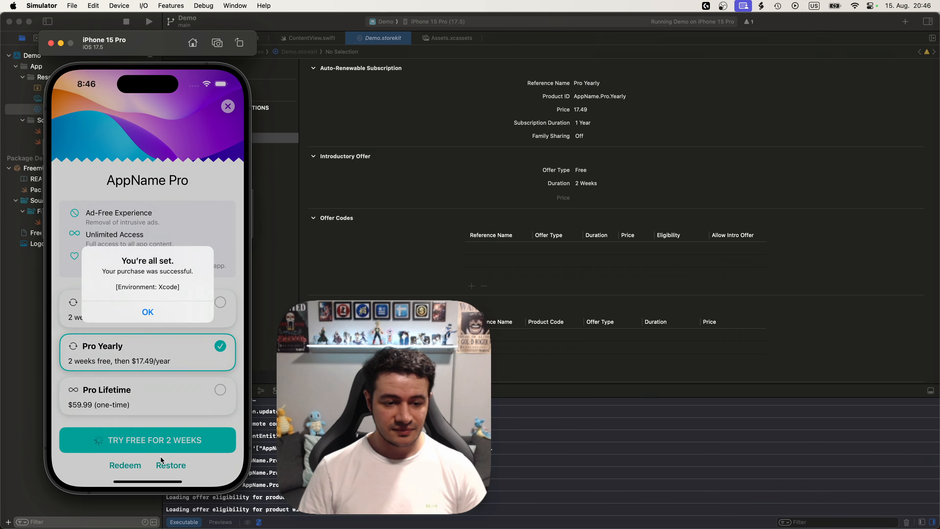
left_click(148, 312)
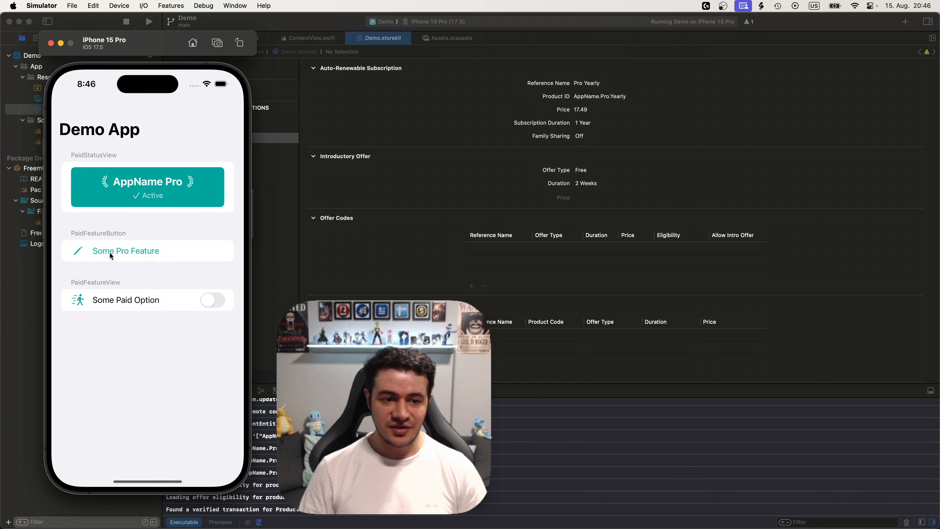
- Open Some Pro Feature to confirm it is unlocked, then close its sheet
left_click(125, 251)
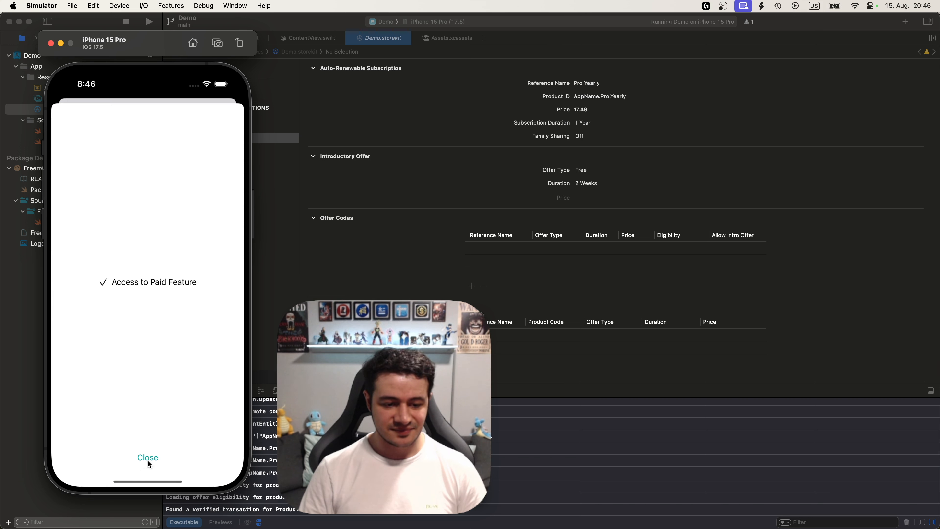
left_click(147, 457)
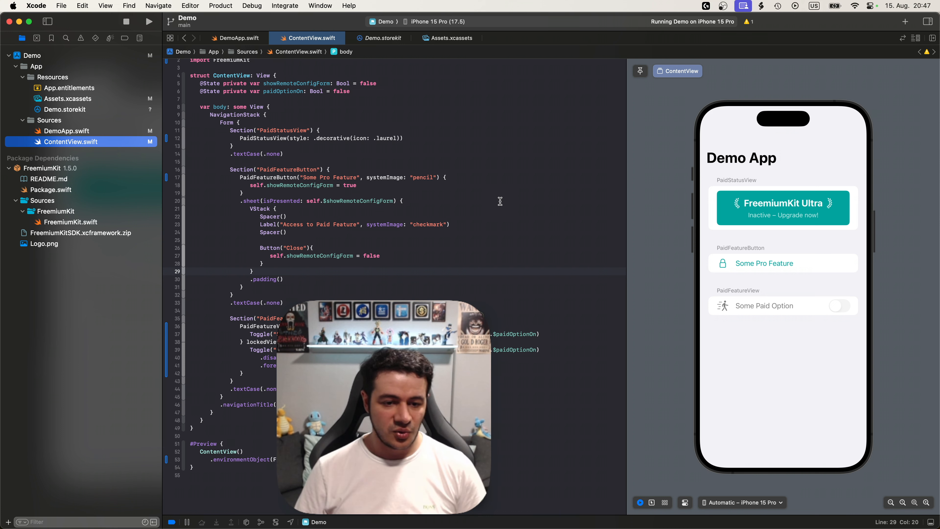
scroll("down", 3)
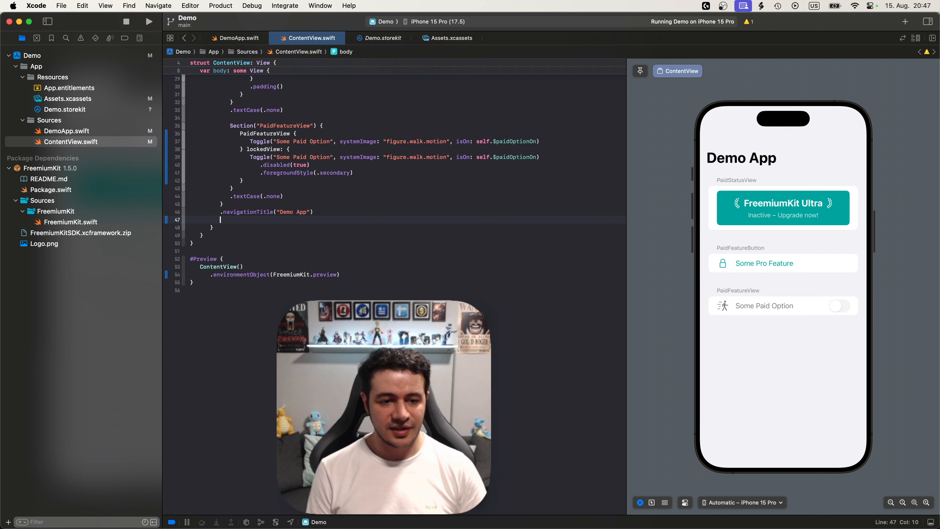
type(".payy")
type("@State private var")
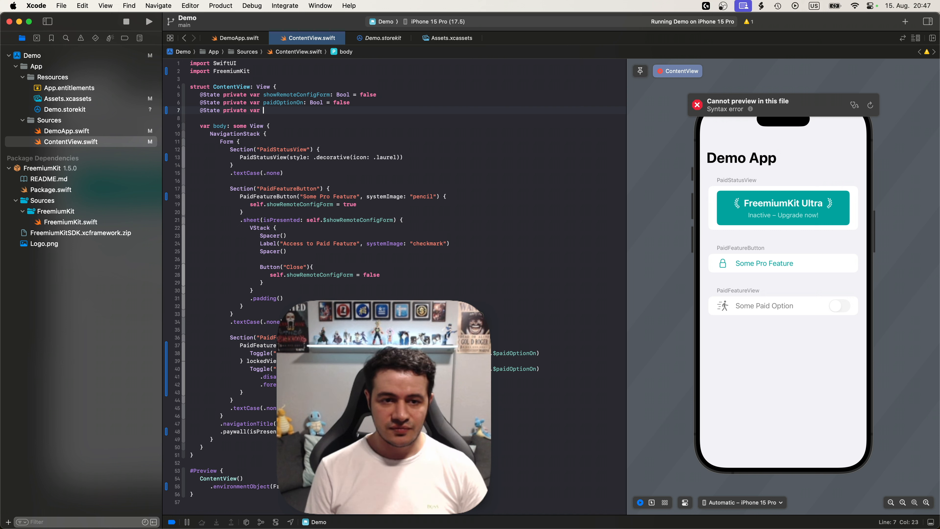
type("showPaywall: Bo")
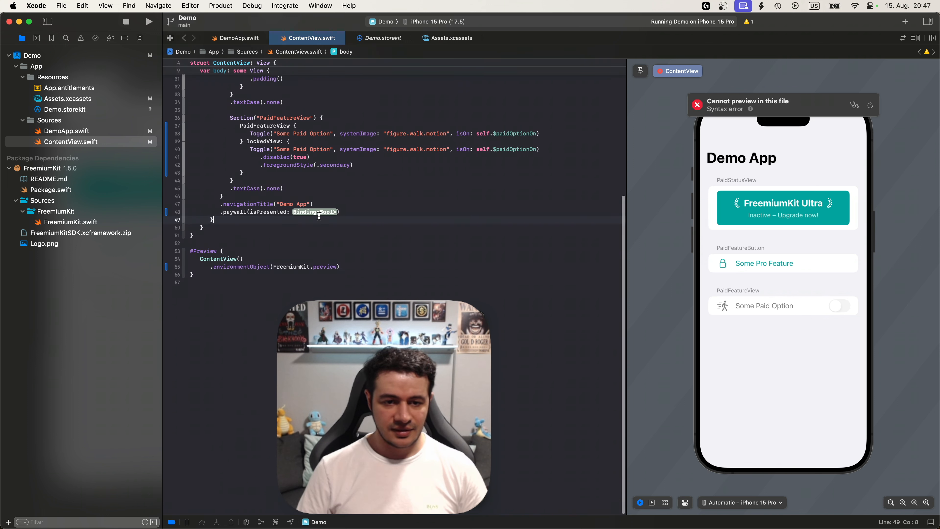
type("self.$showPaywall")
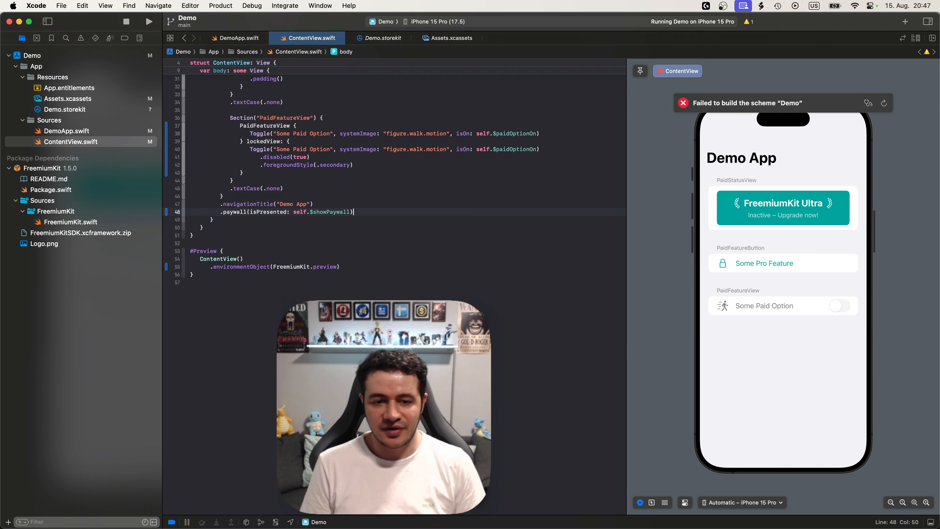
type(".onAppear {")
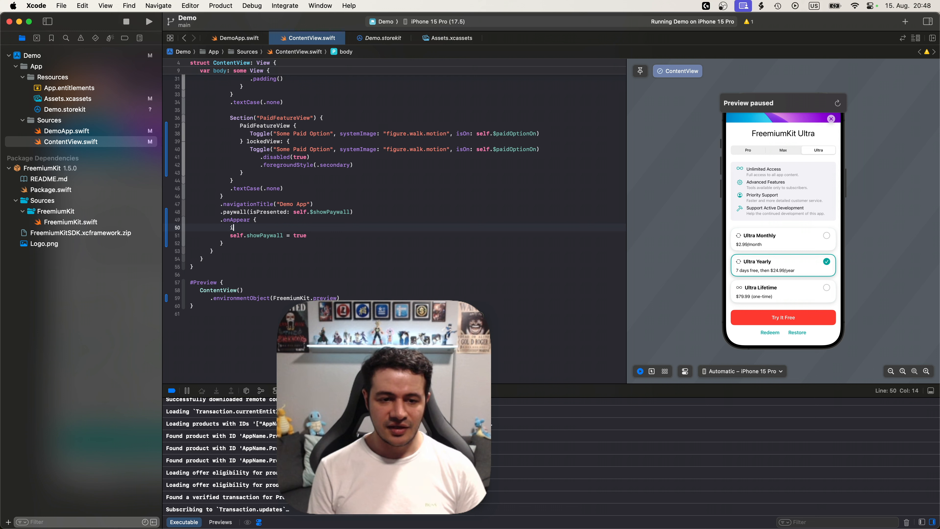
- Wrap self.showPaywall = true in an if FreemiumKit.shared.hasPurchased check and run the app
type("if FreemiumKit.shared")
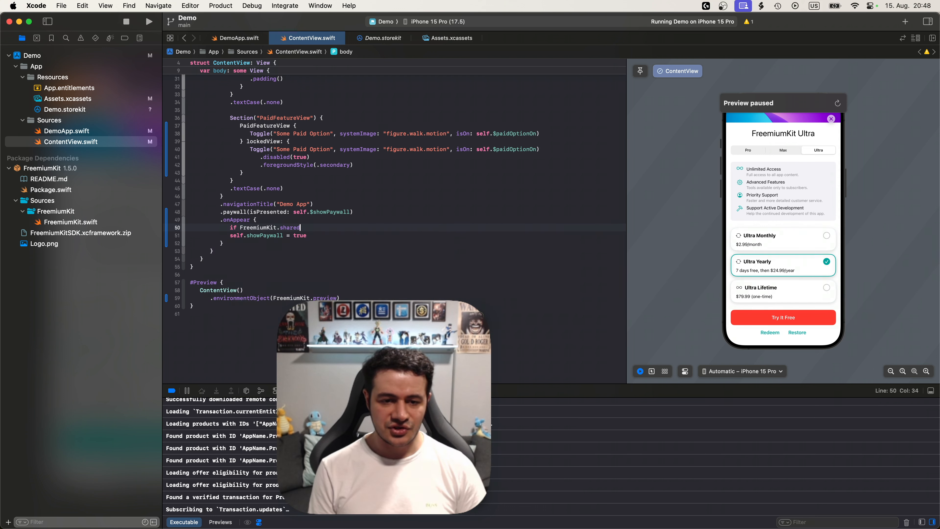
type(".hasPurchased {")
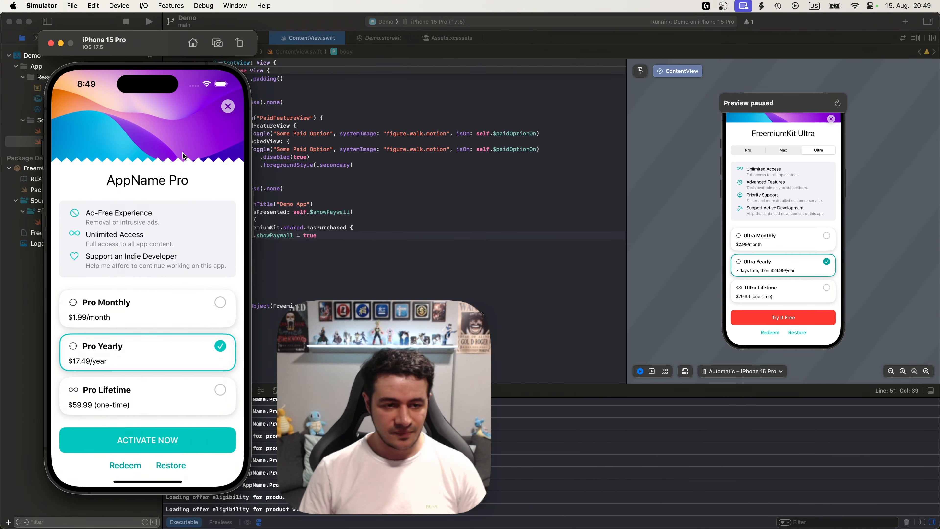
- View the AppName Pro paywall shown at launch in Simulator and return to Xcode
left_click(228, 106)
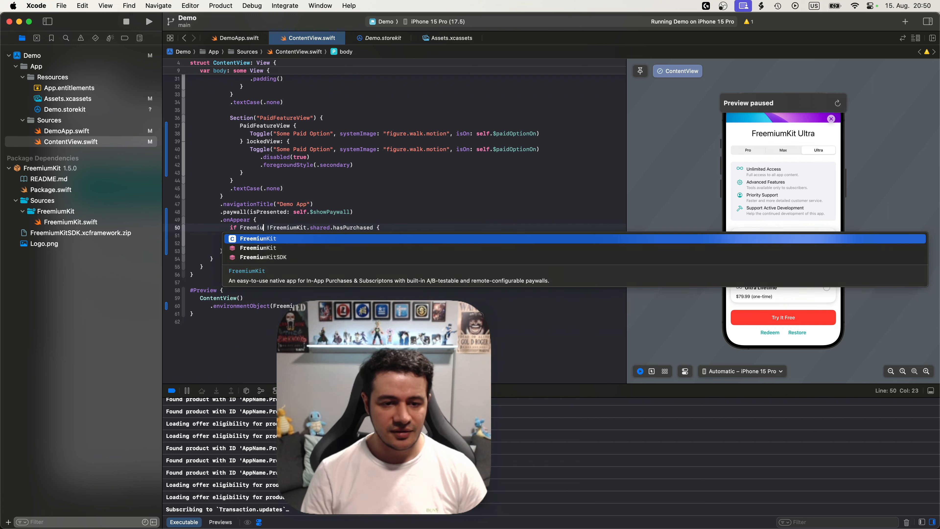
- Require FreemiumKit.shared.purchasesLoaded and !hasPurchased, then bring up Debug > StoreKit > Manage Transactions
type(".shared.purchasesLoaded,")
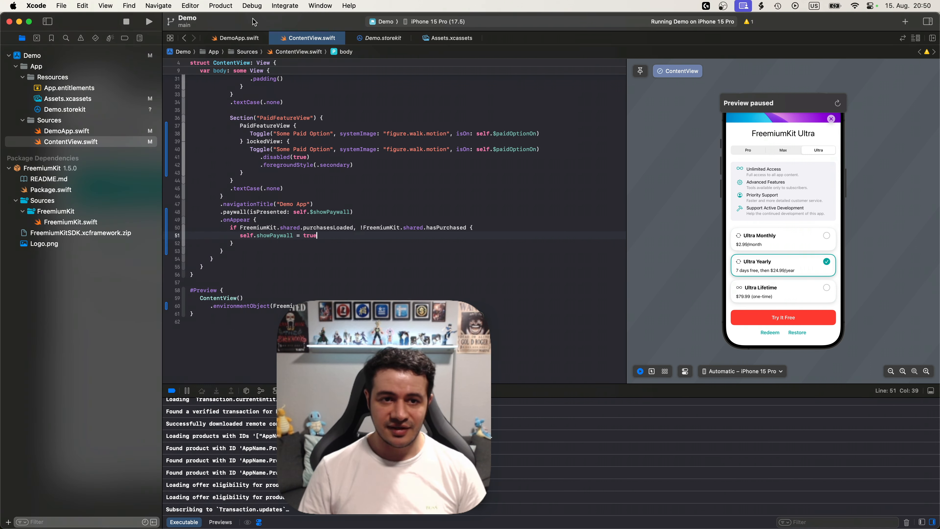
left_click(252, 6)
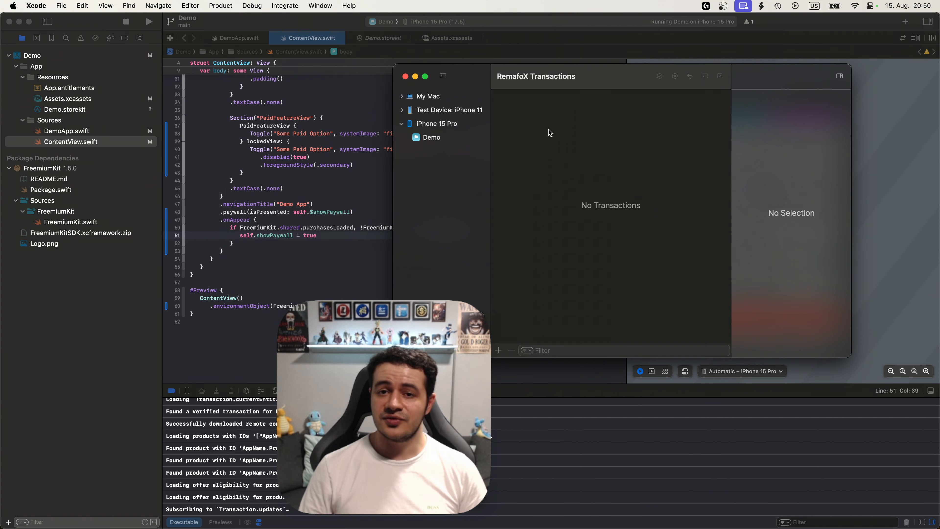
- Refund the Demo app's Pro Yearly test transaction so AppName Pro reports Inactive
left_click(431, 137)
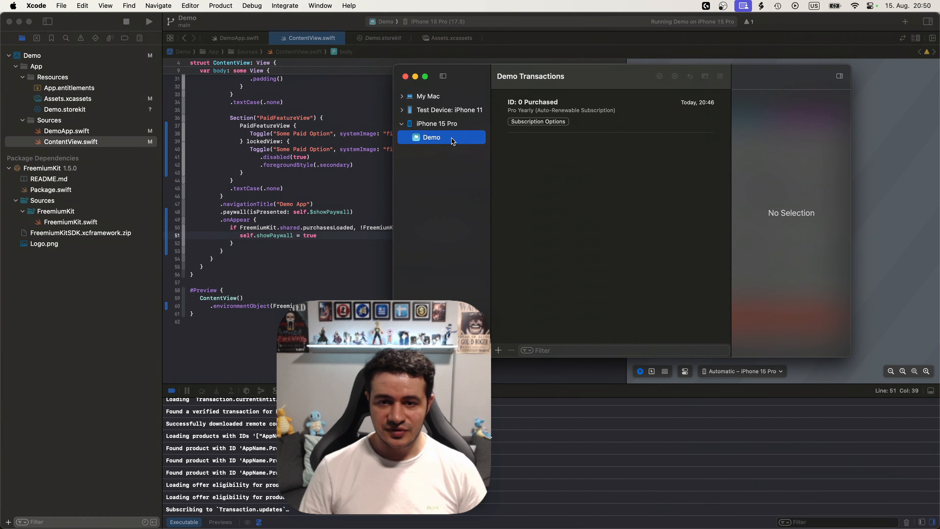
left_click(599, 111)
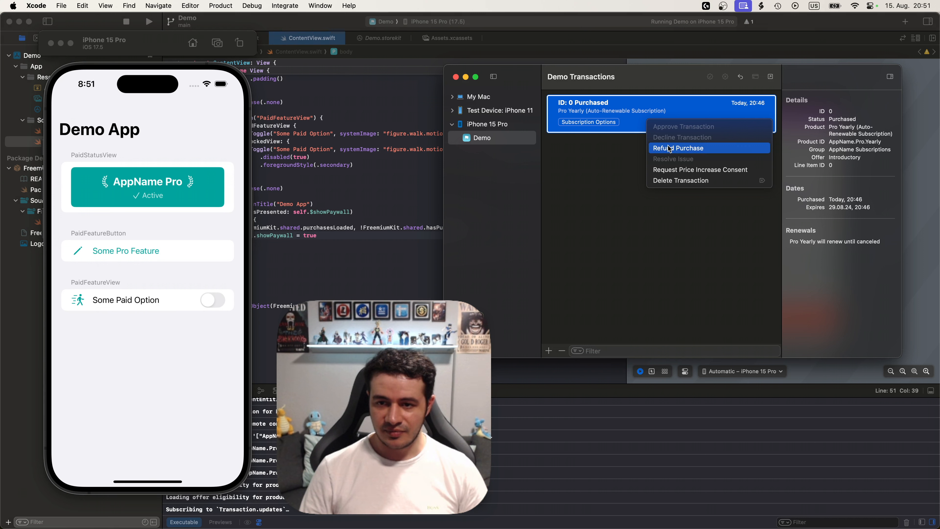
left_click(678, 147)
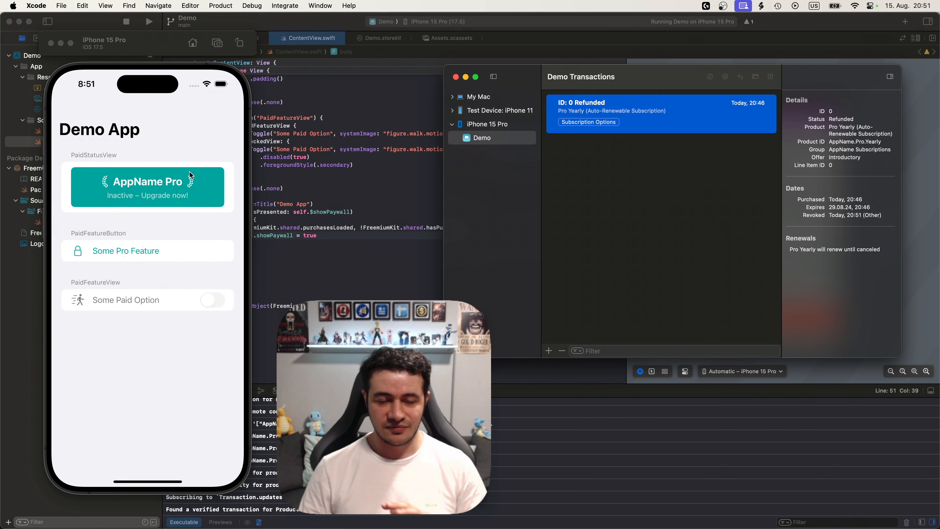
mouse_move(158, 239)
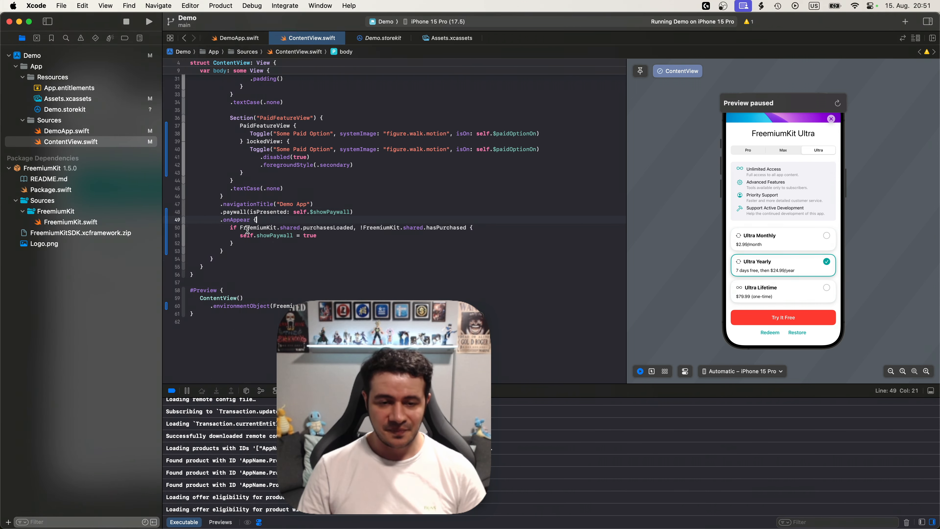
- Replace .onAppear with .onPurchasesLoaded and keep only the !hasPurchased check before running
double_click(236, 220)
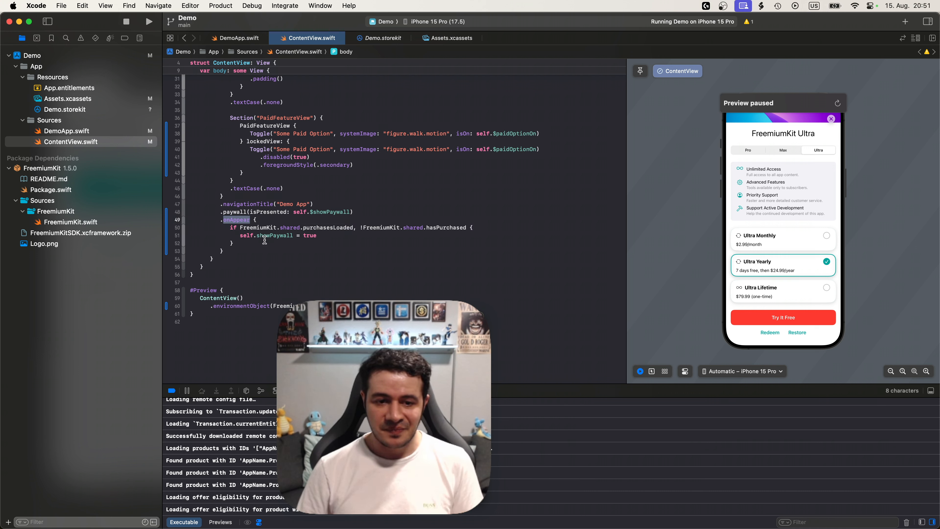
double_click(329, 227)
type(".onChange(of: Equatable, action: (Equatable, Equatable) -> Void")
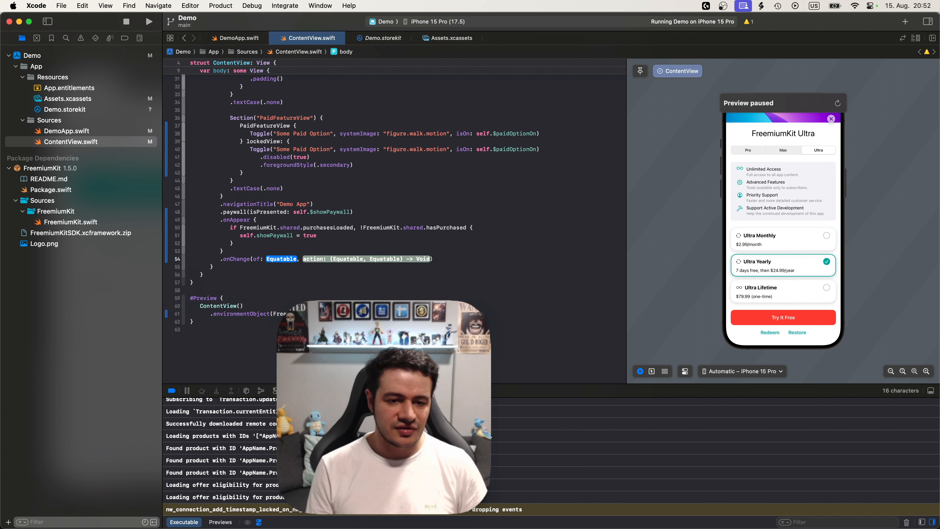
type("Frame")
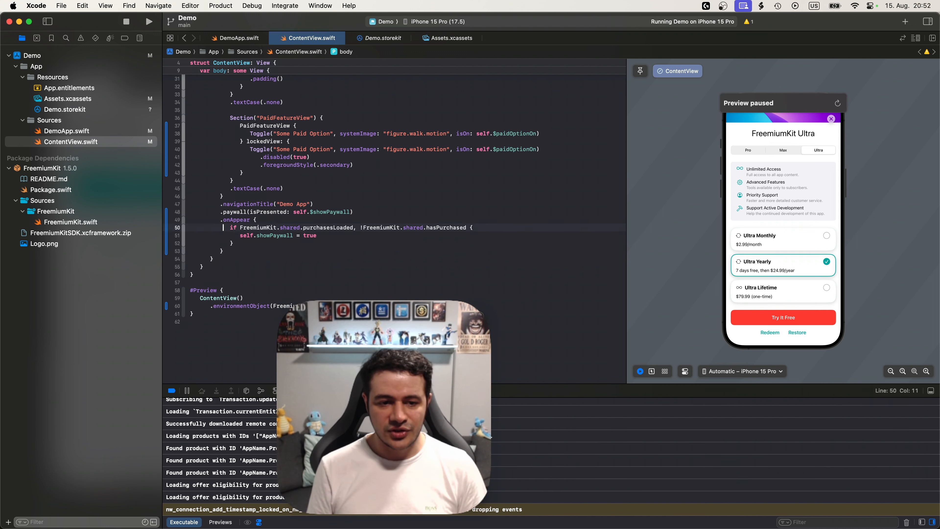
double_click(236, 220)
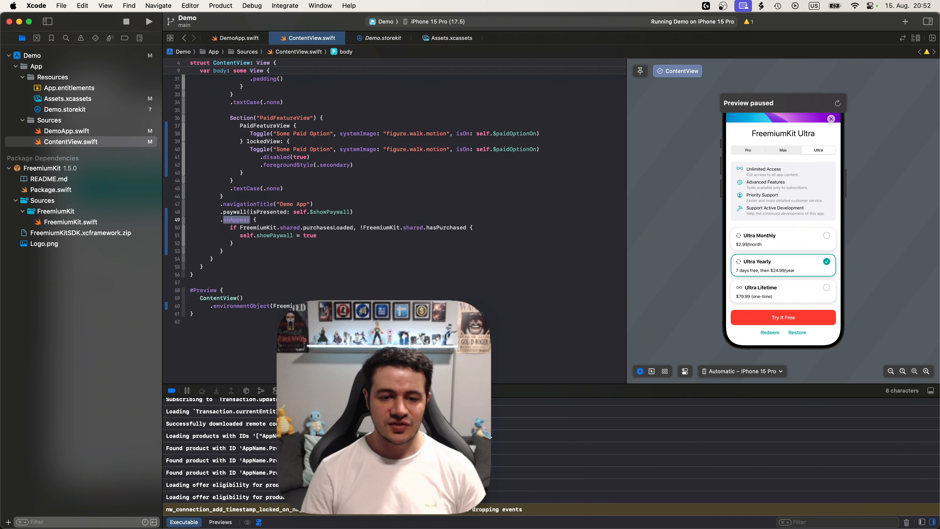
type("onPurchasesLoaded")
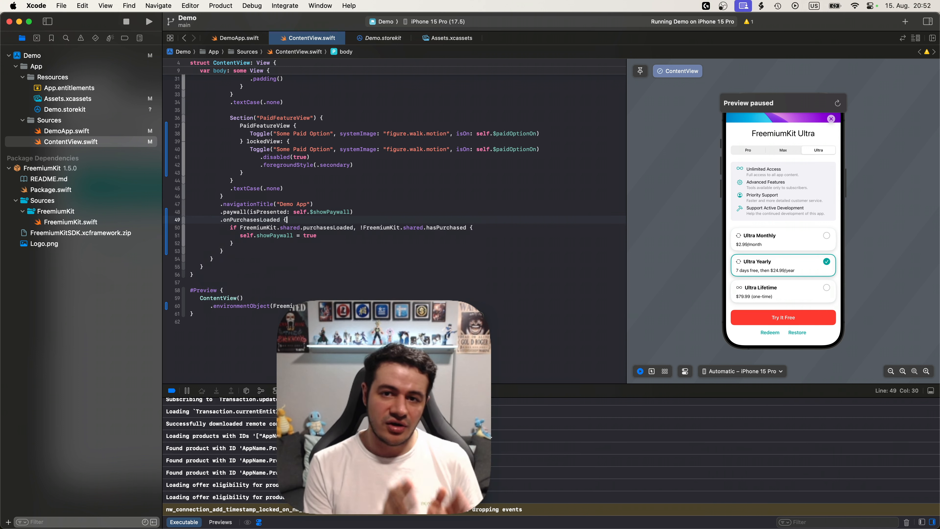
double_click(257, 227)
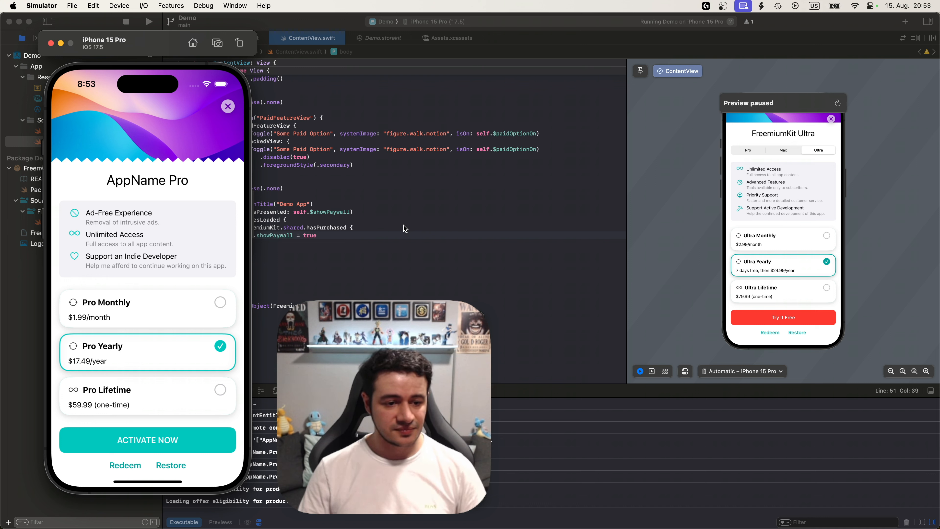
- Activate Pro Yearly from the launch paywall, subscribe in the StoreKit sheet, and dismiss the confirmation
left_click(147, 440)
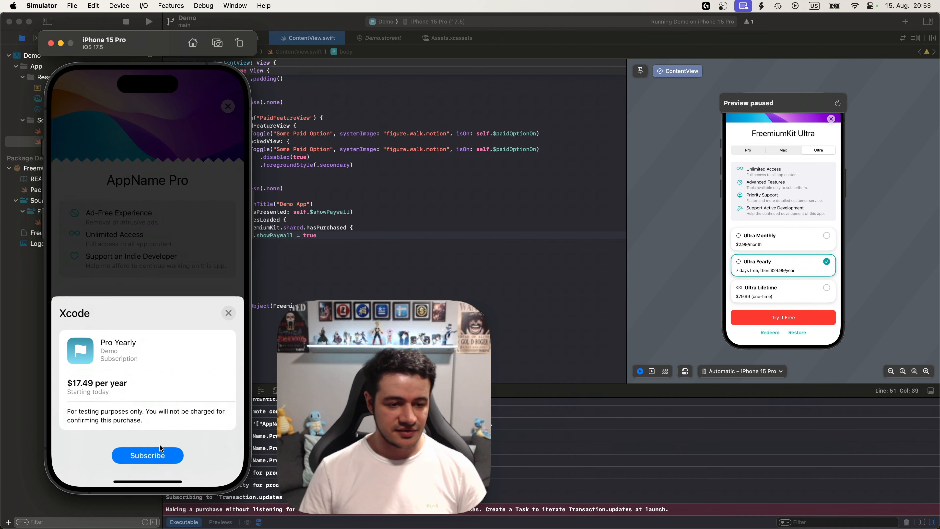
left_click(147, 455)
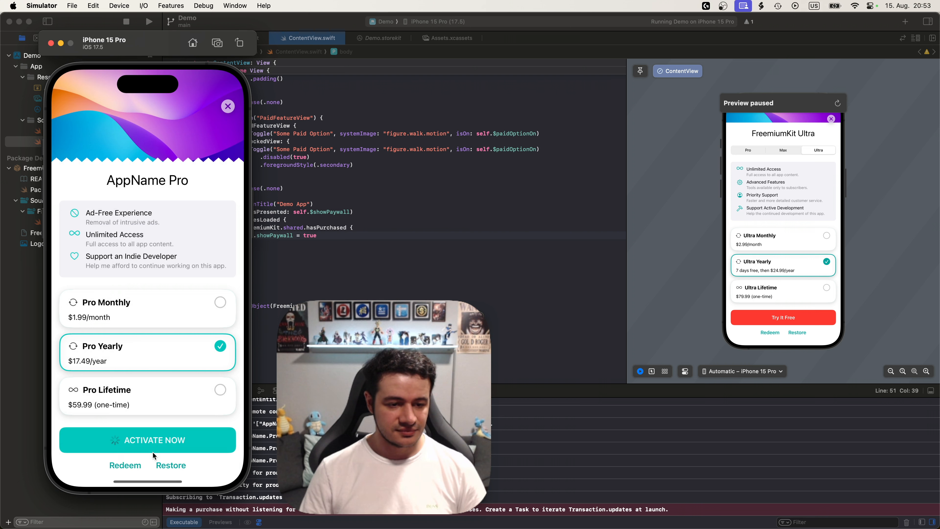
left_click(147, 439)
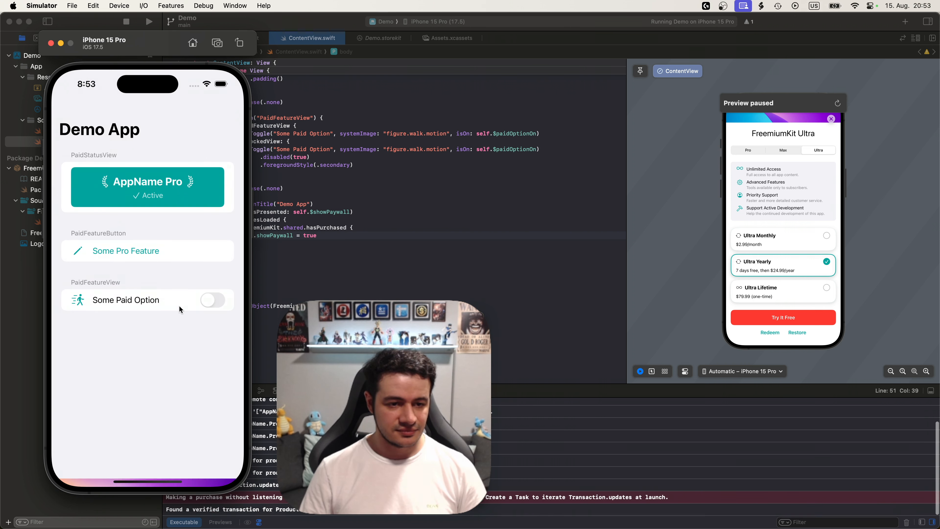